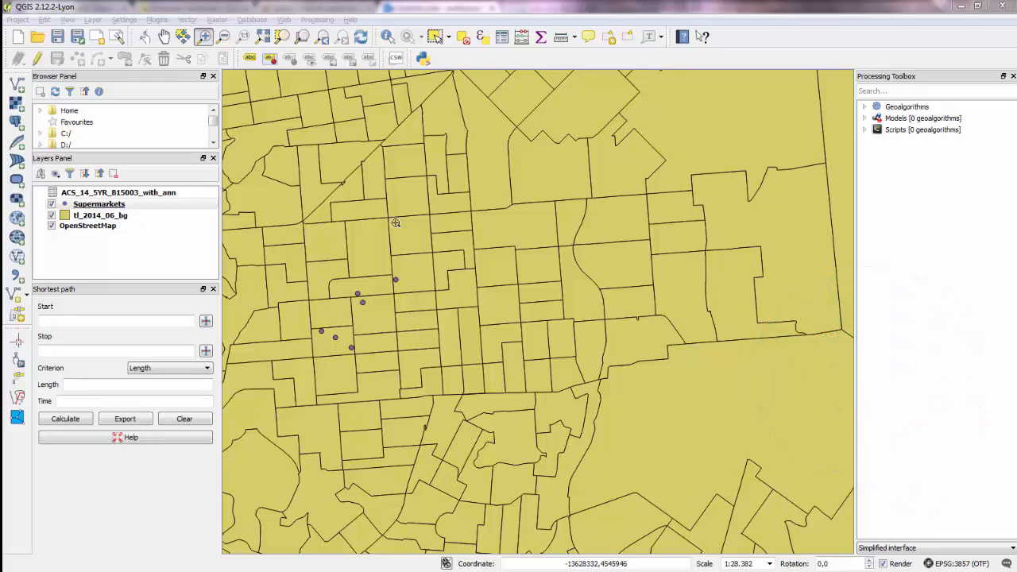
Open Layer Properties for tl_2014_06_bg and switch to its Style tab.
{"action": "left_click", "coordinate": [100, 215]}
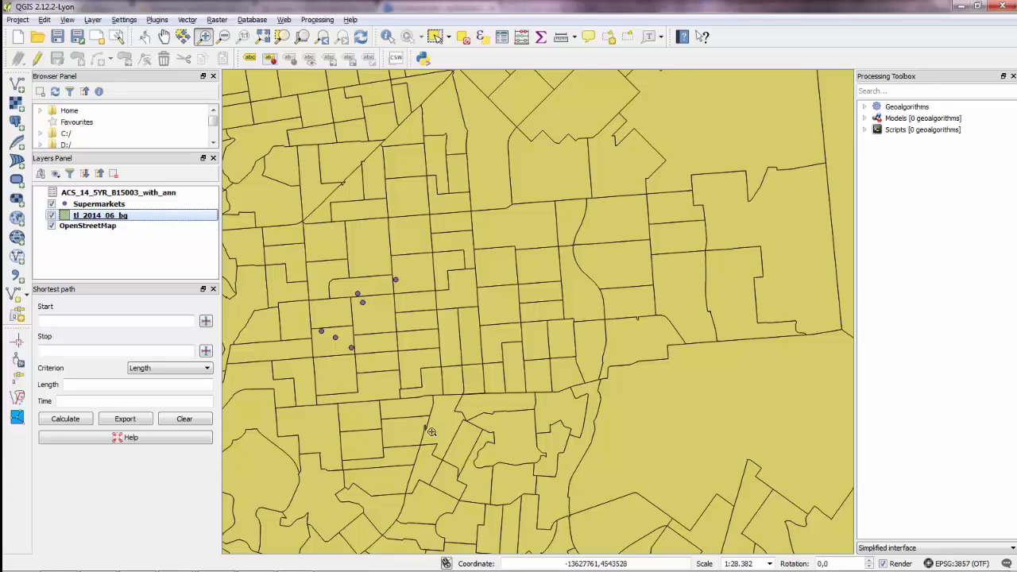
{"action": "mouse_move", "coordinate": [441, 278]}
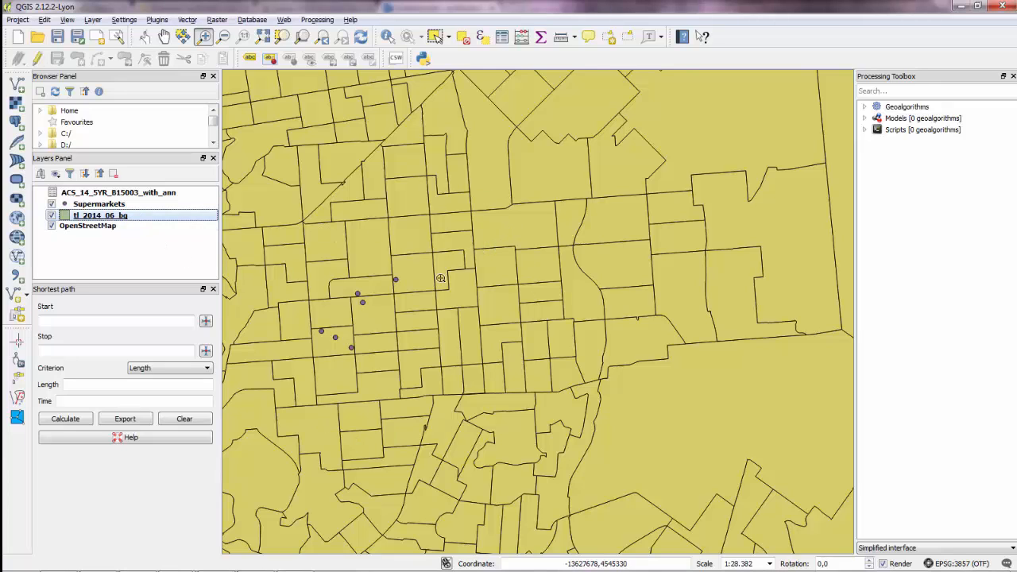
{"action": "mouse_move", "coordinate": [329, 308]}
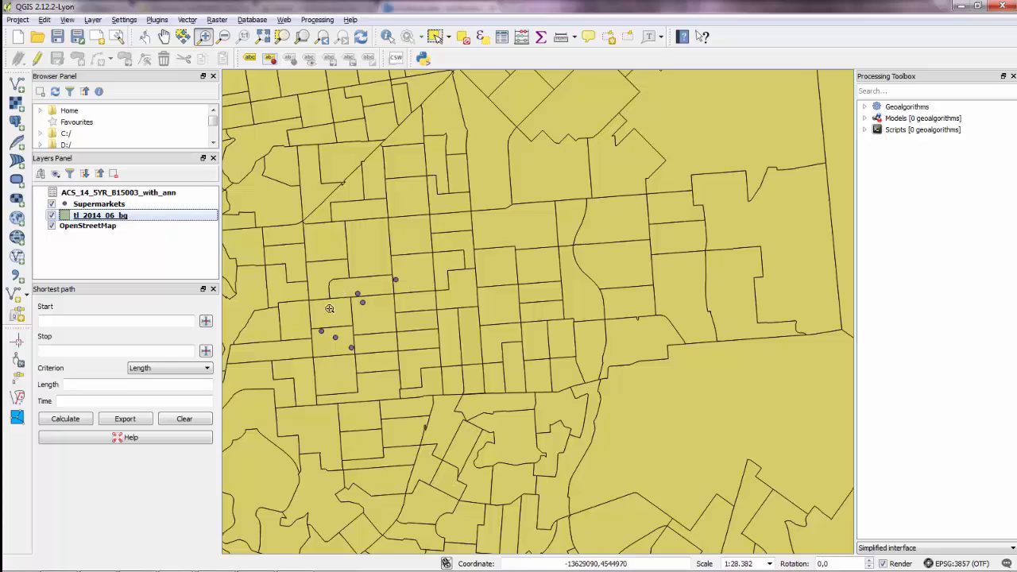
{"action": "mouse_move", "coordinate": [100, 216]}
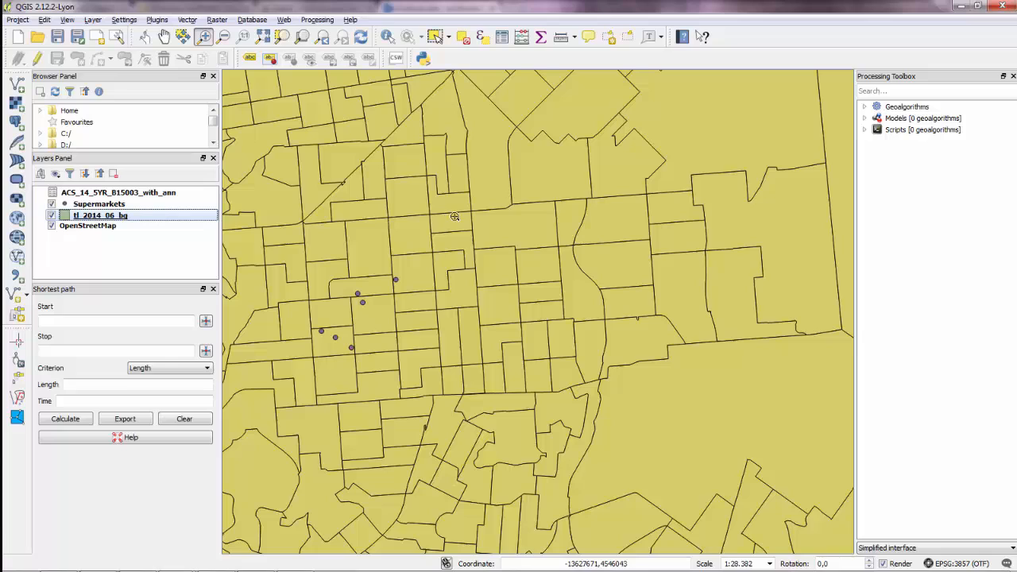
{"action": "mouse_move", "coordinate": [425, 216]}
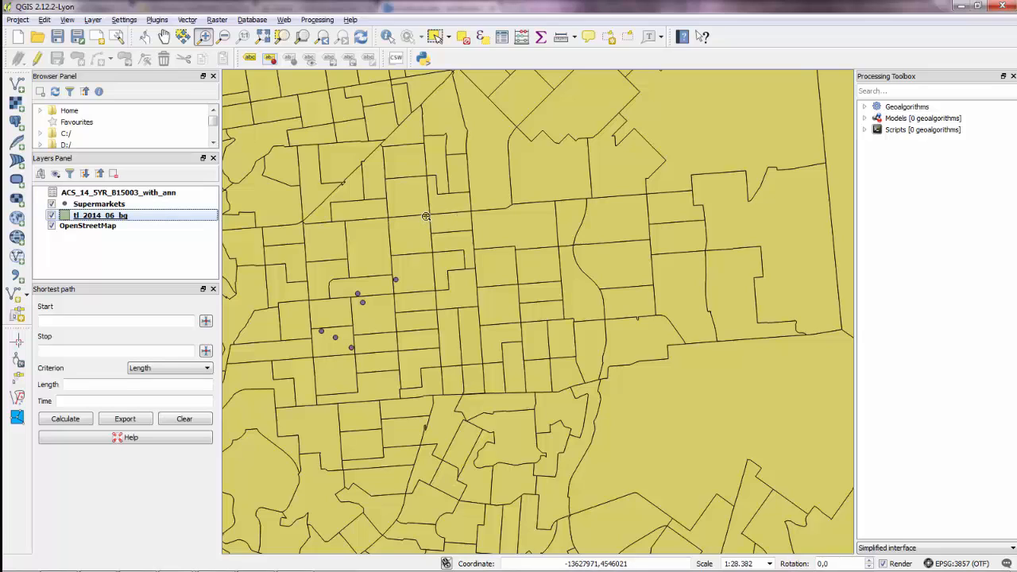
{"action": "mouse_move", "coordinate": [408, 190]}
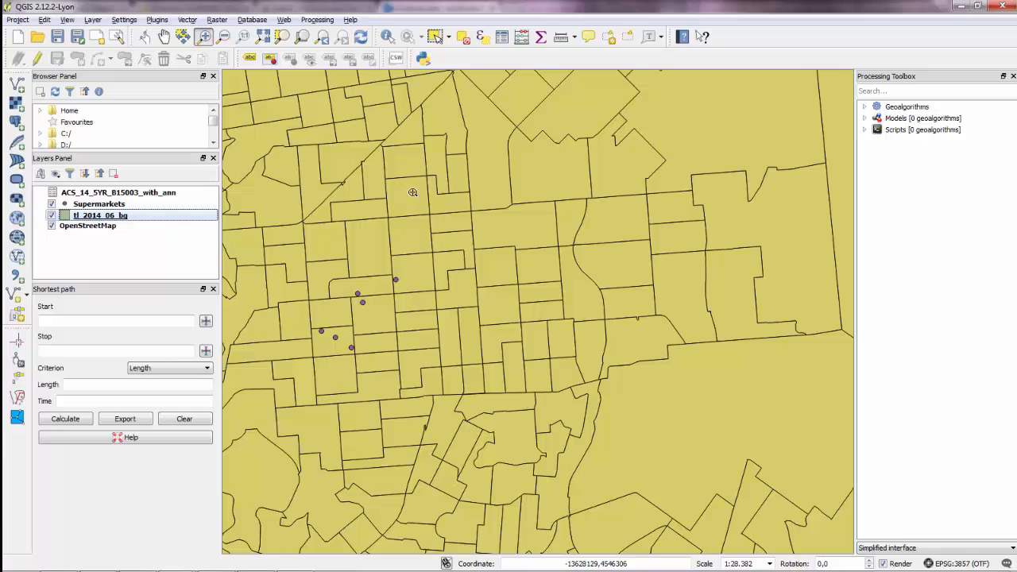
{"action": "mouse_move", "coordinate": [414, 193]}
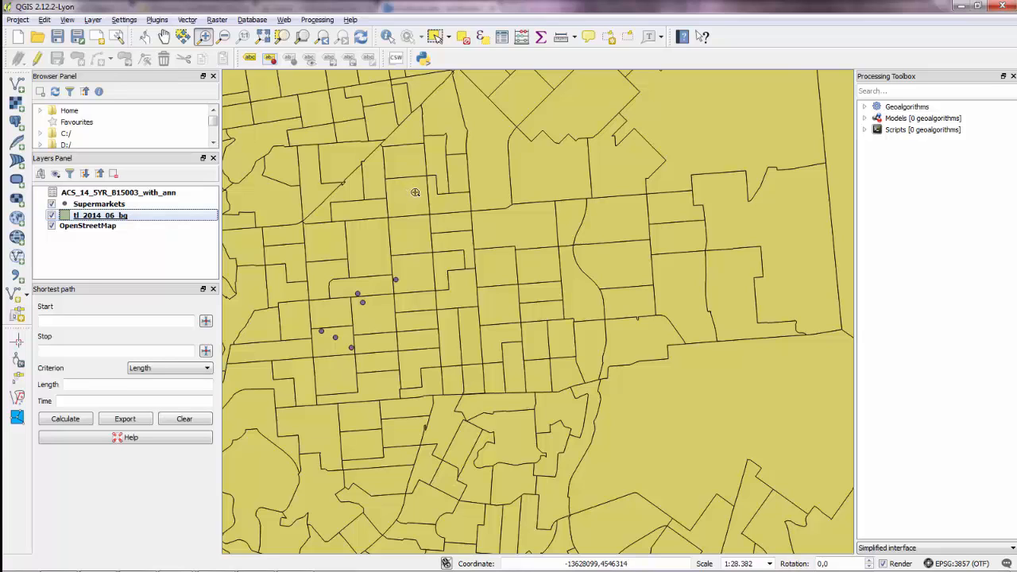
{"action": "right_click", "coordinate": [100, 215]}
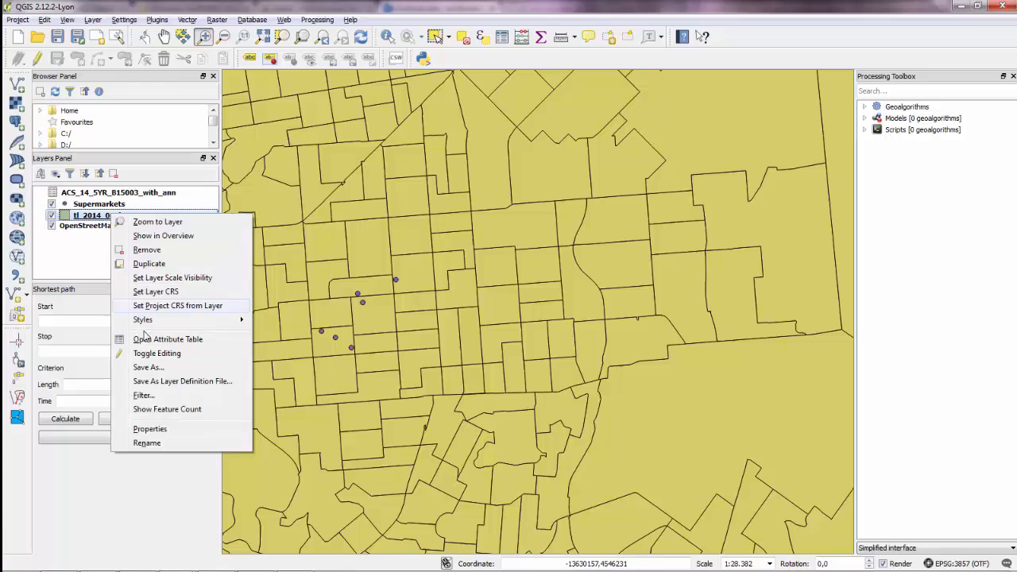
{"action": "left_click", "coordinate": [147, 442]}
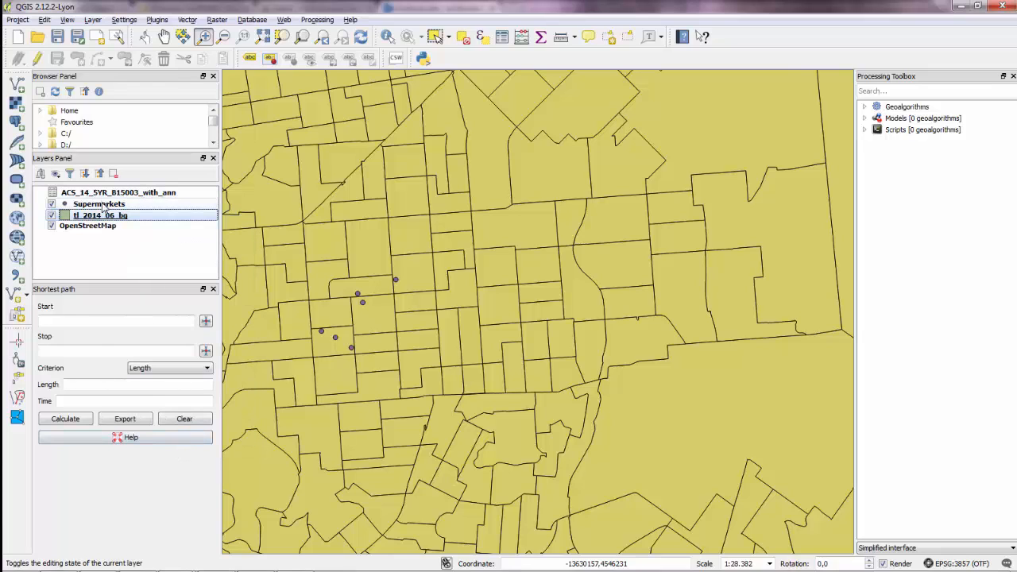
{"action": "right_click", "coordinate": [101, 215]}
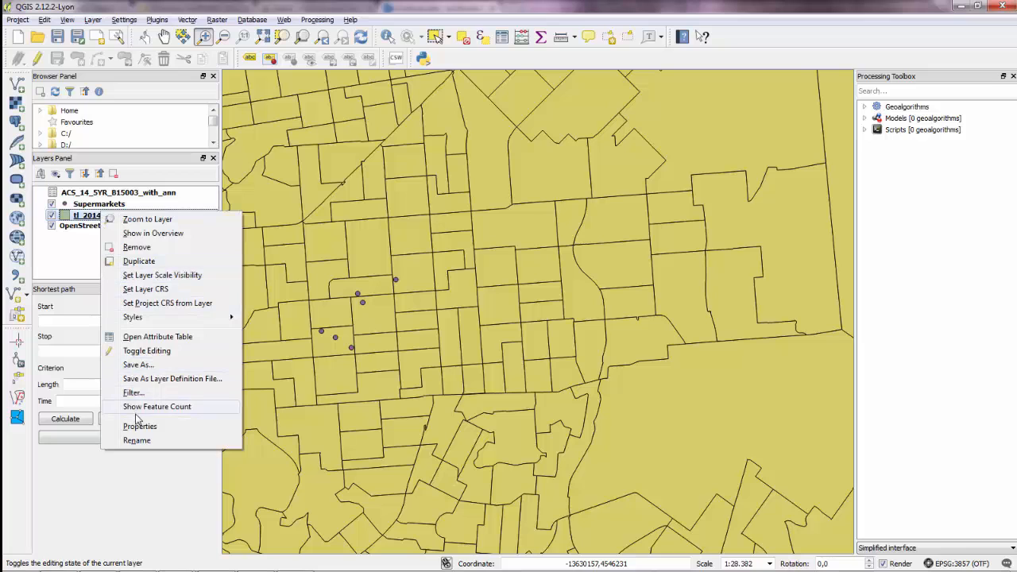
{"action": "left_click", "coordinate": [140, 426]}
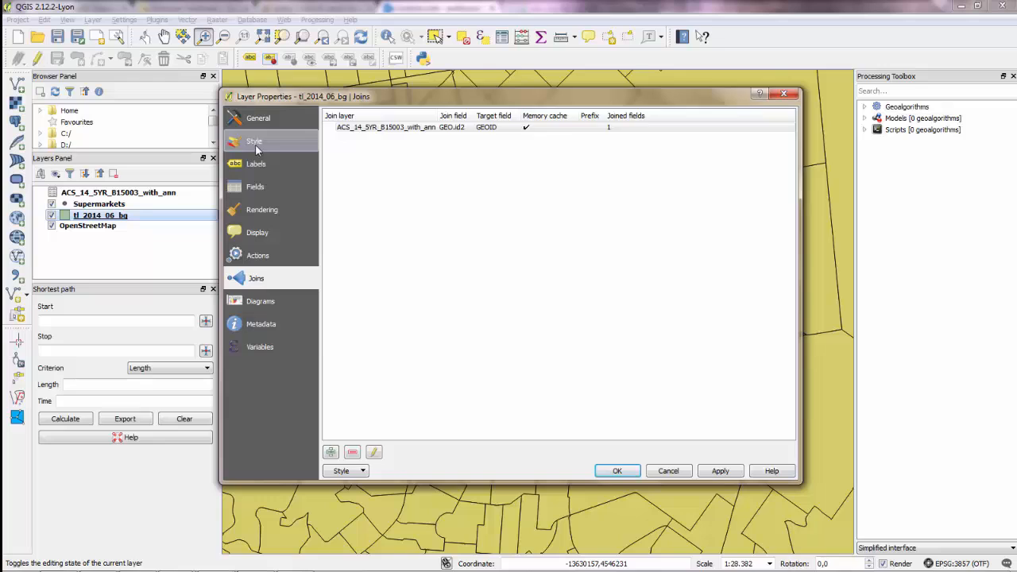
{"action": "left_click", "coordinate": [254, 141]}
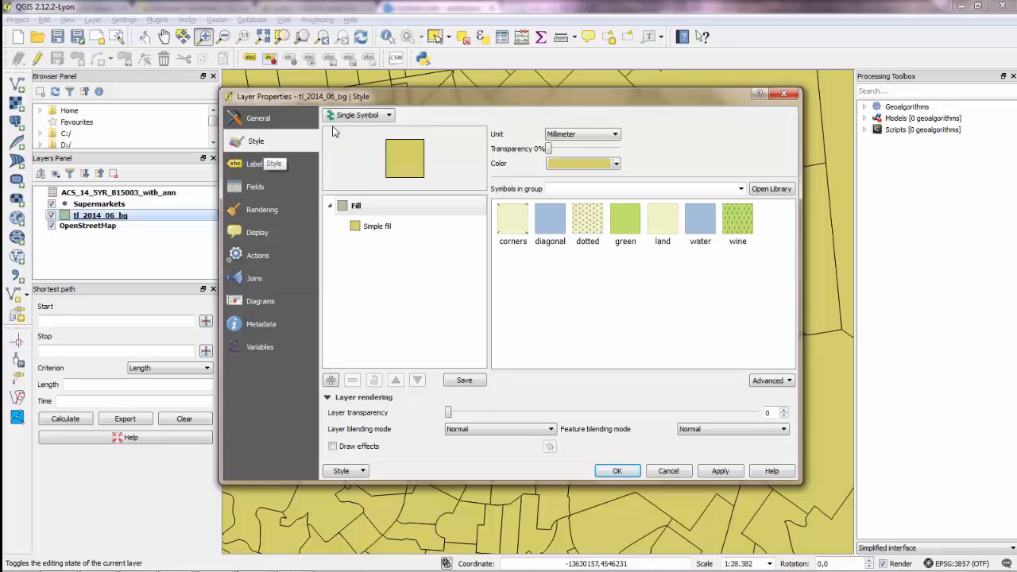
Categorize by ACS_14_5YR_B15003_with_ann_HD01_VD23, classify, and apply the YlOrBr colour ramp.
{"action": "left_click", "coordinate": [388, 114]}
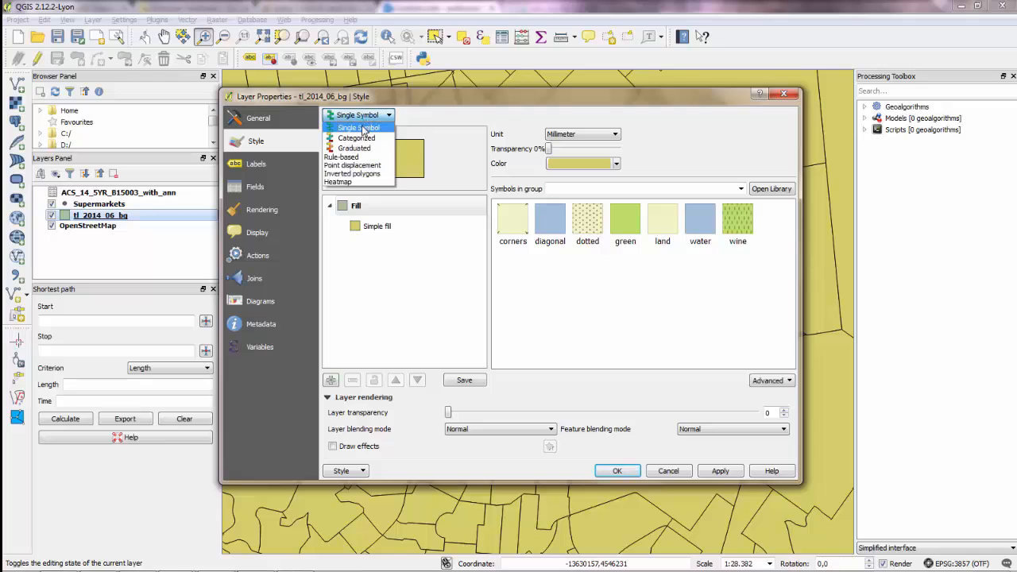
{"action": "left_click", "coordinate": [355, 137]}
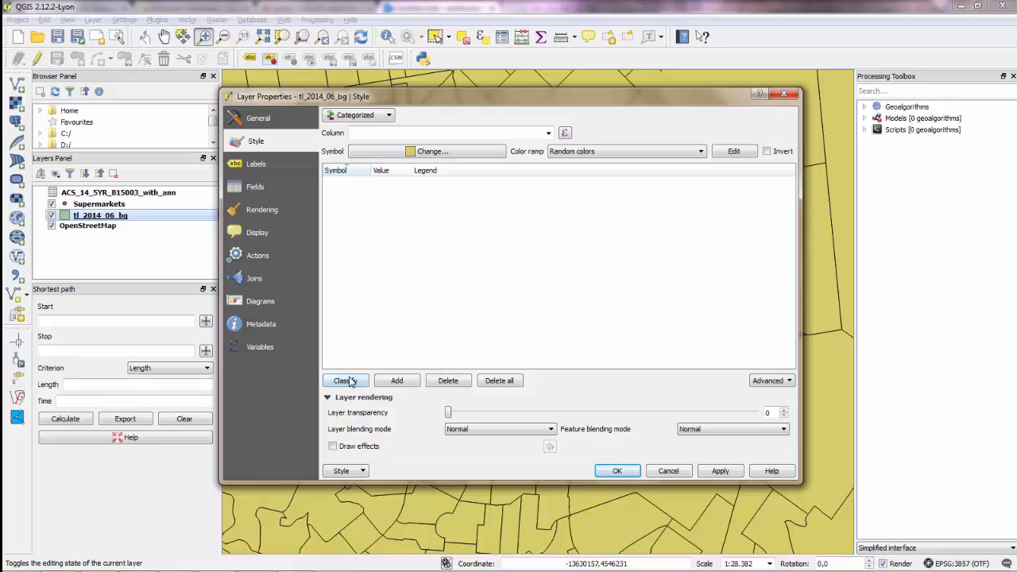
{"action": "left_click", "coordinate": [343, 379]}
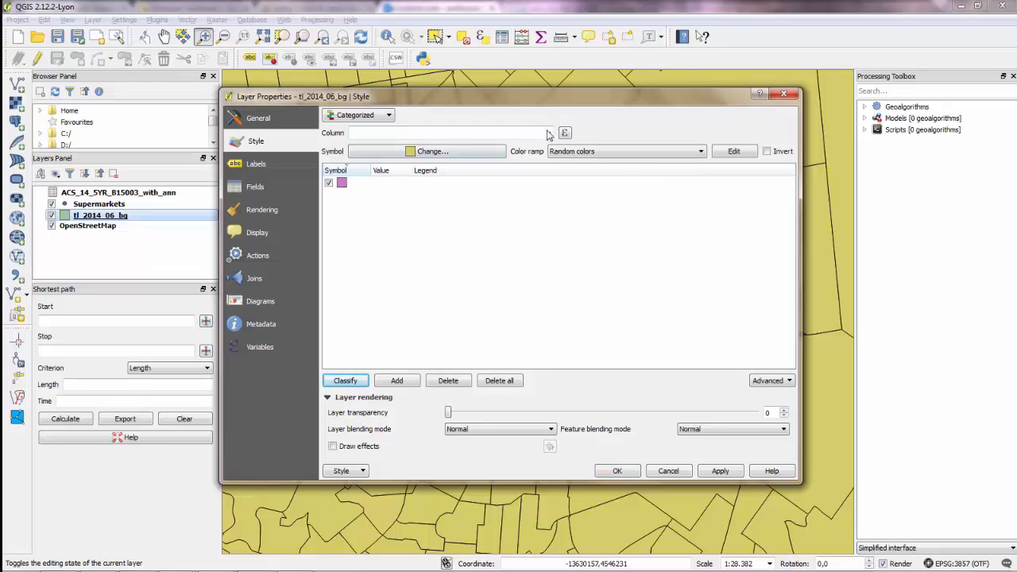
{"action": "left_click", "coordinate": [547, 132]}
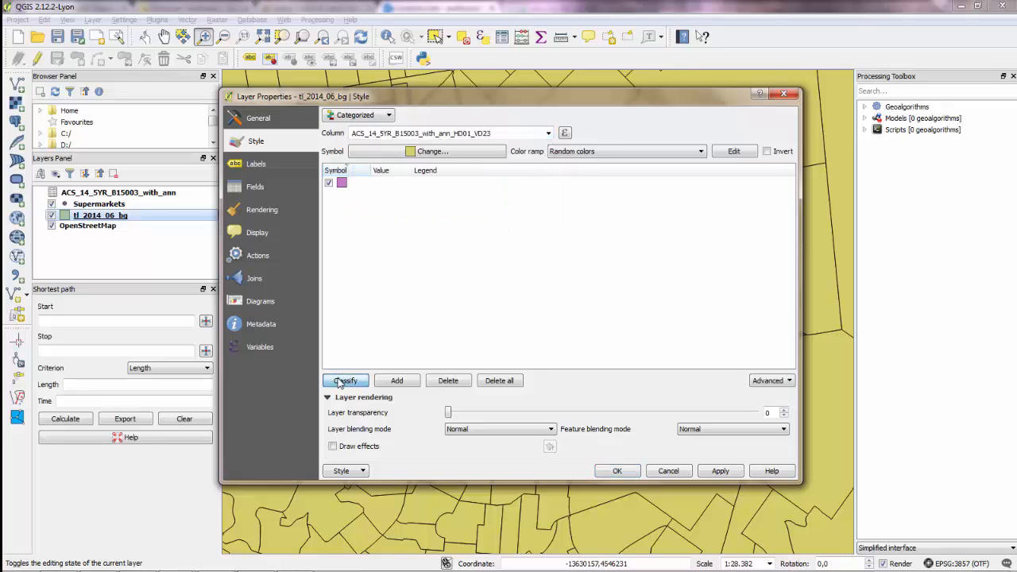
{"action": "left_click", "coordinate": [345, 379]}
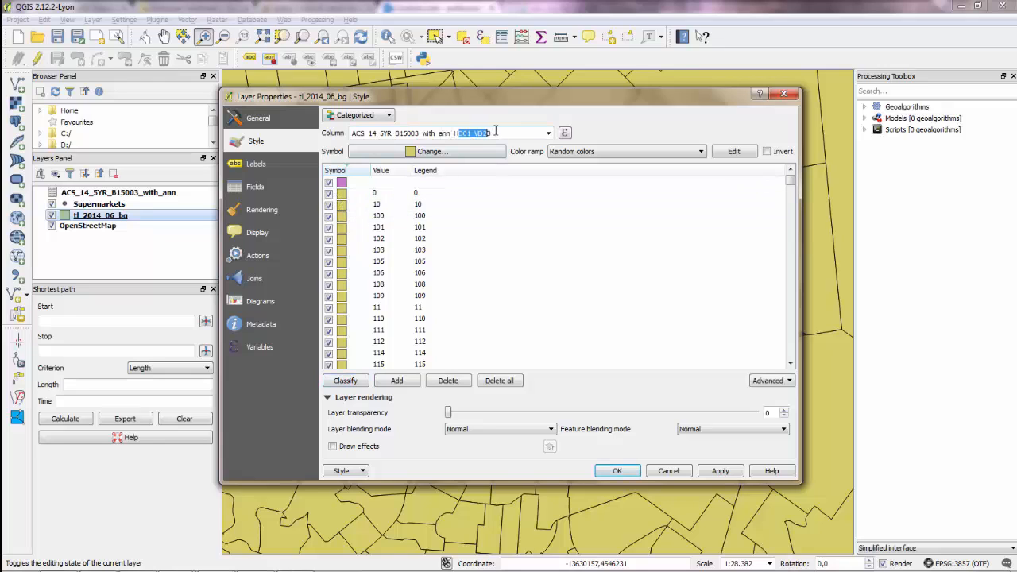
{"action": "left_click", "coordinate": [699, 151]}
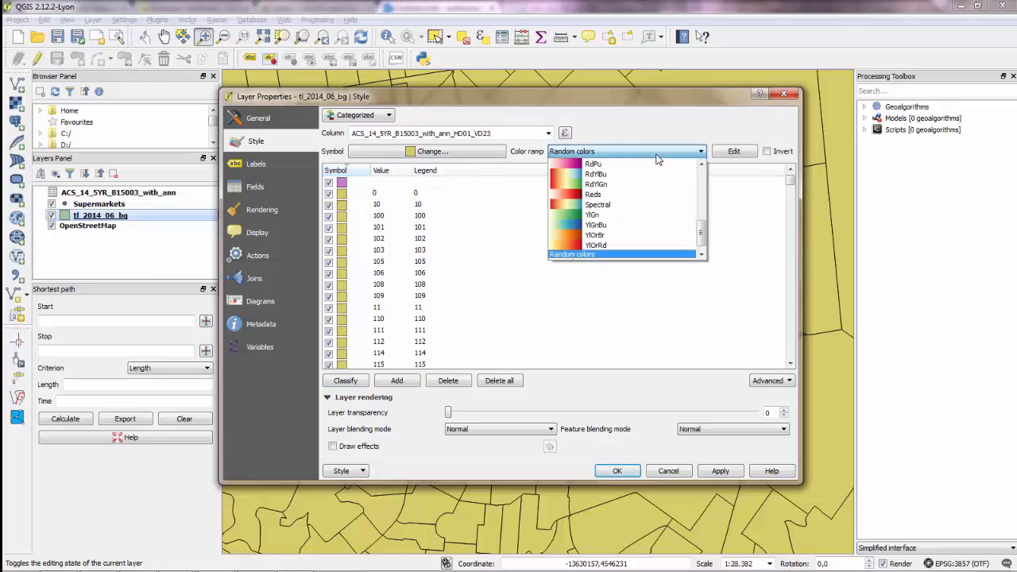
{"action": "left_click", "coordinate": [594, 234]}
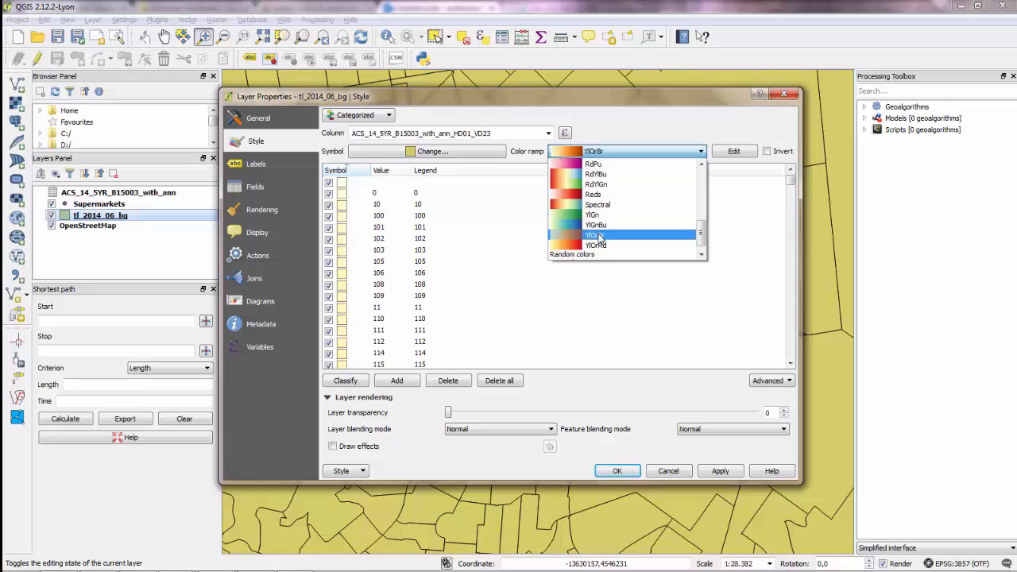
{"action": "left_click", "coordinate": [594, 244]}
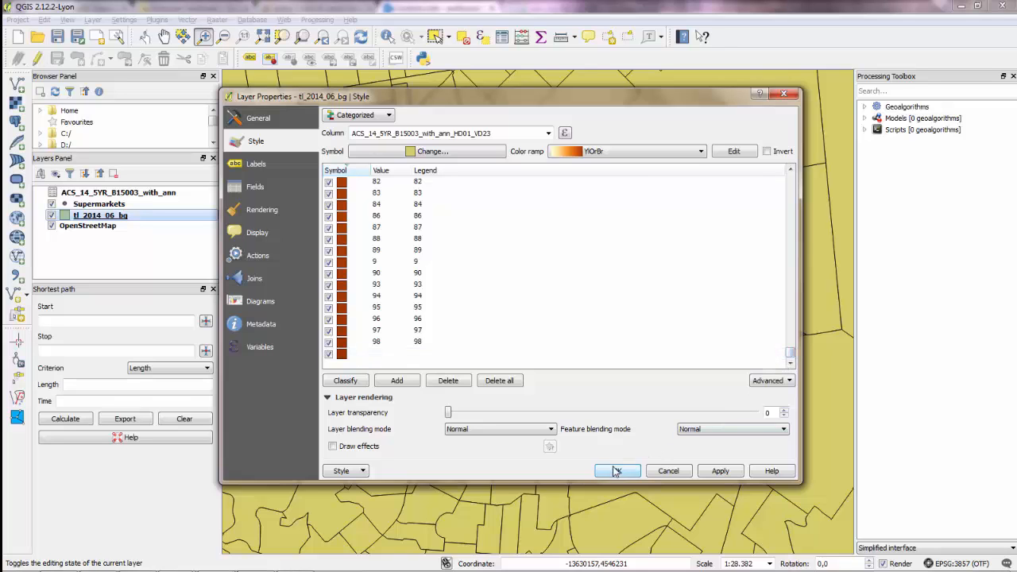
Apply the categories, set layer transparency to 24, and close with OK.
{"action": "left_click", "coordinate": [616, 470]}
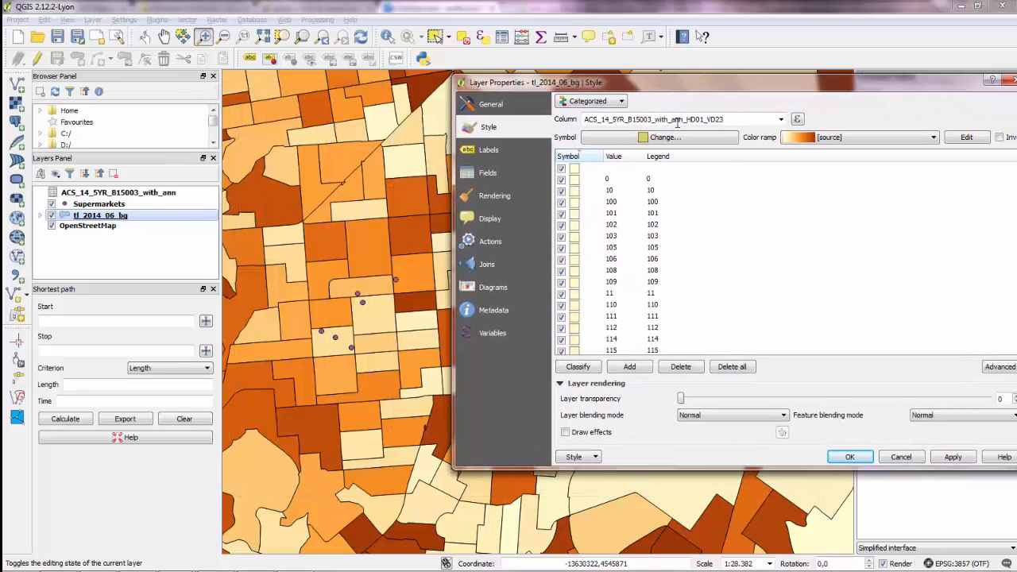
{"action": "left_click_drag", "start_coordinate": [681, 398], "coordinate": [753, 398]}
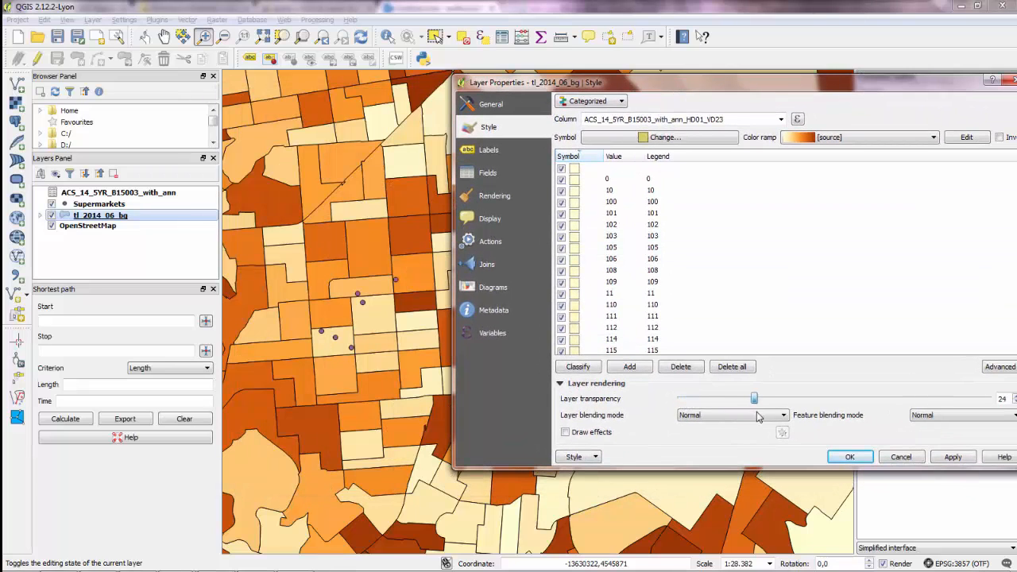
{"action": "left_click", "coordinate": [849, 455]}
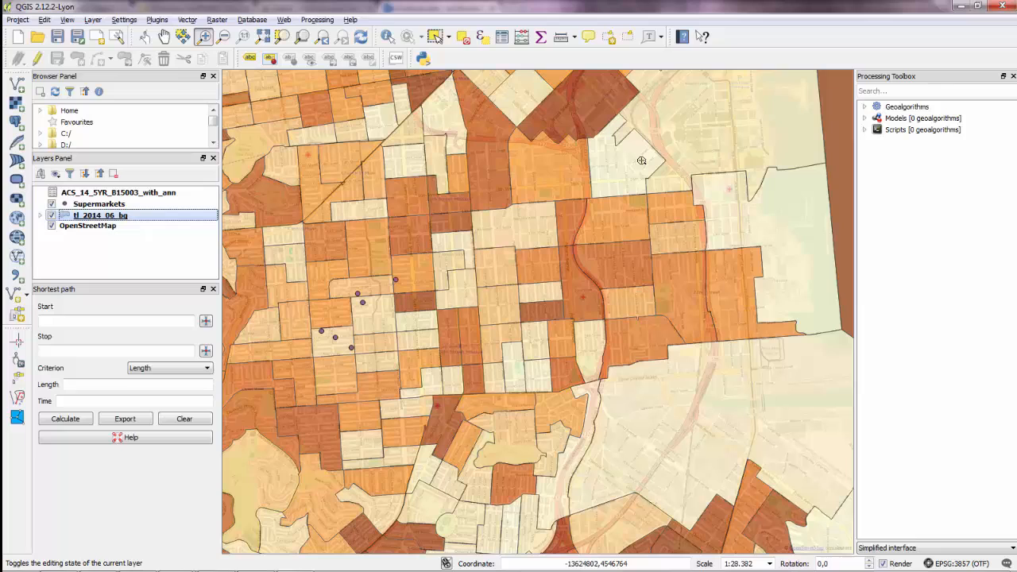
{"action": "mouse_move", "coordinate": [404, 207]}
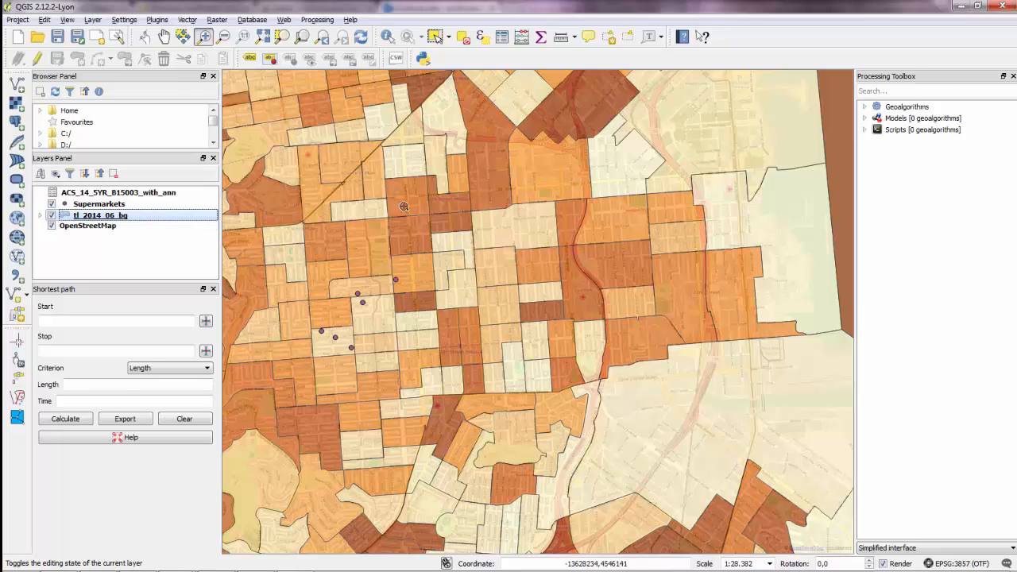
{"action": "mouse_move", "coordinate": [397, 217]}
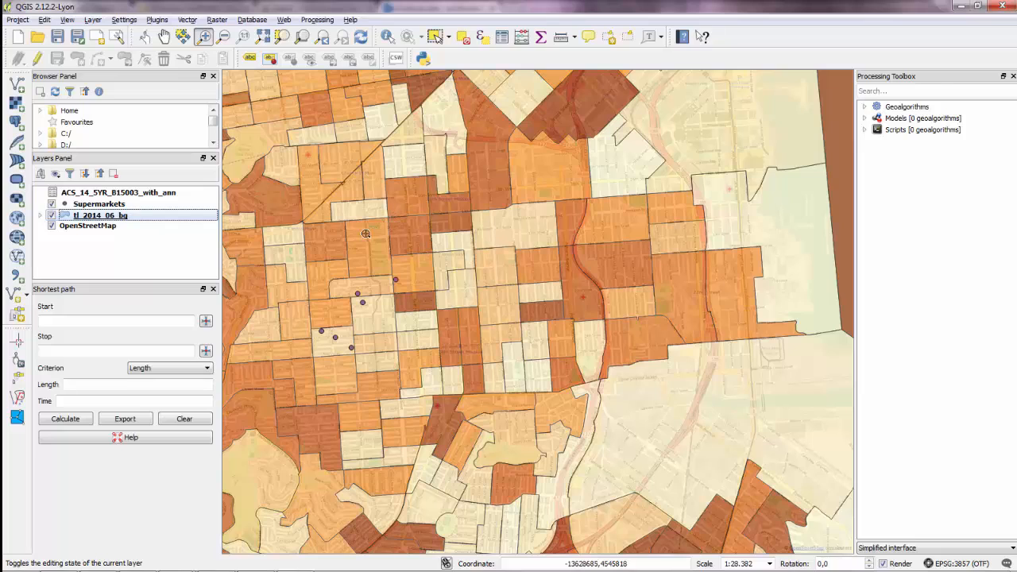
{"action": "mouse_move", "coordinate": [371, 238]}
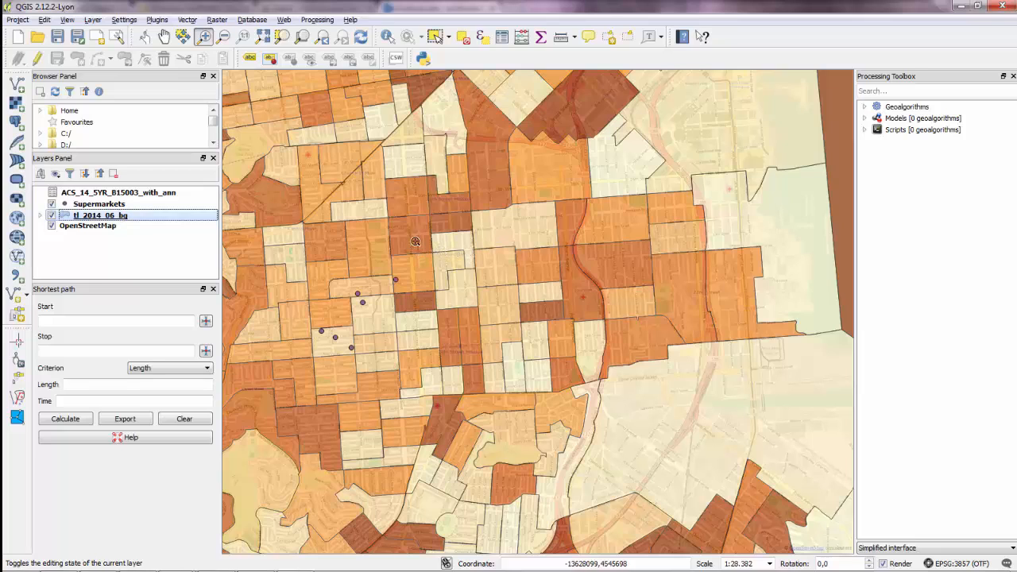
{"action": "mouse_move", "coordinate": [365, 242]}
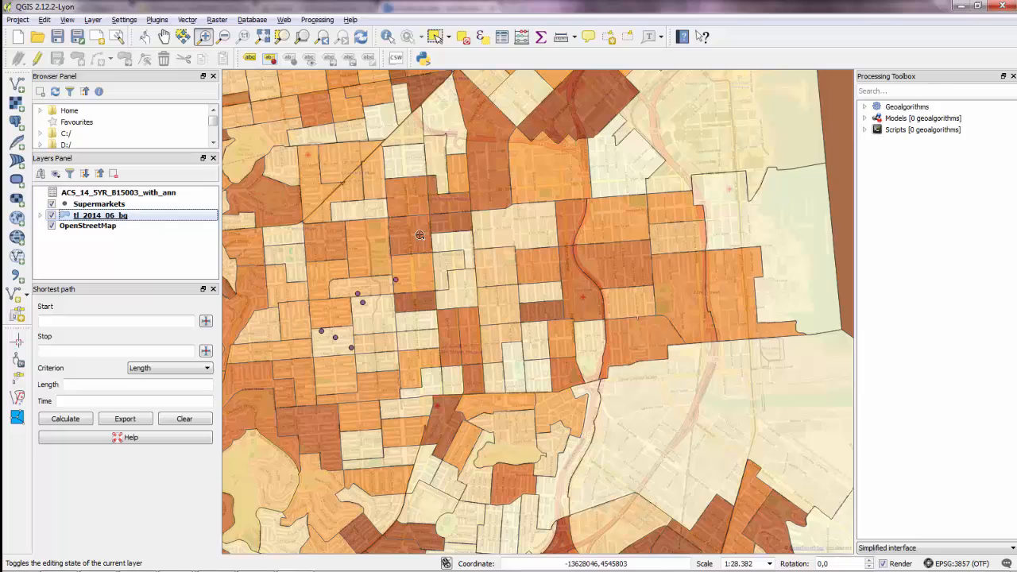
{"action": "mouse_move", "coordinate": [368, 245]}
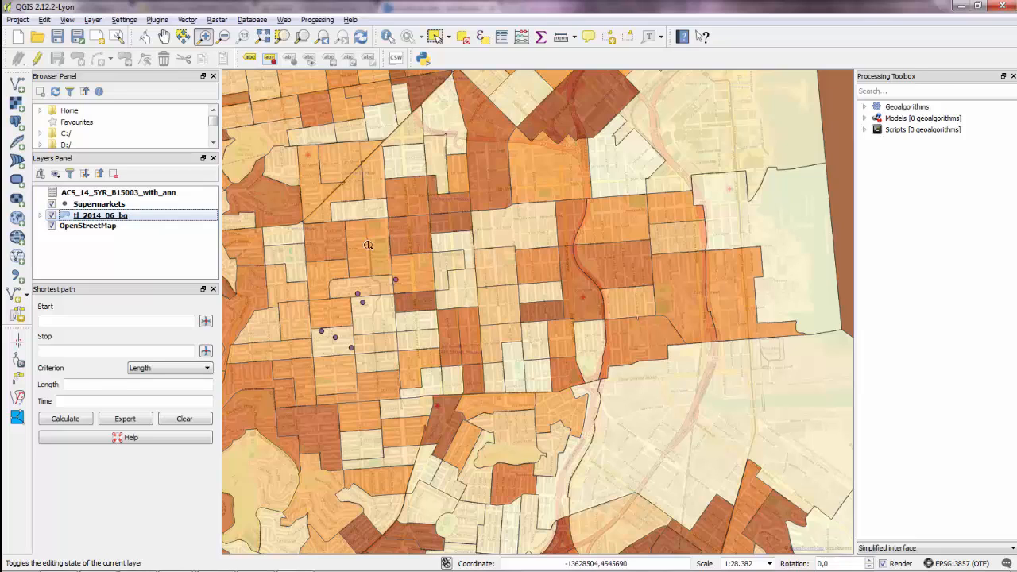
{"action": "mouse_move", "coordinate": [379, 260]}
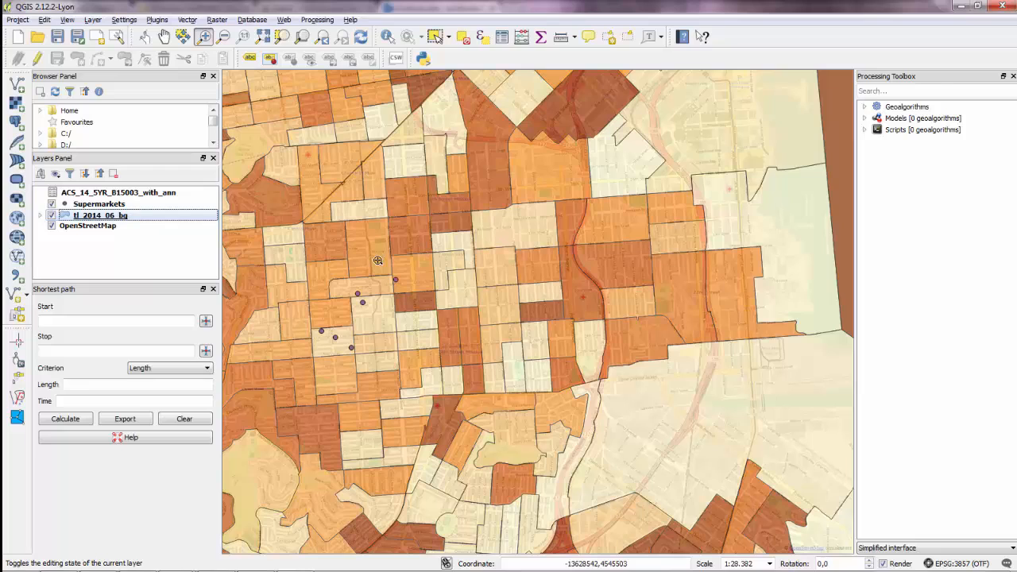
{"action": "mouse_move", "coordinate": [402, 241]}
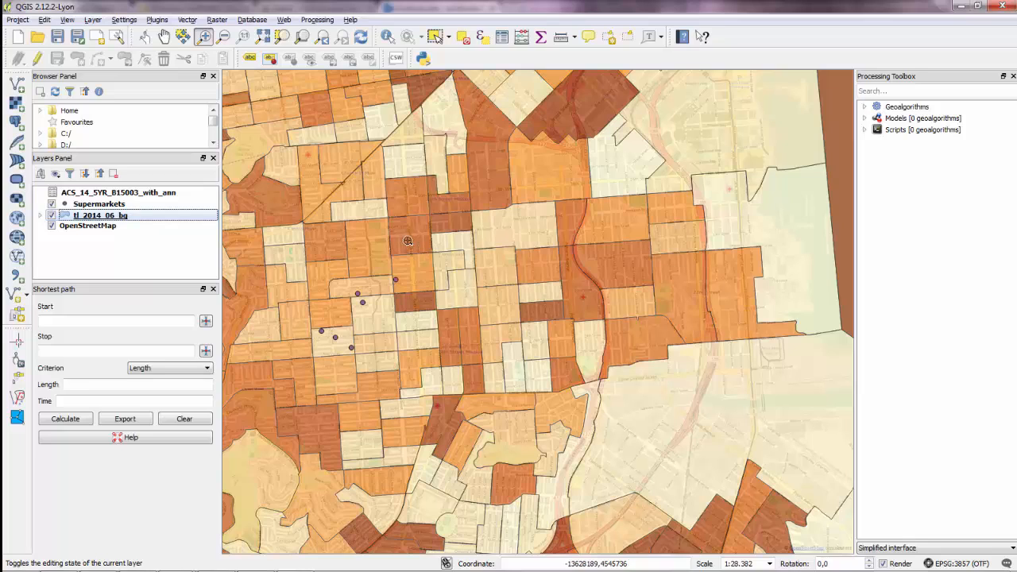
{"action": "mouse_move", "coordinate": [414, 238]}
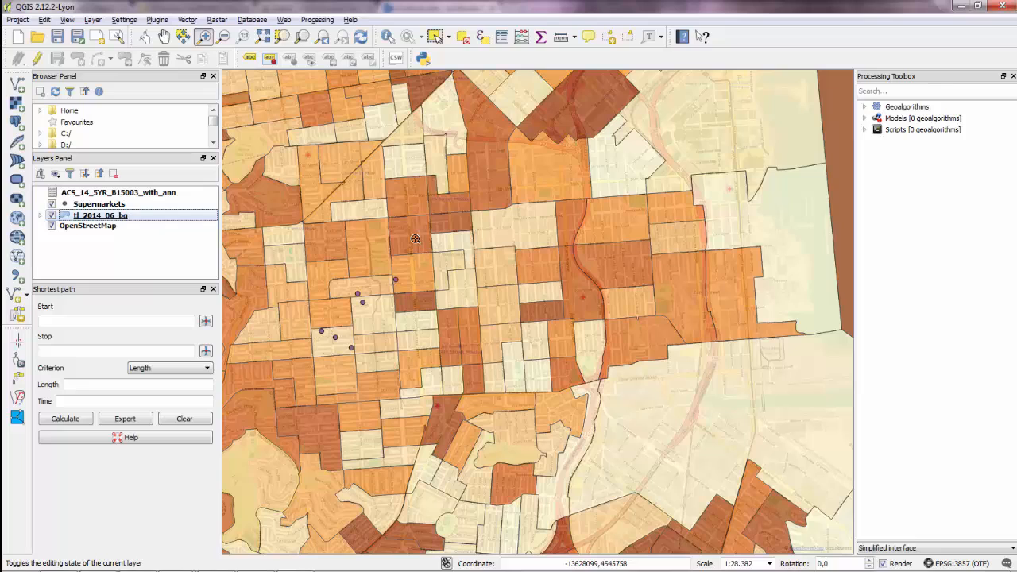
{"action": "mouse_move", "coordinate": [412, 230]}
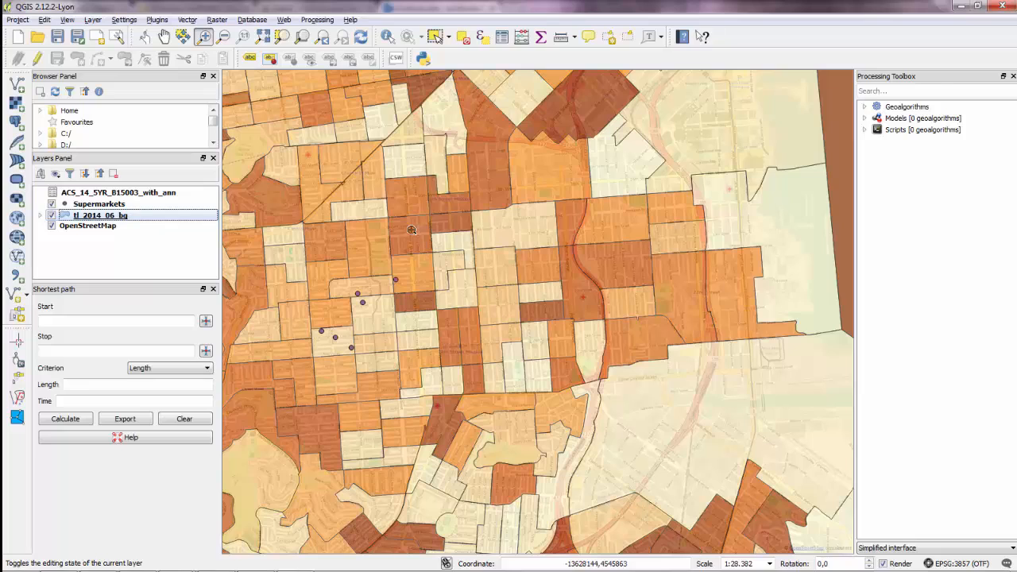
{"action": "mouse_move", "coordinate": [422, 236]}
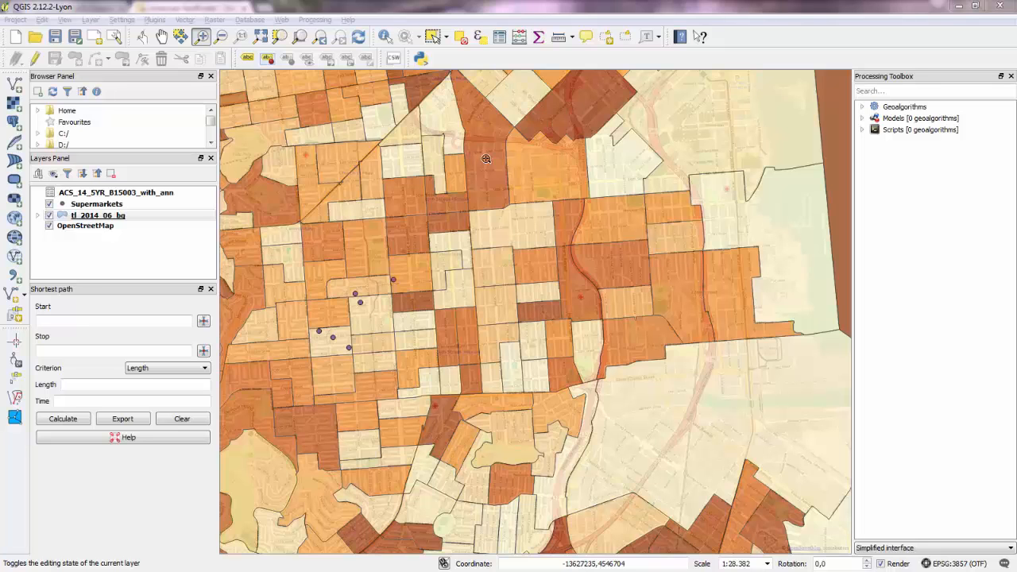
{"action": "mouse_move", "coordinate": [488, 156]}
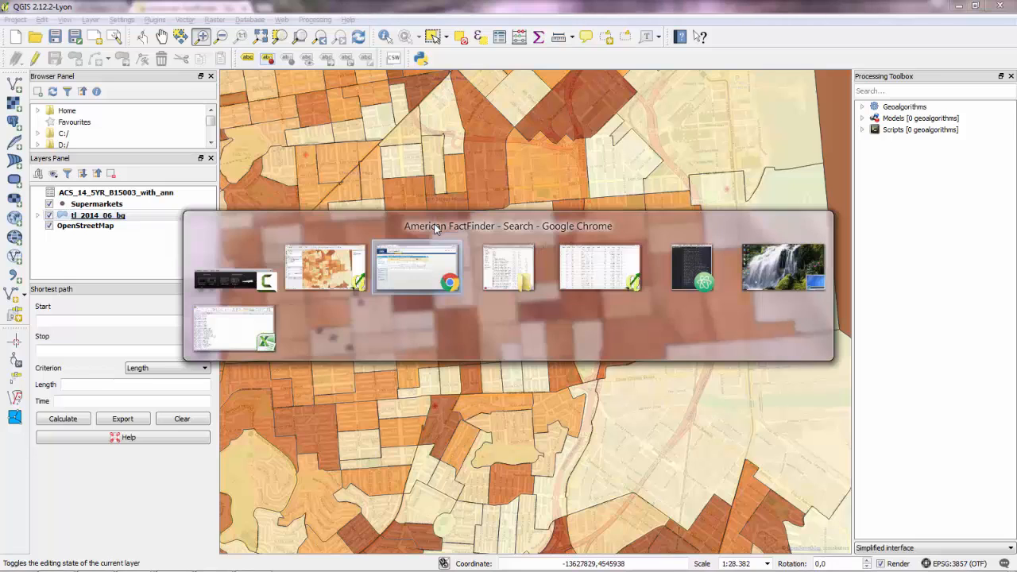
Bring the American FactFinder Chrome window to the front.
{"action": "left_click", "coordinate": [416, 267]}
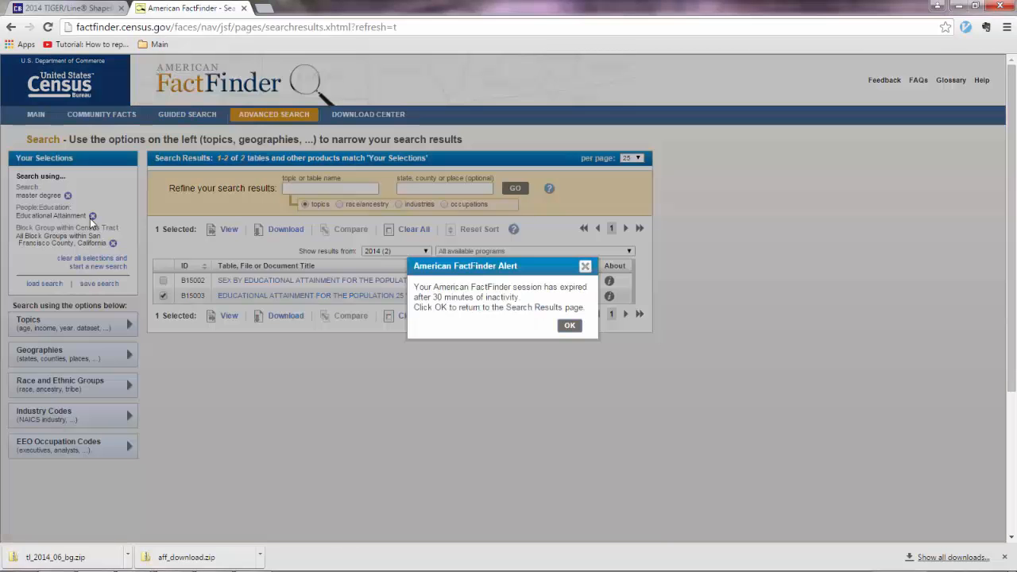
Dismiss the session-expired alert and open the full Advanced Search page.
{"action": "left_click", "coordinate": [570, 324]}
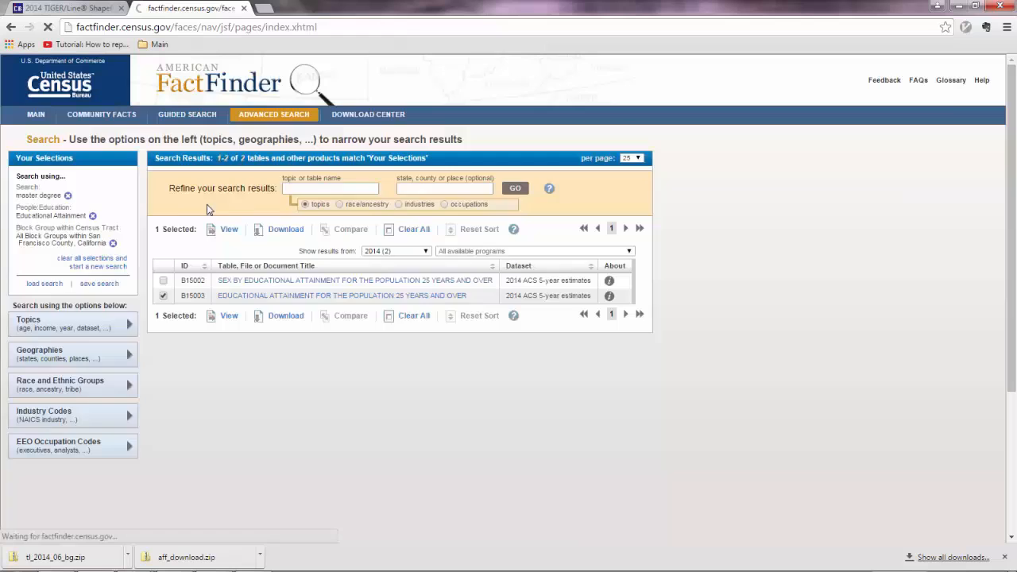
{"action": "left_click", "coordinate": [36, 114]}
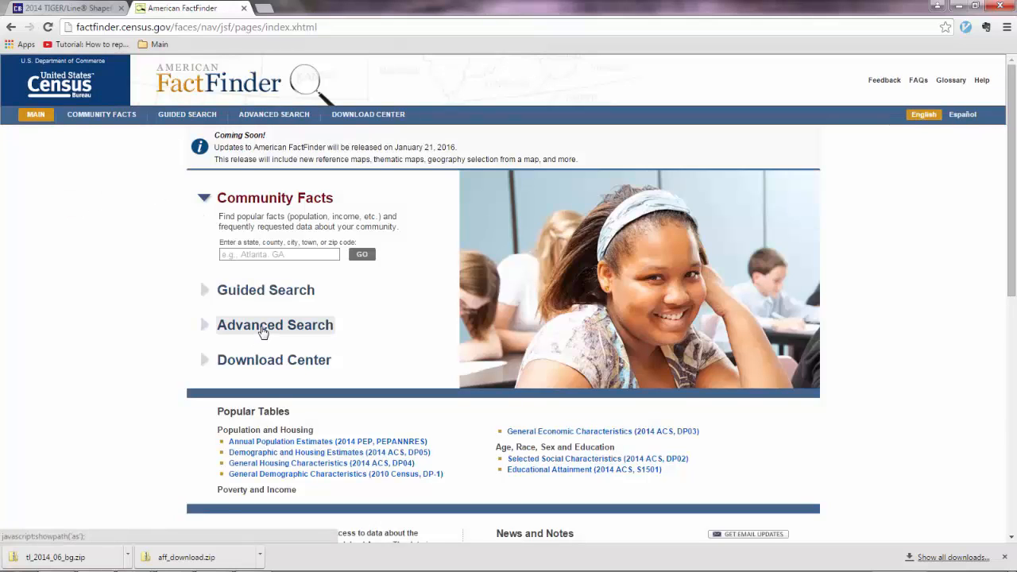
{"action": "left_click", "coordinate": [275, 324]}
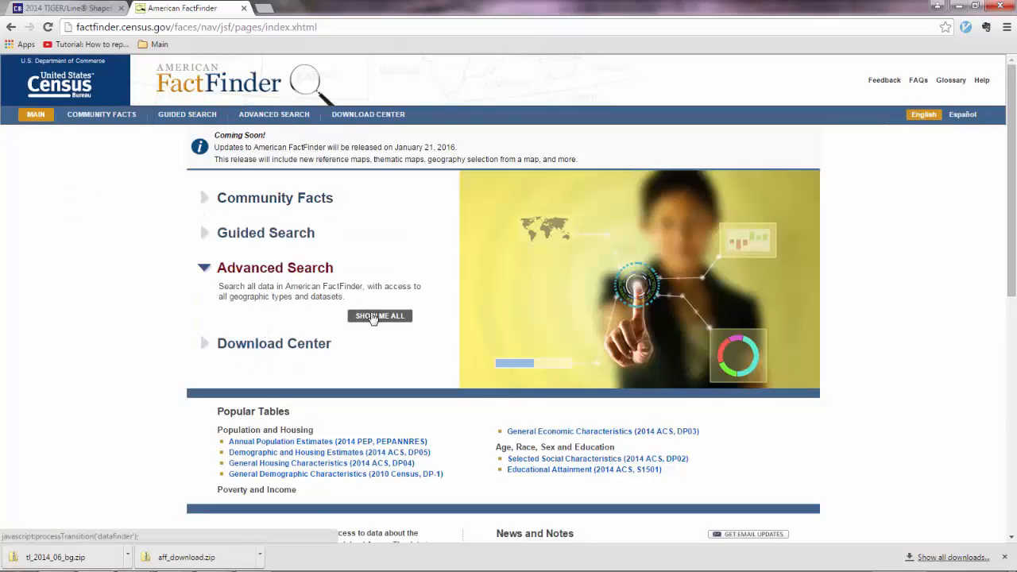
{"action": "left_click", "coordinate": [378, 315]}
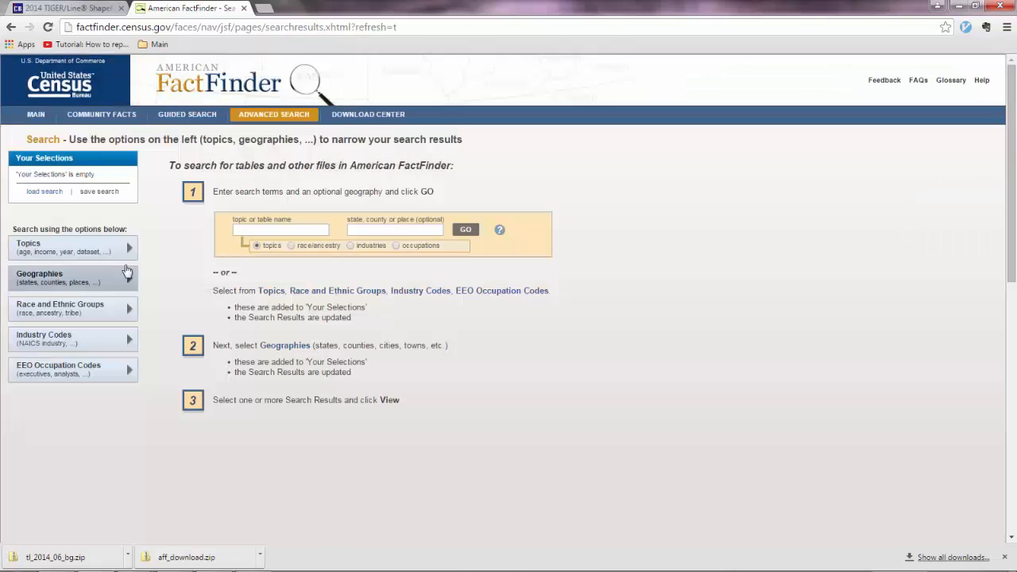
Add the People > Basic Count/Estimate > Population Total topic to the search.
{"action": "left_click", "coordinate": [72, 246]}
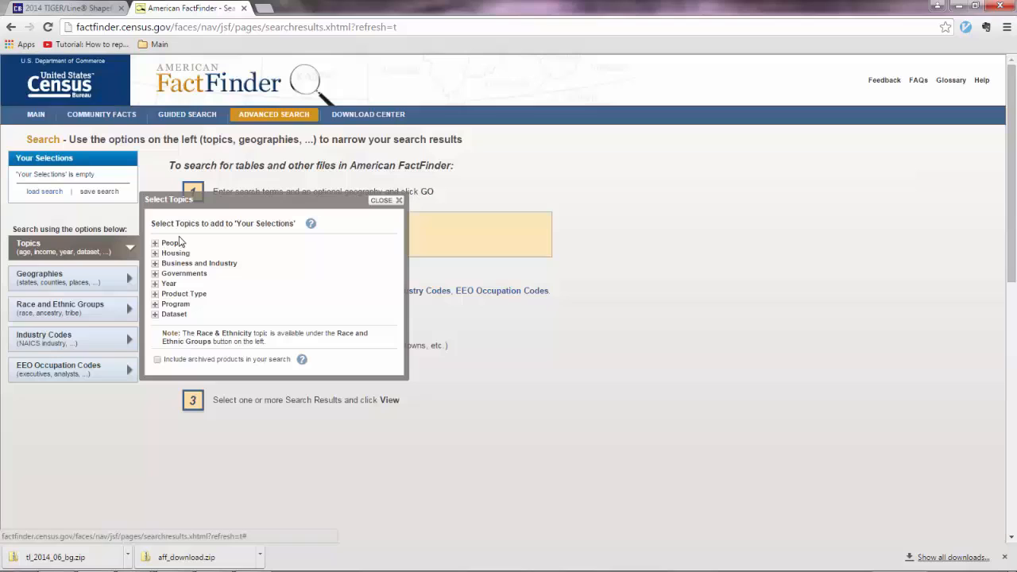
{"action": "left_click", "coordinate": [155, 242]}
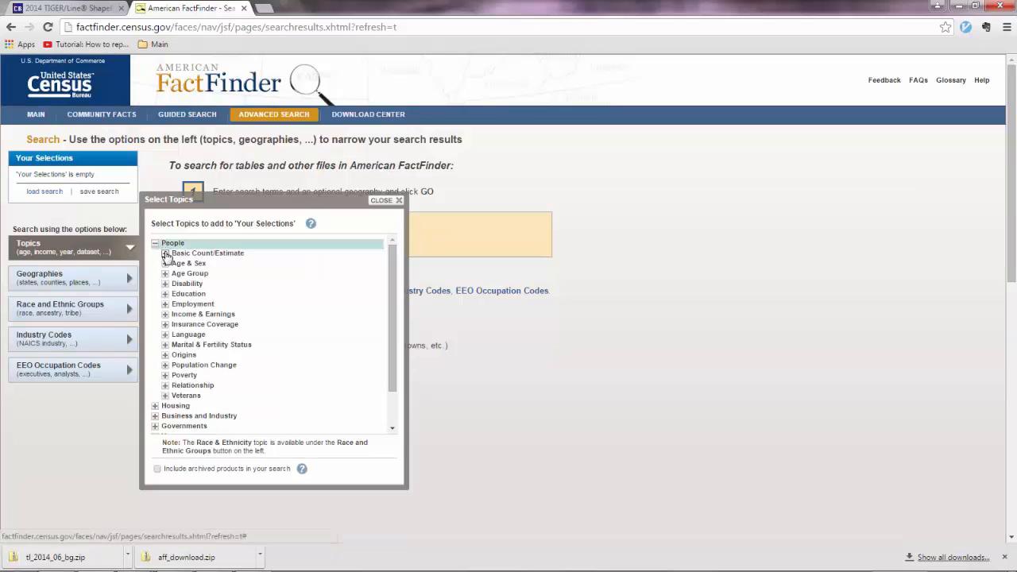
{"action": "left_click", "coordinate": [165, 253]}
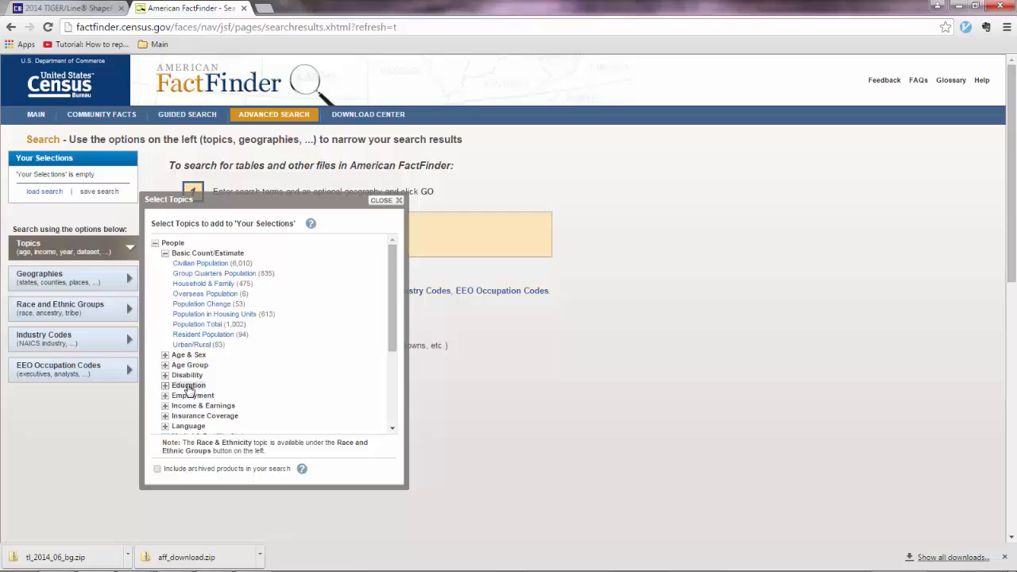
{"action": "mouse_move", "coordinate": [200, 263]}
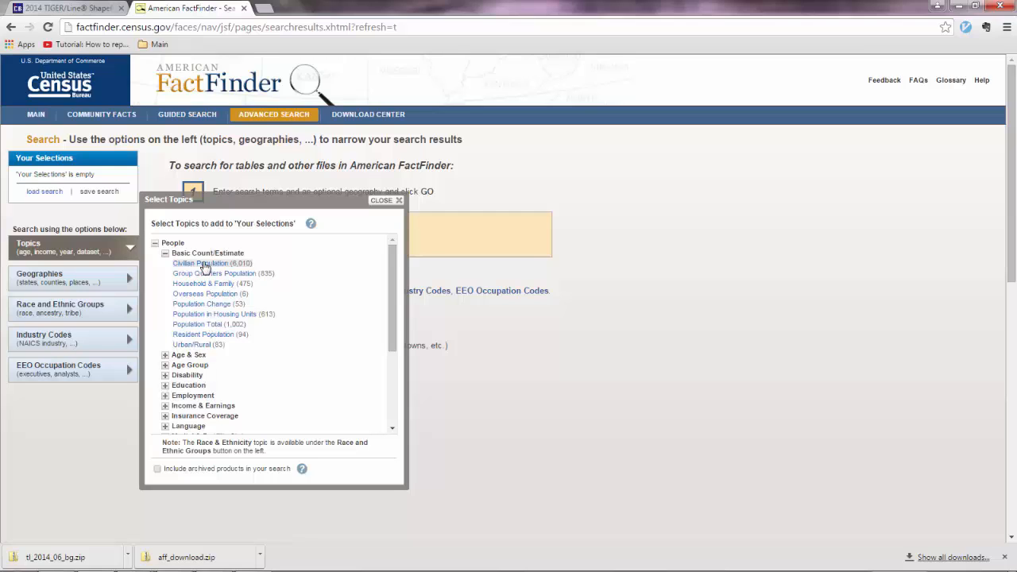
{"action": "mouse_move", "coordinate": [197, 324]}
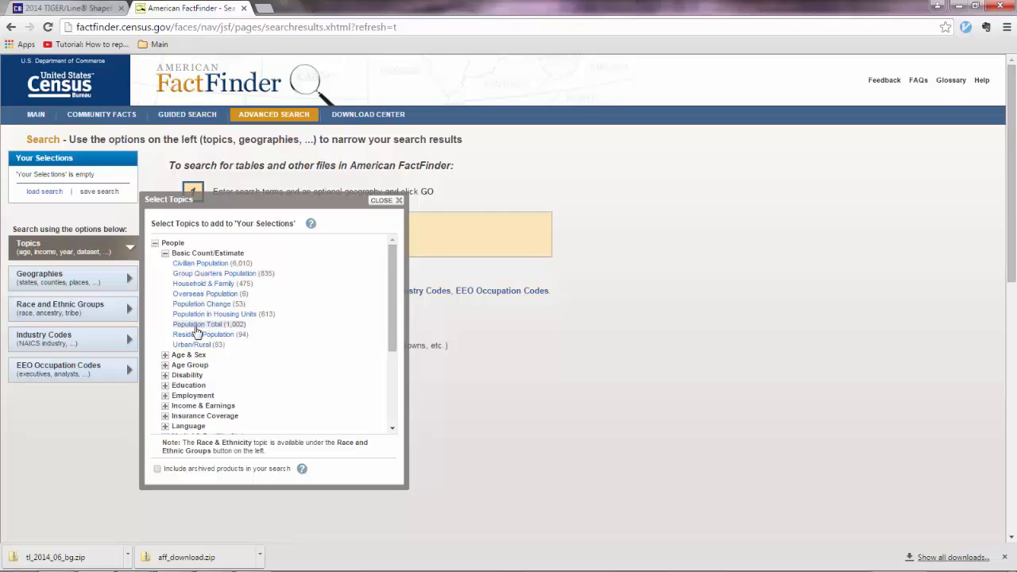
{"action": "left_click", "coordinate": [197, 324]}
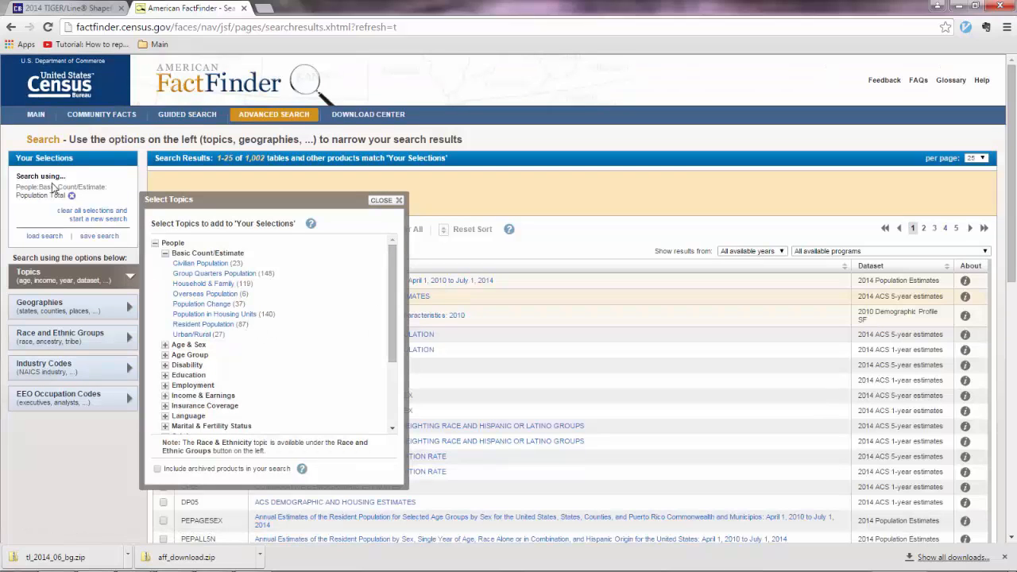
{"action": "mouse_move", "coordinate": [386, 200]}
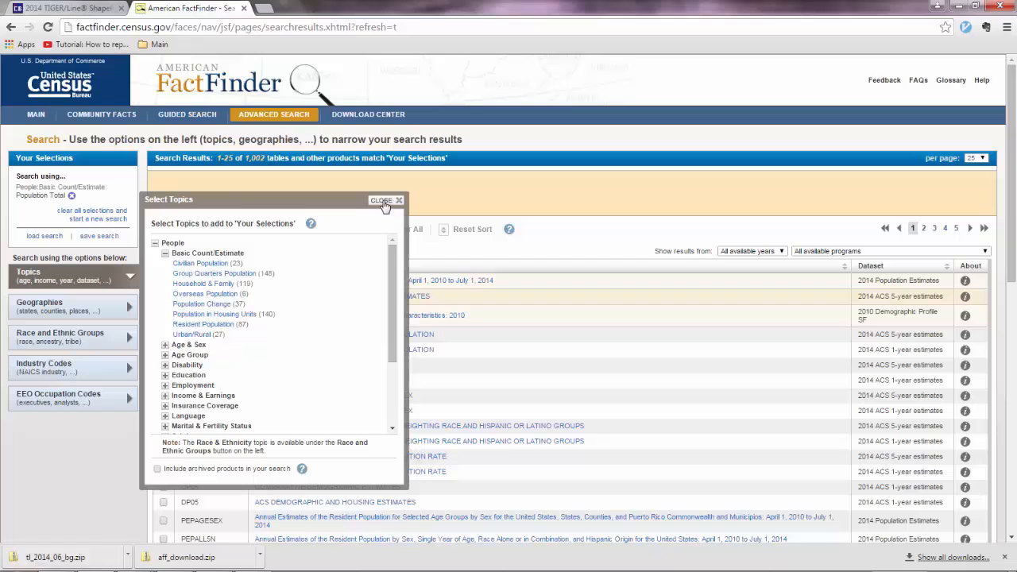
Close the Select Topics panel and bring up the Geographies picker.
{"action": "left_click", "coordinate": [381, 200]}
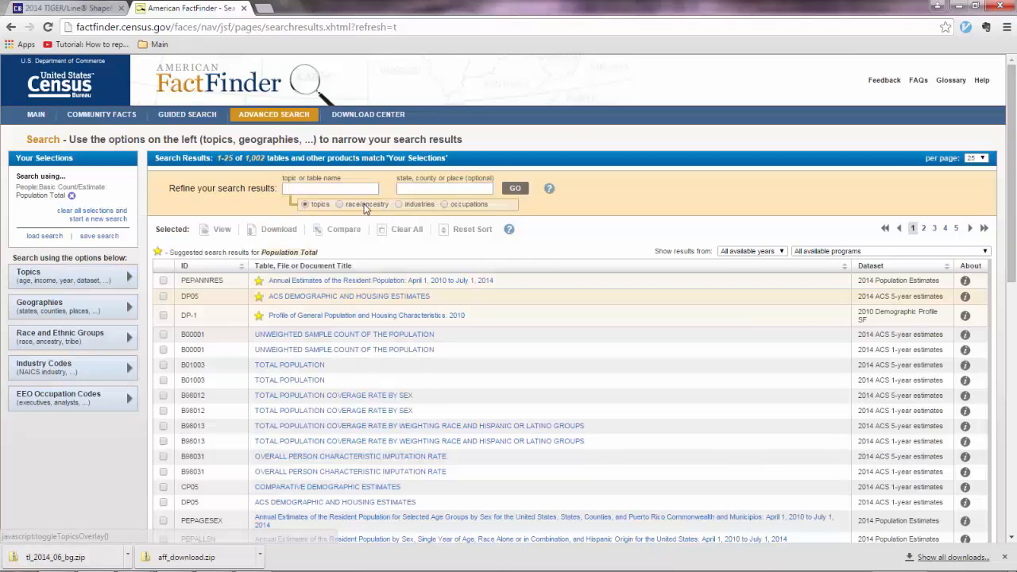
{"action": "mouse_move", "coordinate": [196, 320]}
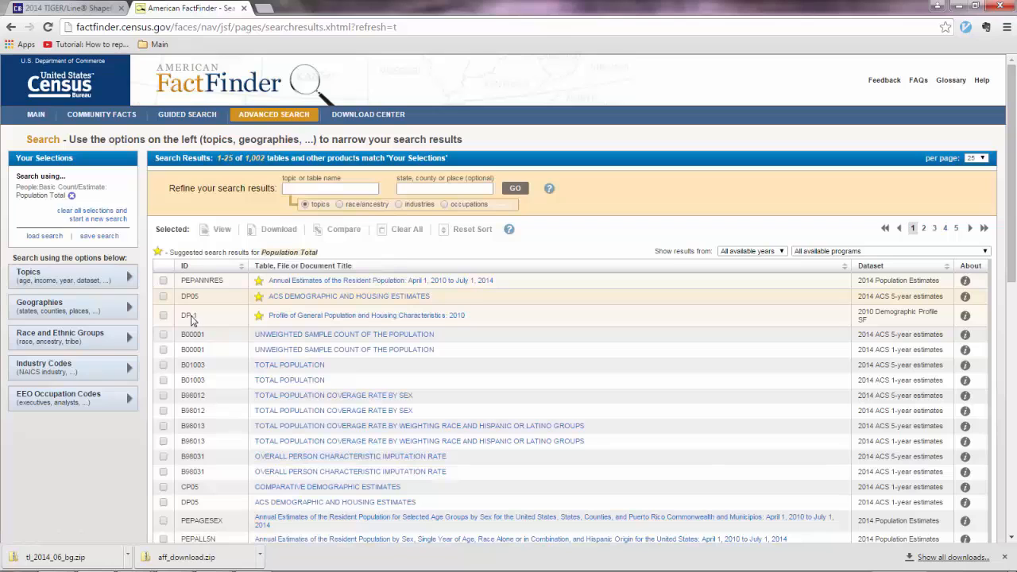
{"action": "mouse_move", "coordinate": [219, 208]}
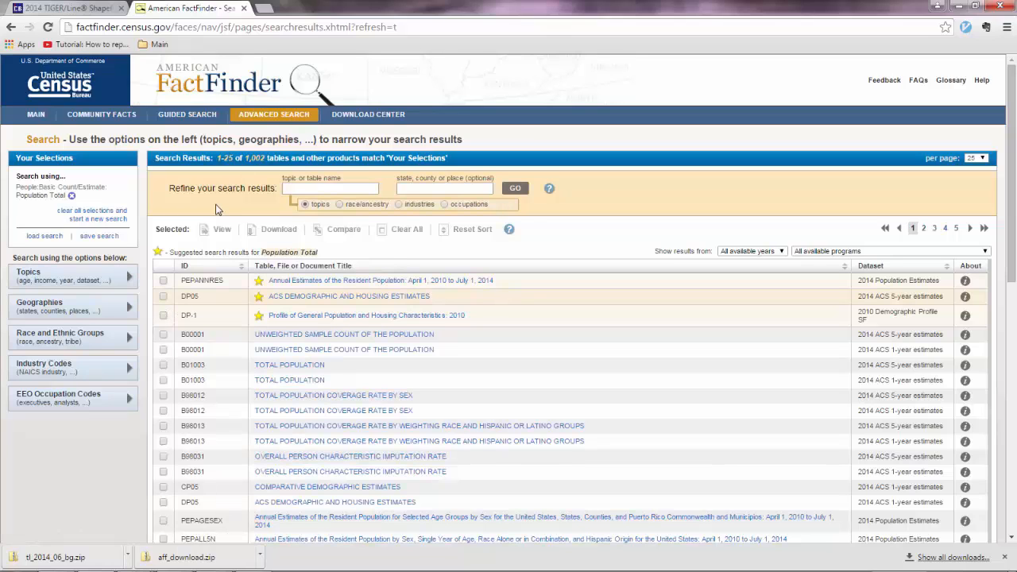
{"action": "left_click", "coordinate": [72, 306]}
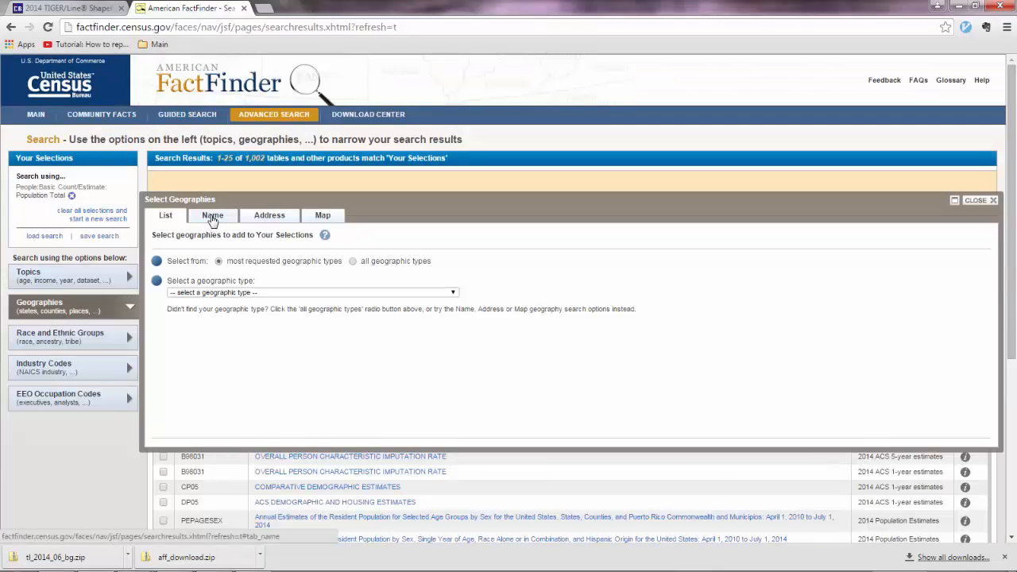
Filter geographies to the Block Group type within California.
{"action": "left_click", "coordinate": [212, 215]}
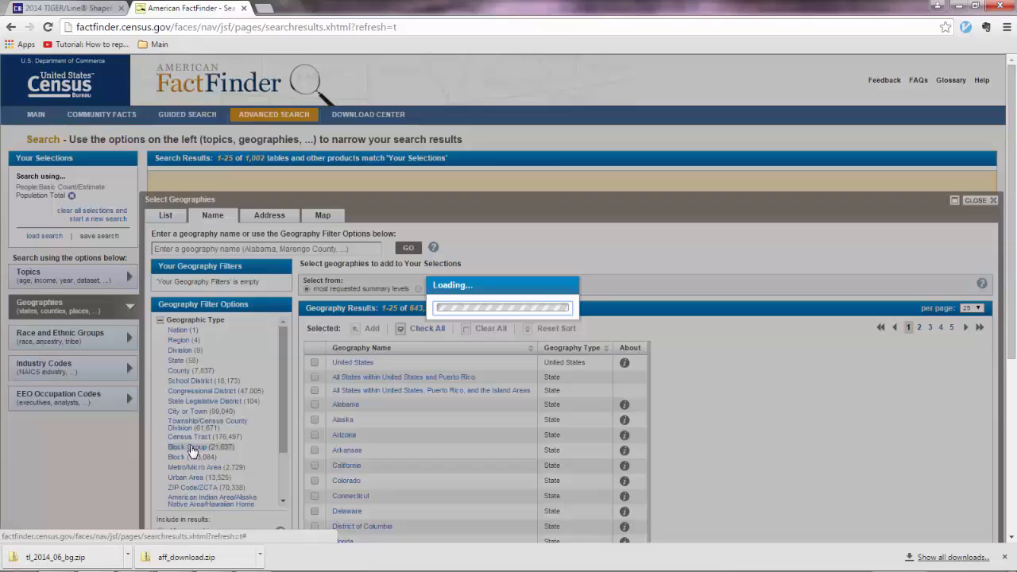
{"action": "left_click", "coordinate": [185, 446]}
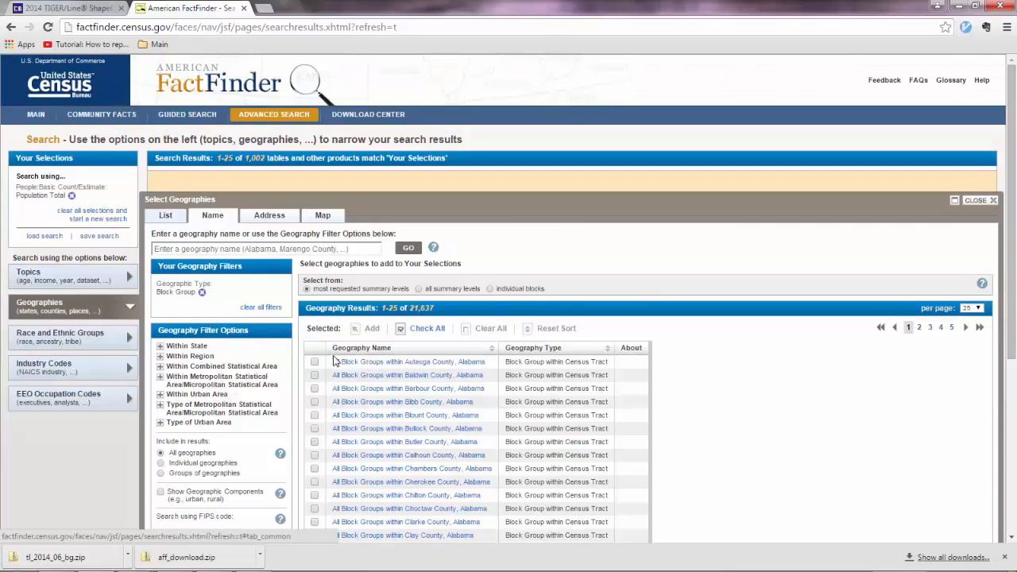
{"action": "mouse_move", "coordinate": [429, 362]}
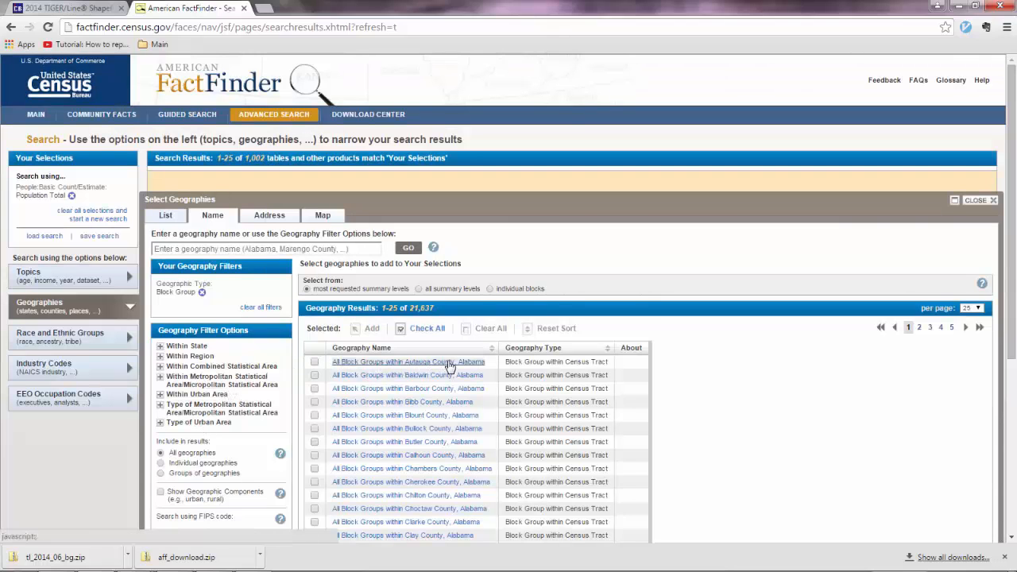
{"action": "mouse_move", "coordinate": [381, 381]}
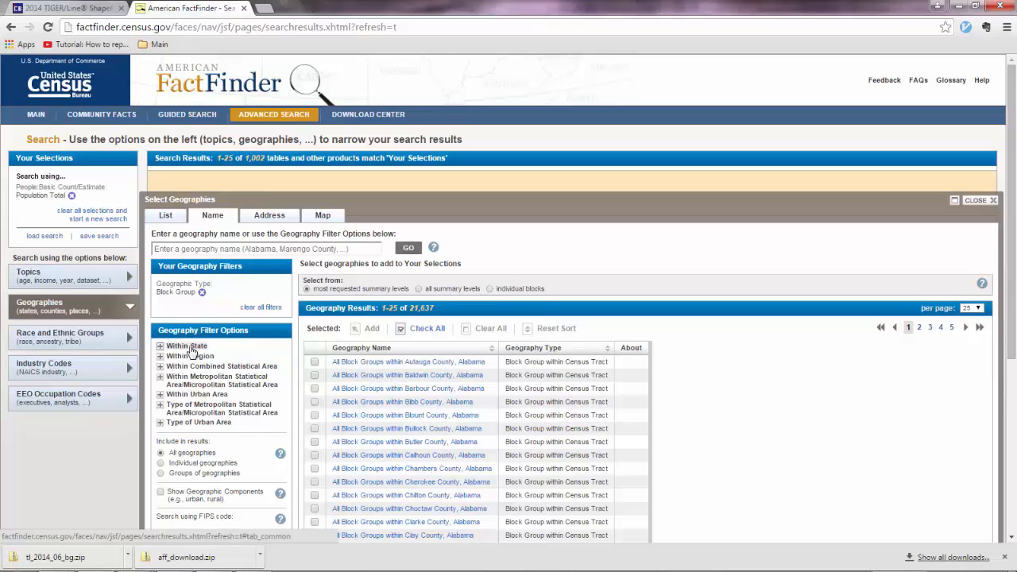
{"action": "left_click", "coordinate": [188, 346]}
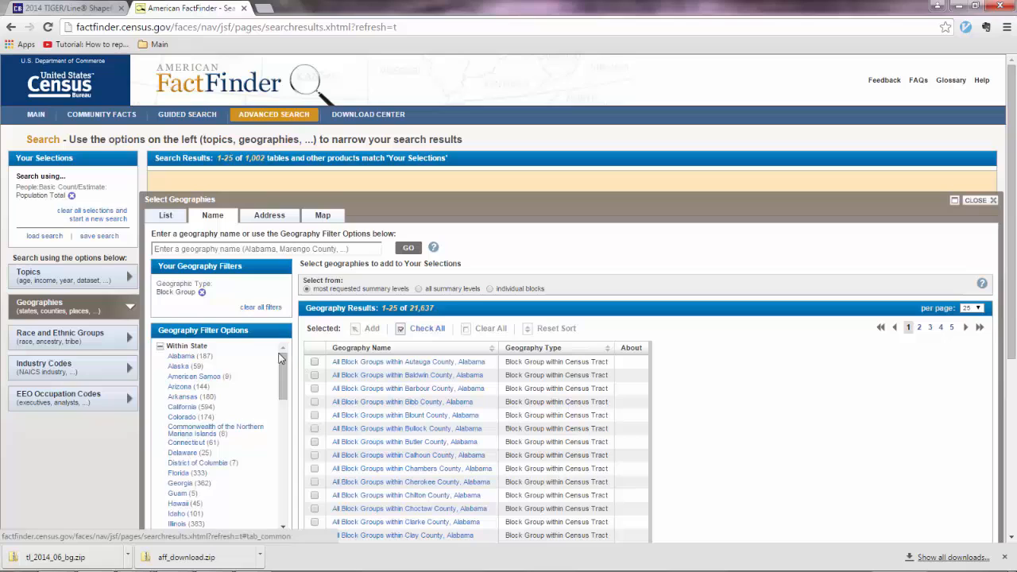
{"action": "scroll", "scroll_direction": "down", "scroll_amount": 3}
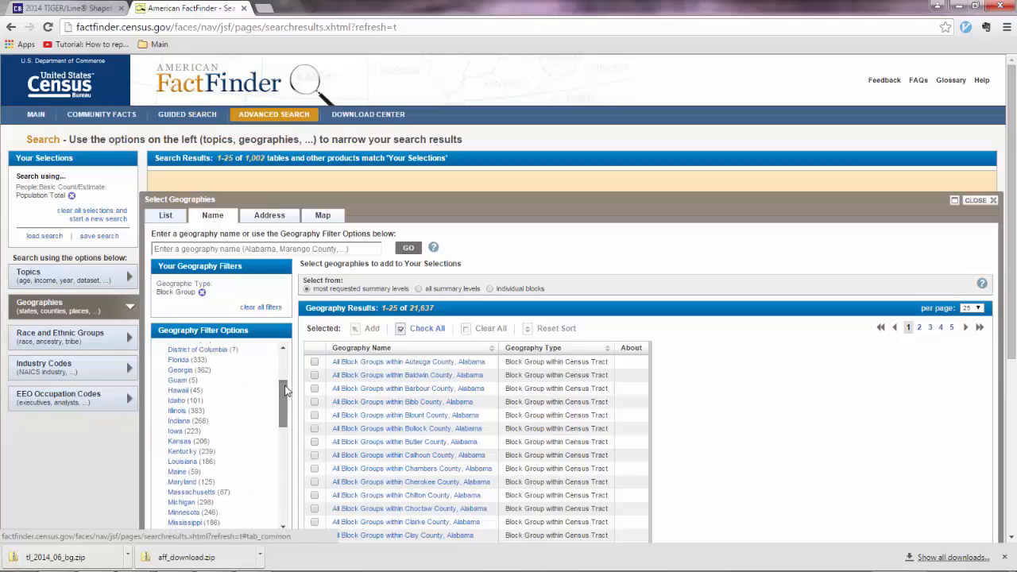
{"action": "scroll", "scroll_direction": "up", "scroll_amount": 3}
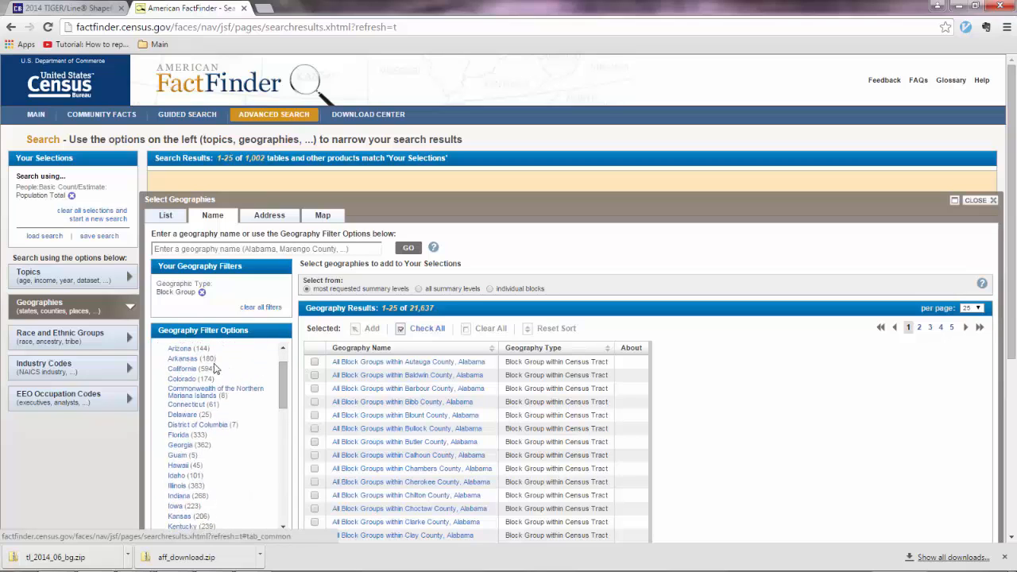
{"action": "left_click", "coordinate": [181, 368]}
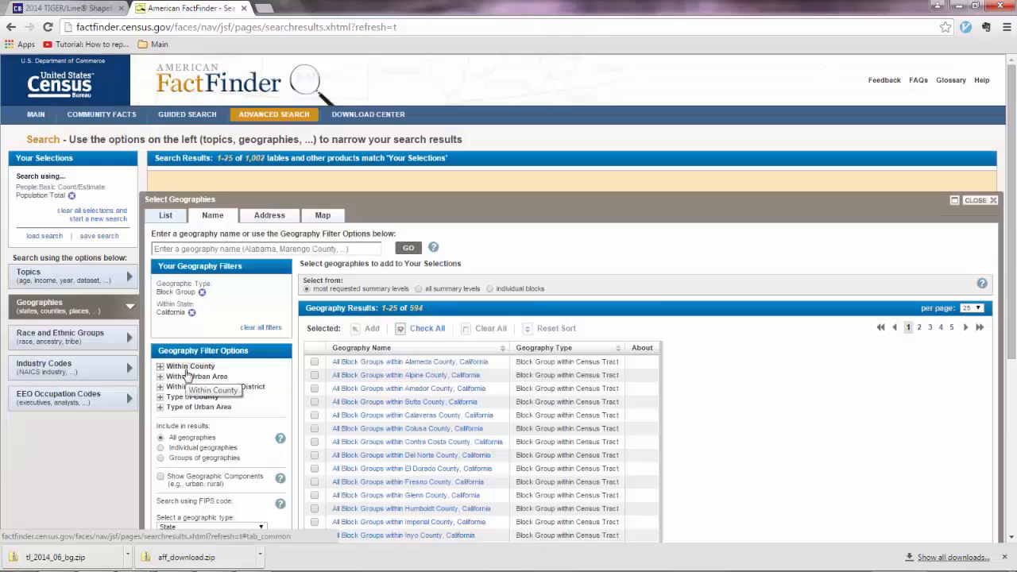
On the next results page, tick San Francisco County's block groups and add them.
{"action": "scroll", "scroll_direction": "down", "scroll_amount": 3}
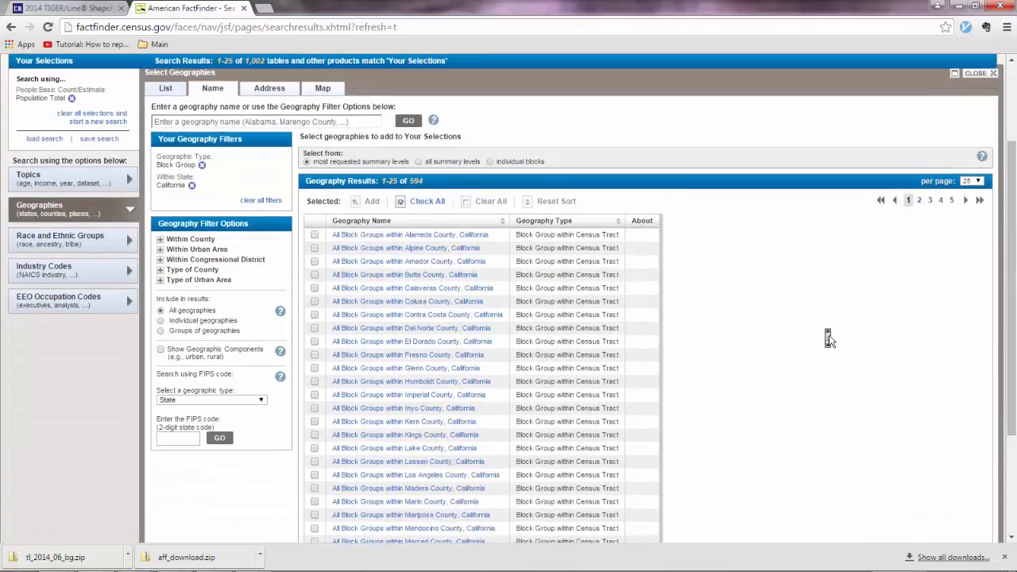
{"action": "scroll", "scroll_direction": "down", "scroll_amount": 3}
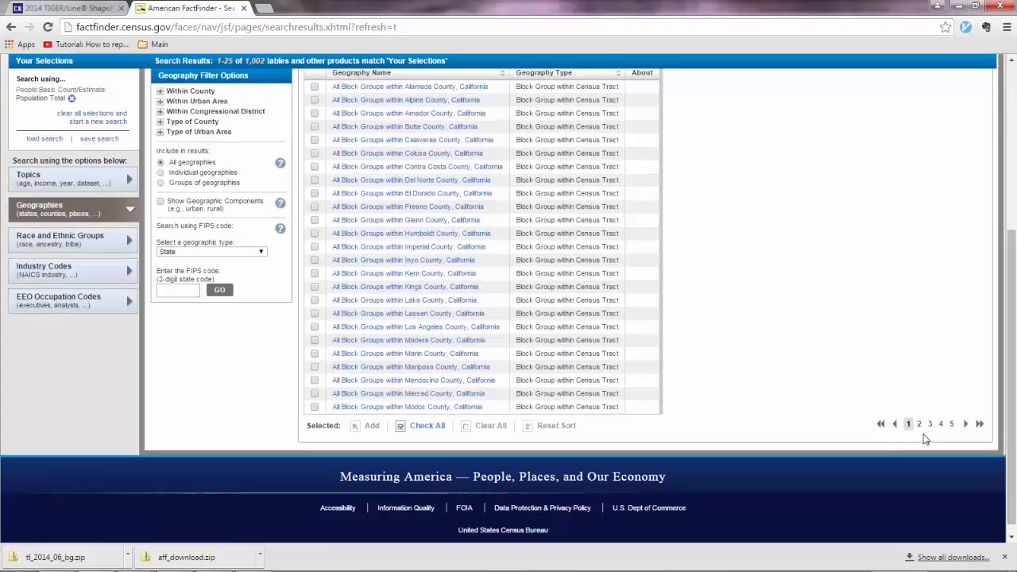
{"action": "left_click", "coordinate": [919, 423]}
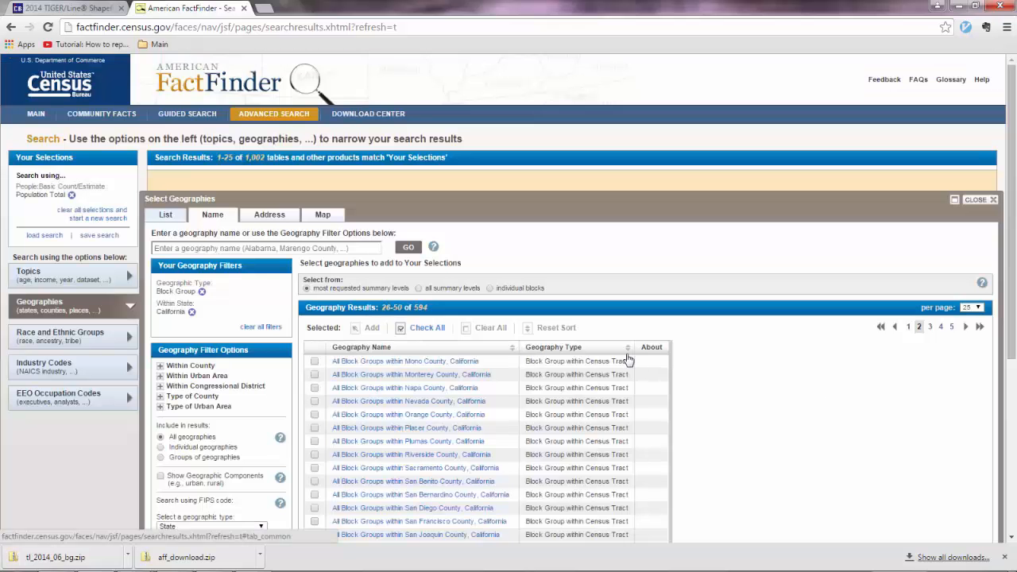
{"action": "scroll", "scroll_direction": "down", "scroll_amount": 3}
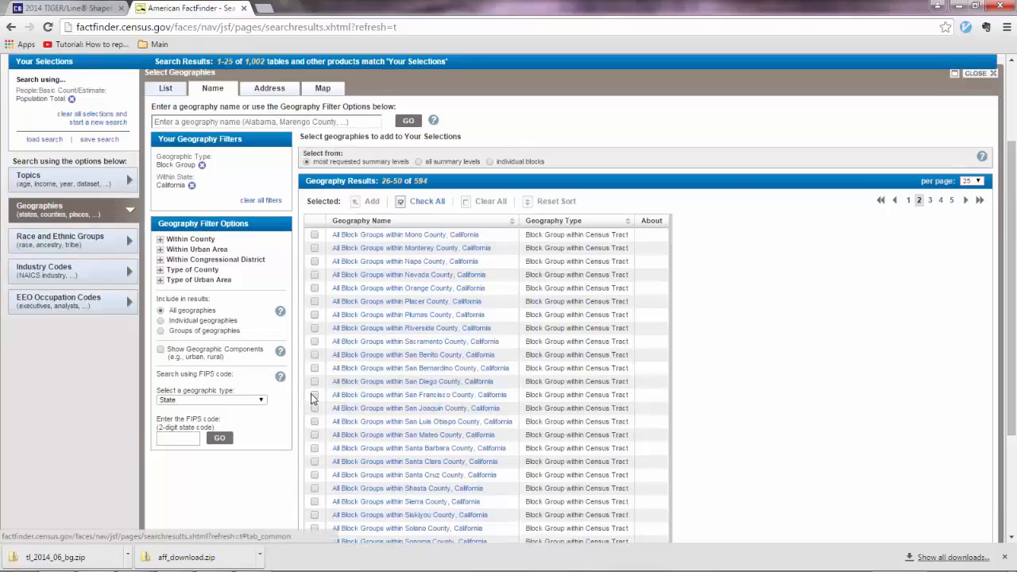
{"action": "left_click", "coordinate": [314, 395]}
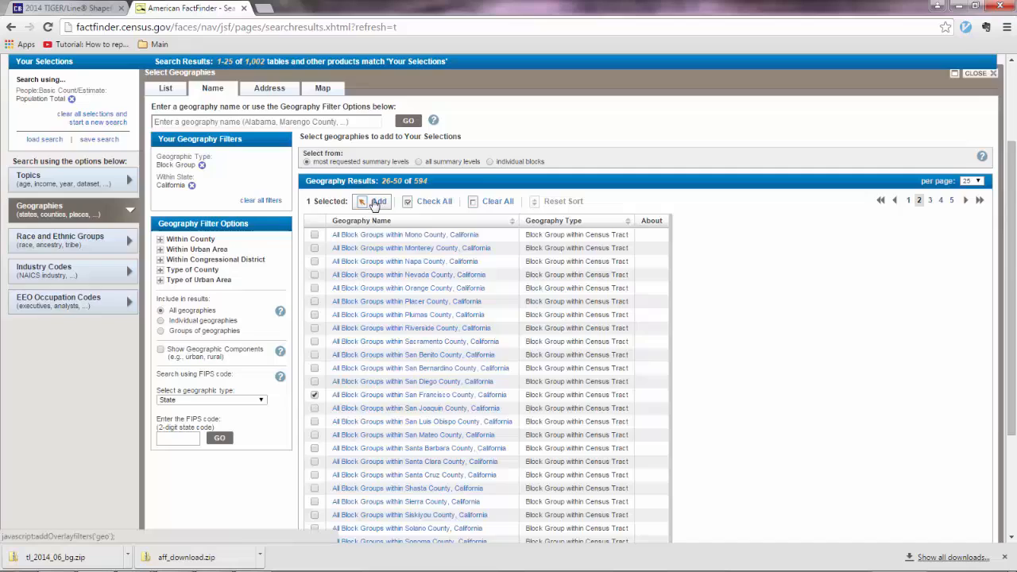
{"action": "left_click", "coordinate": [373, 201]}
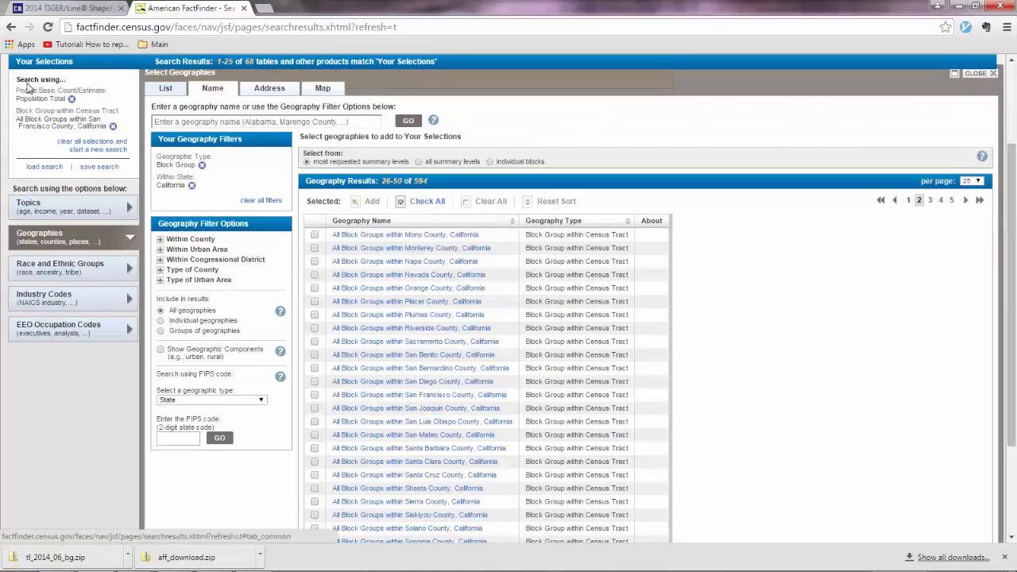
{"action": "mouse_move", "coordinate": [477, 147]}
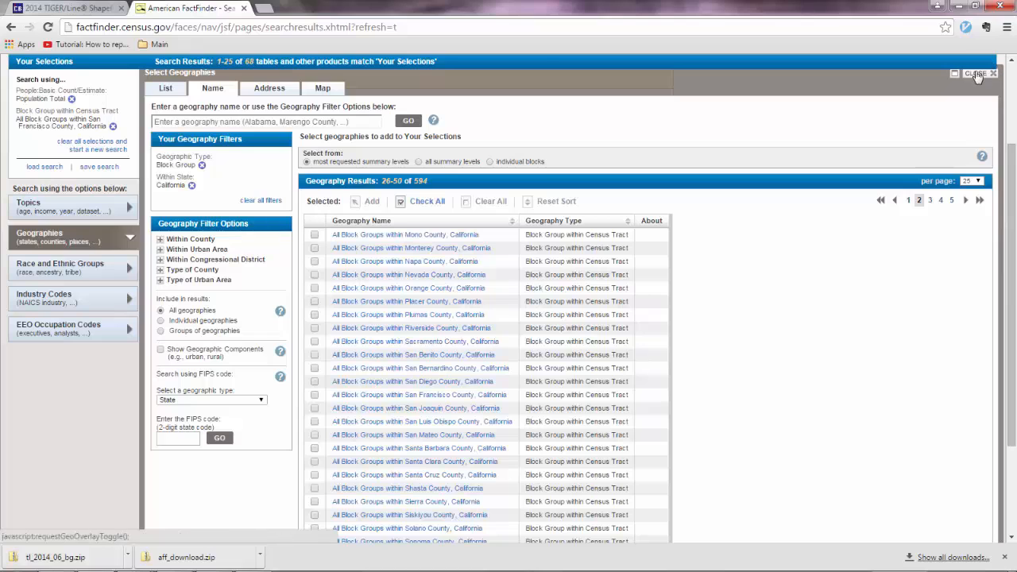
Tick B01003 Total Population (2014 ACS 5-year) and download it as a zip.
{"action": "left_click", "coordinate": [976, 73]}
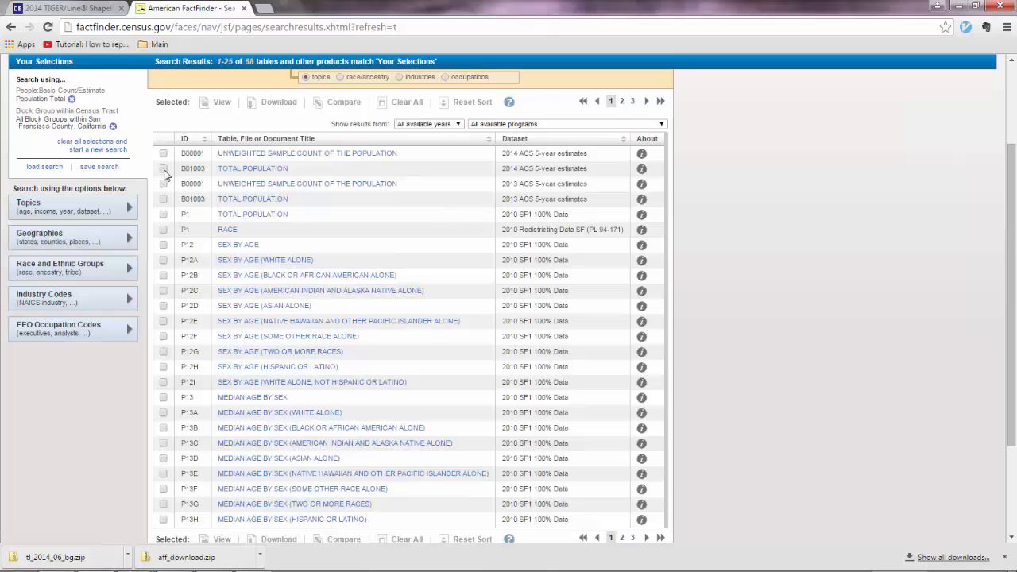
{"action": "left_click", "coordinate": [164, 168]}
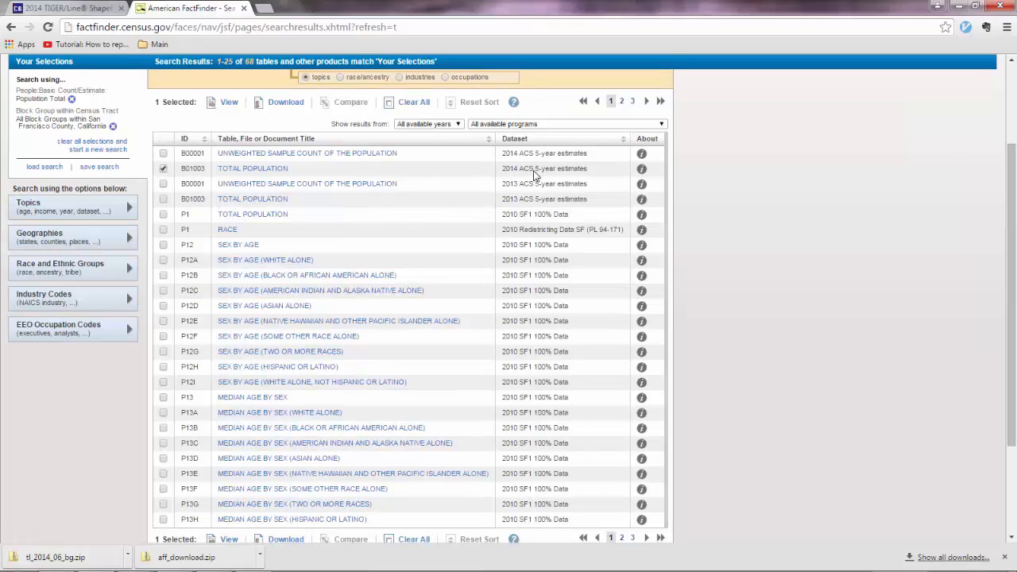
{"action": "mouse_move", "coordinate": [571, 172]}
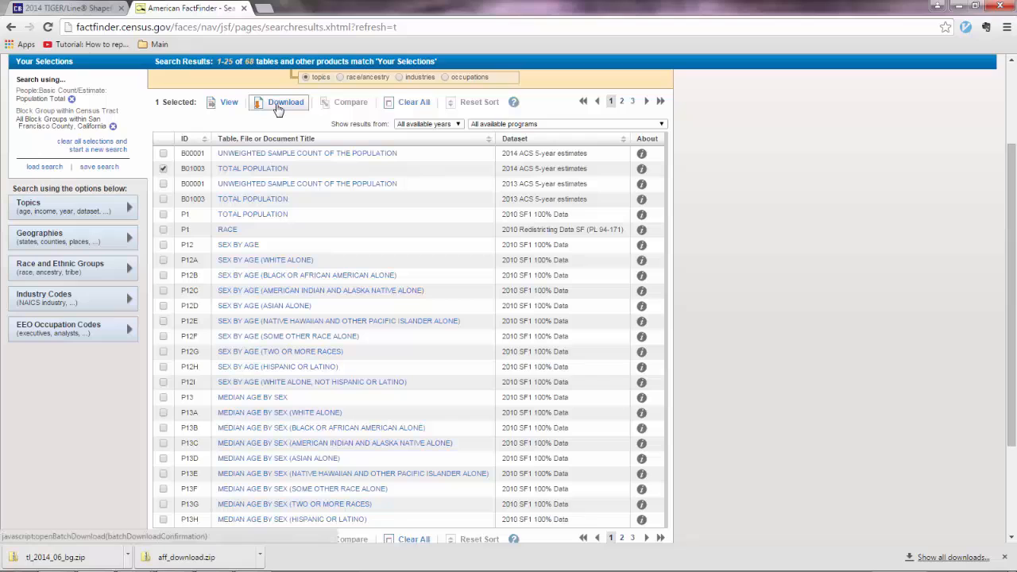
{"action": "left_click", "coordinate": [285, 101]}
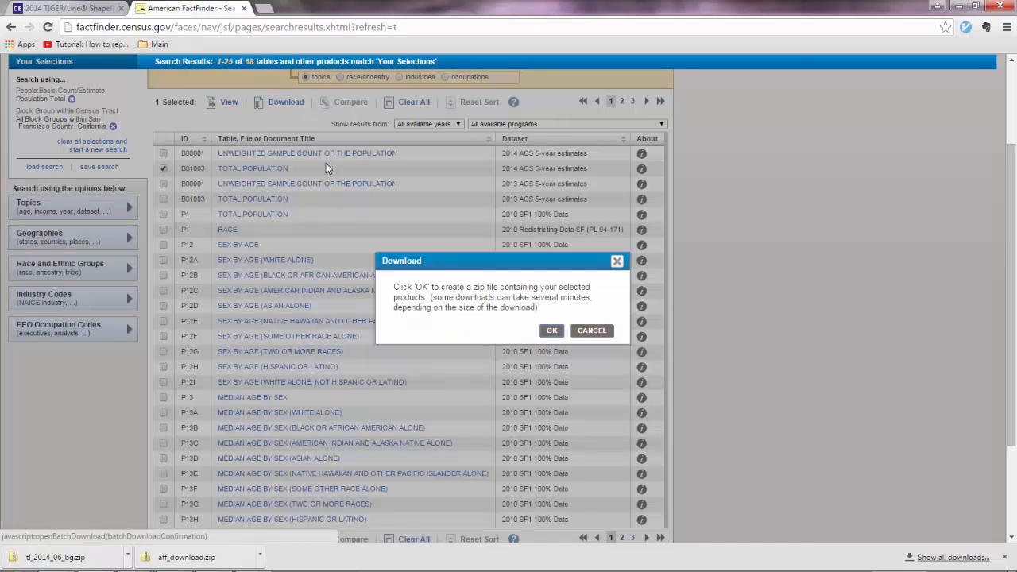
{"action": "left_click", "coordinate": [551, 330]}
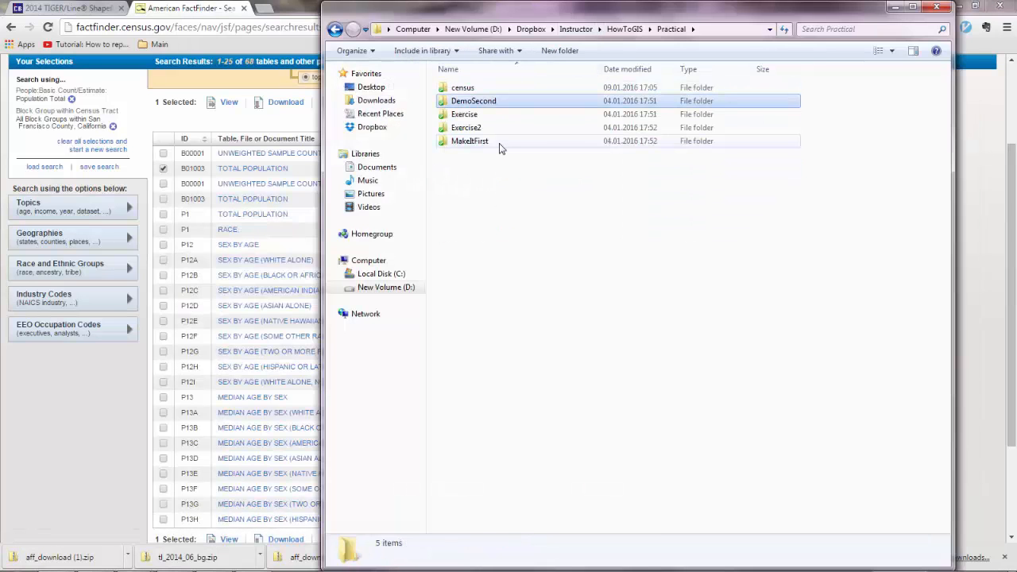
In census/demo, extract the zip, delete it, and open aff_download (1).
{"action": "double_click", "coordinate": [462, 87]}
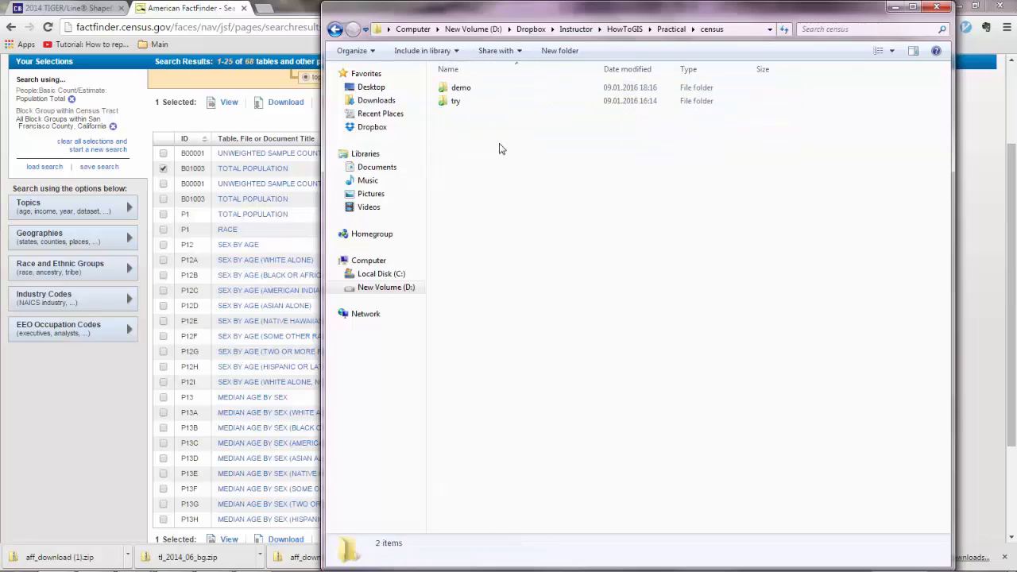
{"action": "double_click", "coordinate": [460, 87]}
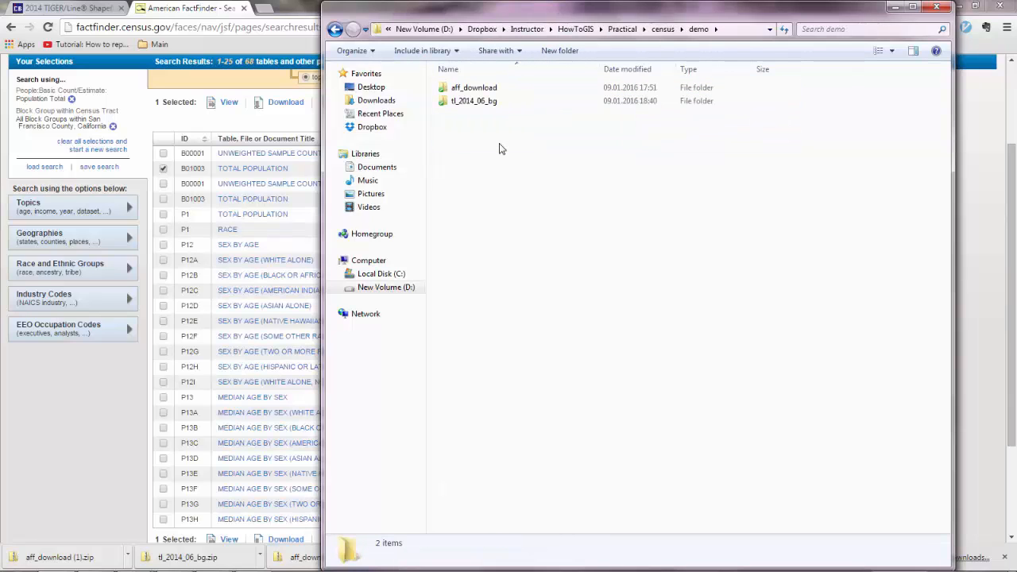
{"action": "left_click", "coordinate": [476, 115]}
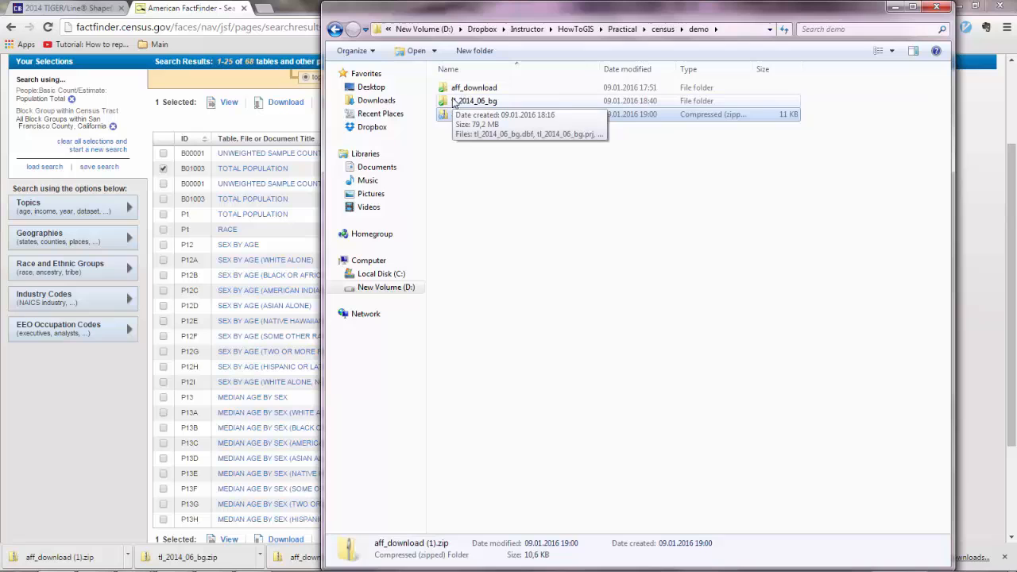
{"action": "right_click", "coordinate": [477, 114]}
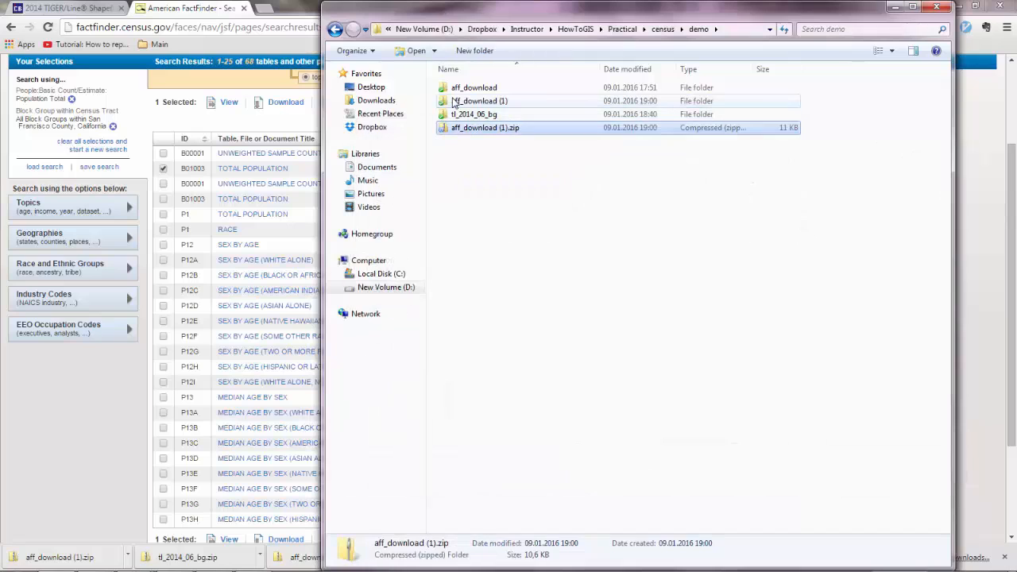
{"action": "key", "text": "Delete"}
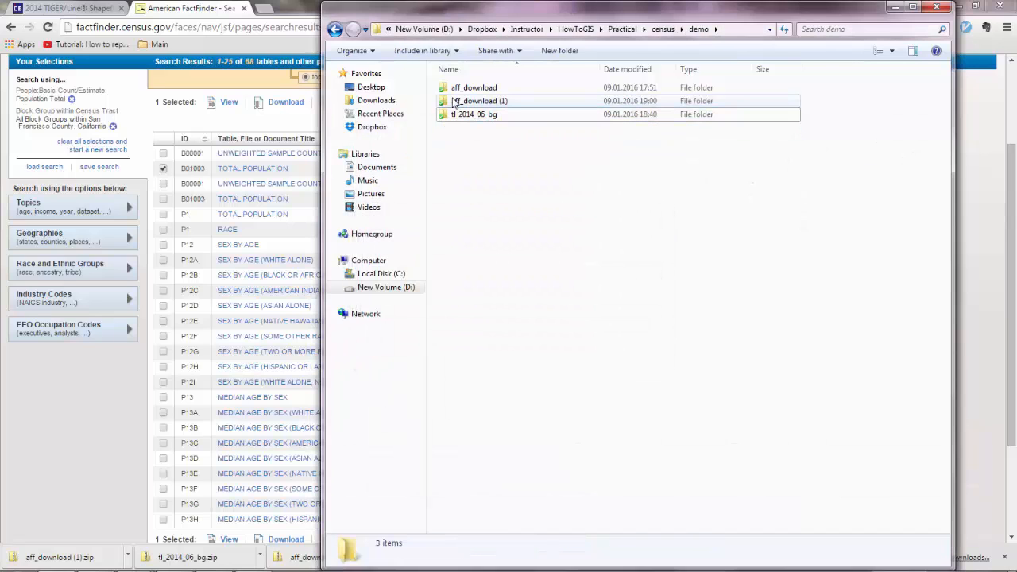
{"action": "double_click", "coordinate": [479, 100]}
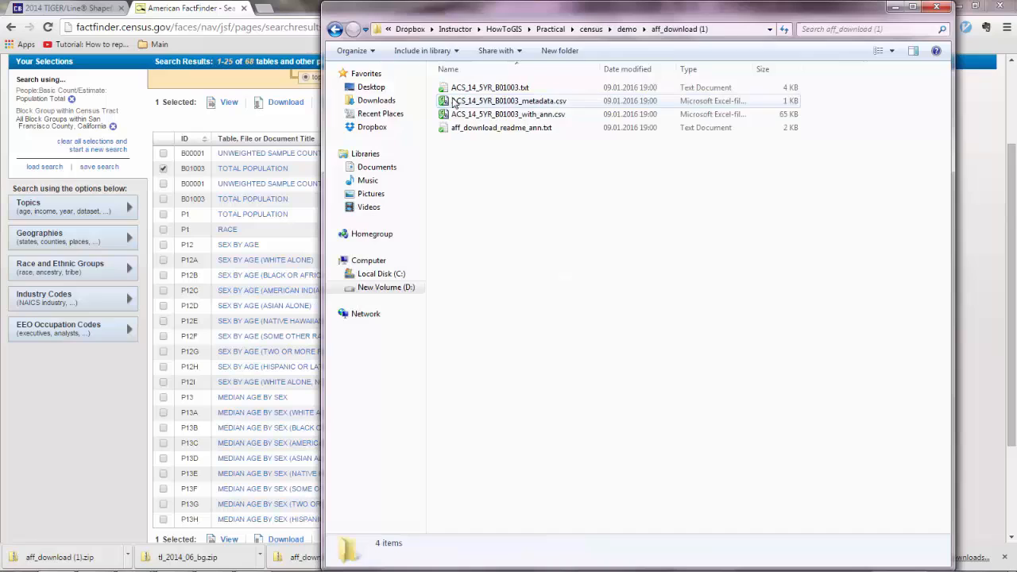
{"action": "left_click", "coordinate": [507, 114]}
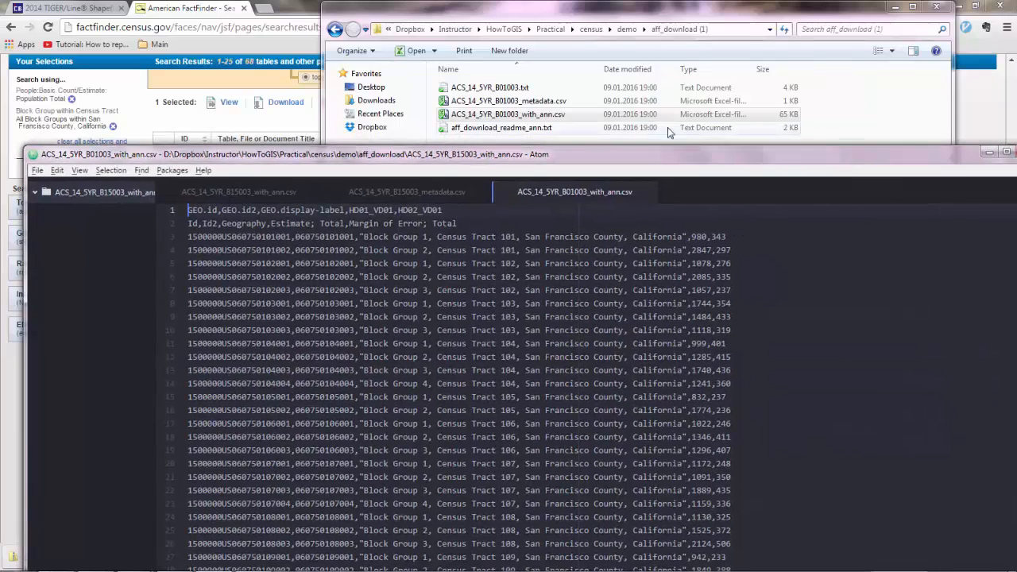
Remove the Id,Id2,Geography header line from ACS_14_5YR_B01003_with_ann.csv and save.
{"action": "left_click", "coordinate": [508, 113]}
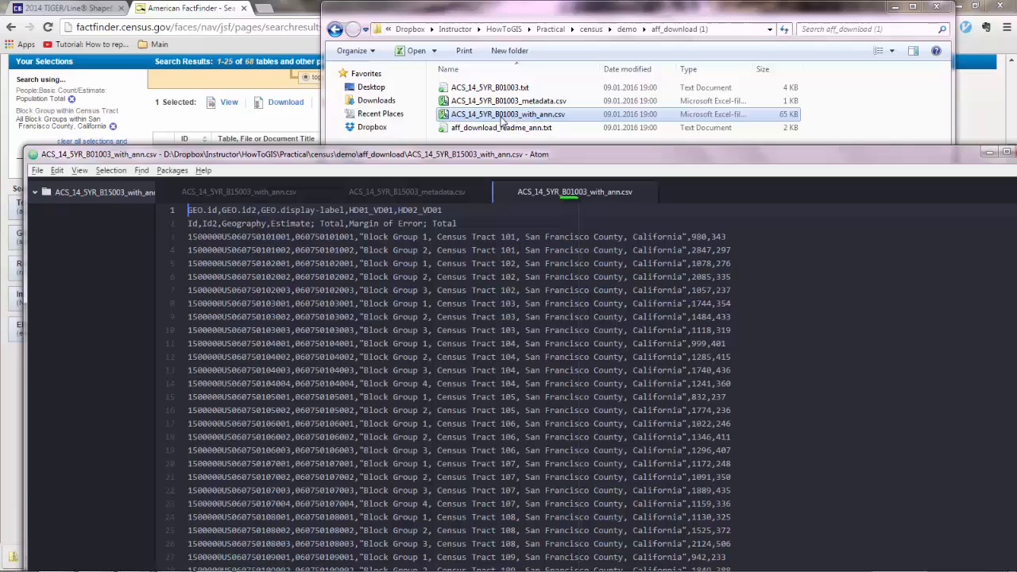
{"action": "mouse_move", "coordinate": [515, 161]}
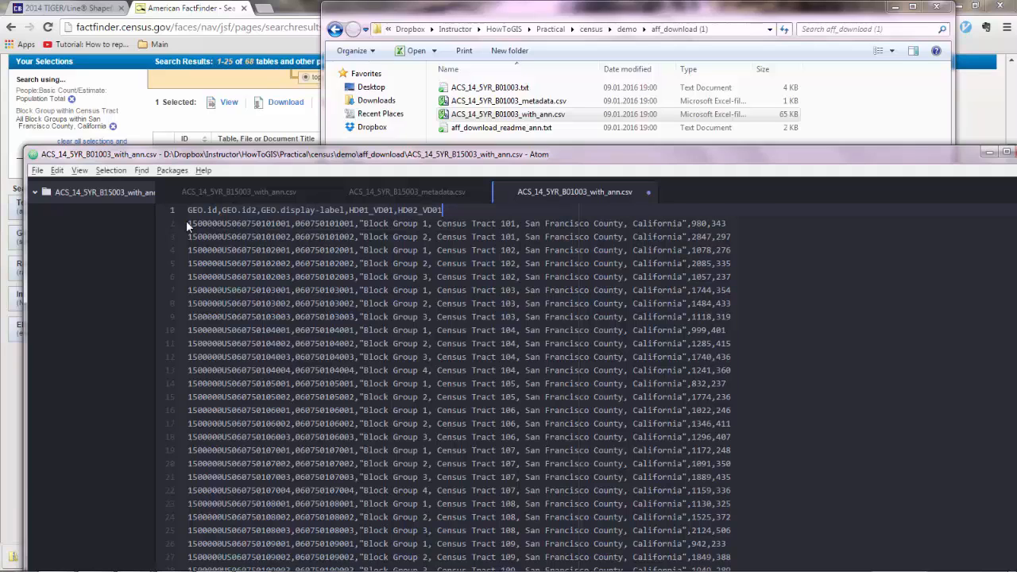
{"action": "key", "text": "ctrl+c"}
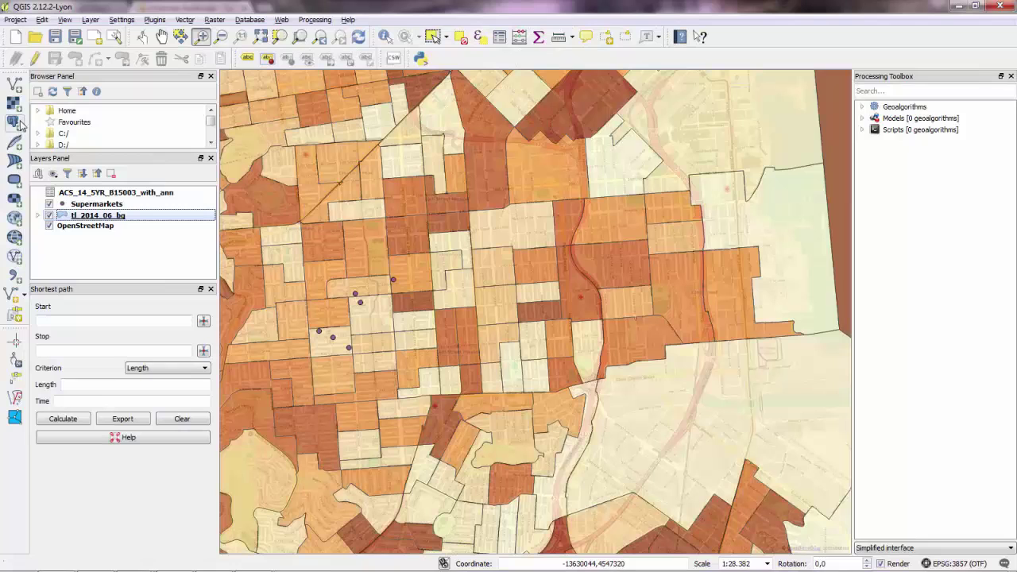
Load ACS_14_5YR_B01003_with_ann.csv from the demo folder as a new vector layer.
{"action": "left_click", "coordinate": [14, 121]}
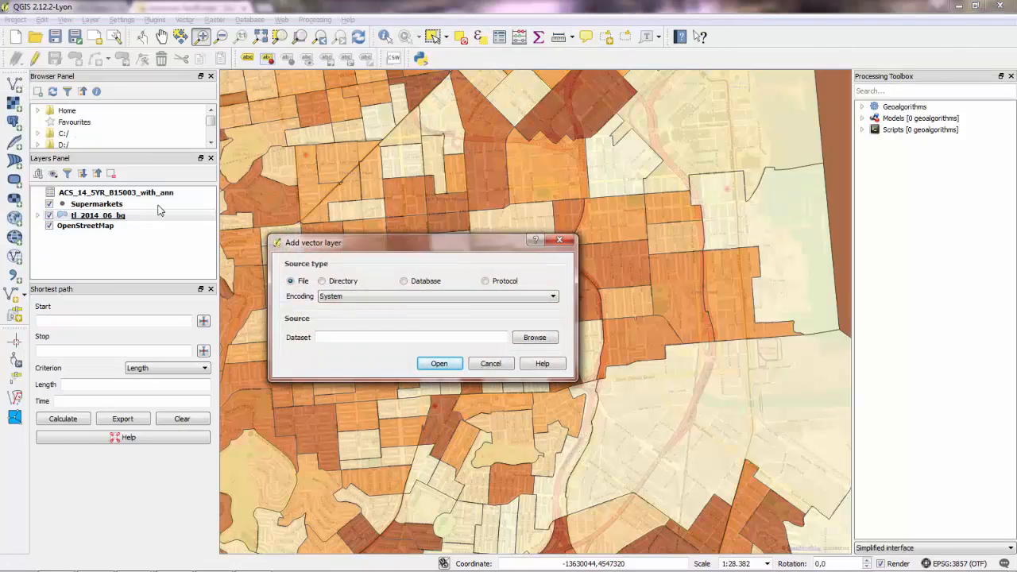
{"action": "left_click", "coordinate": [534, 336]}
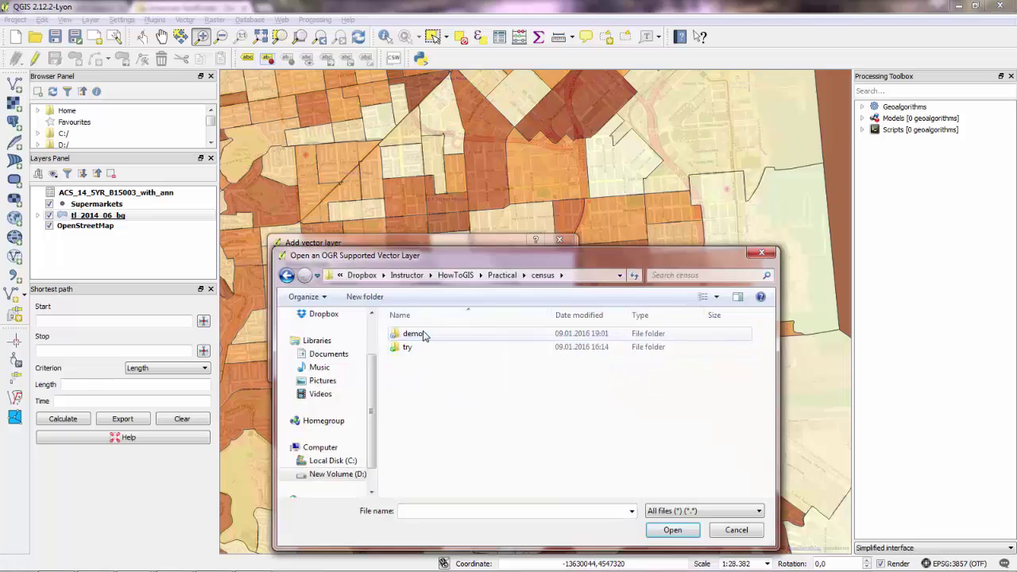
{"action": "double_click", "coordinate": [413, 333]}
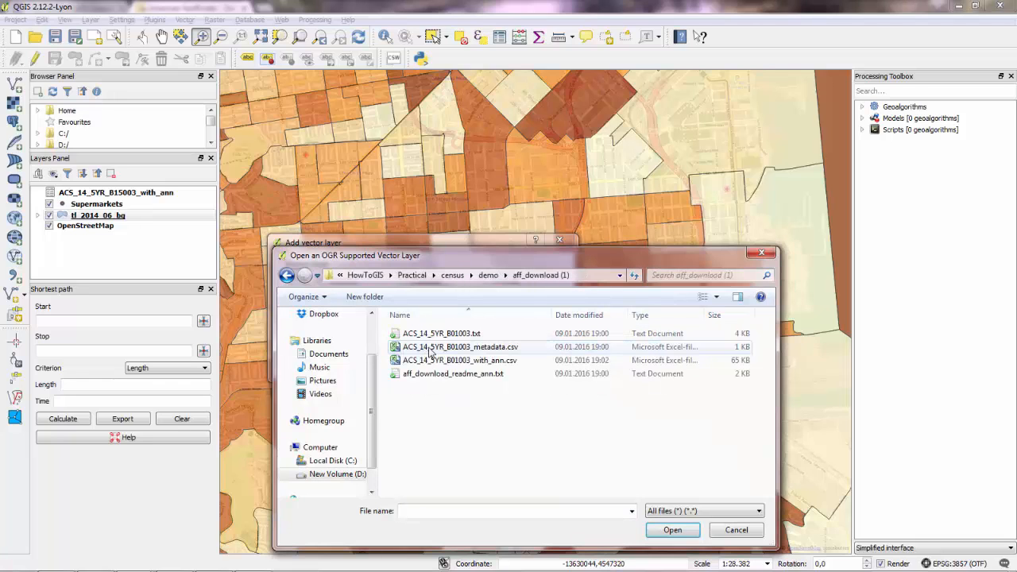
{"action": "left_click", "coordinate": [672, 530]}
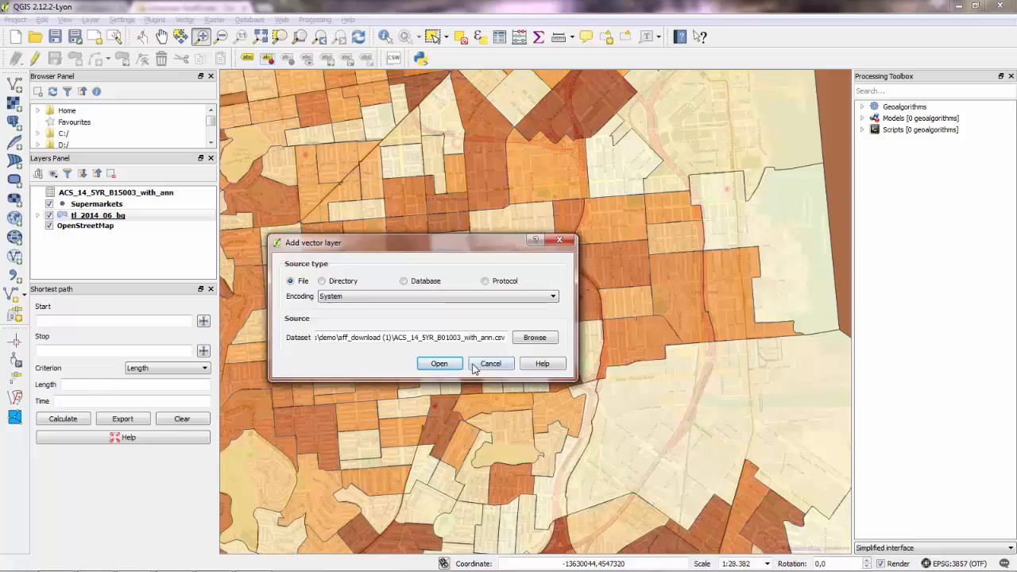
{"action": "left_click", "coordinate": [439, 363]}
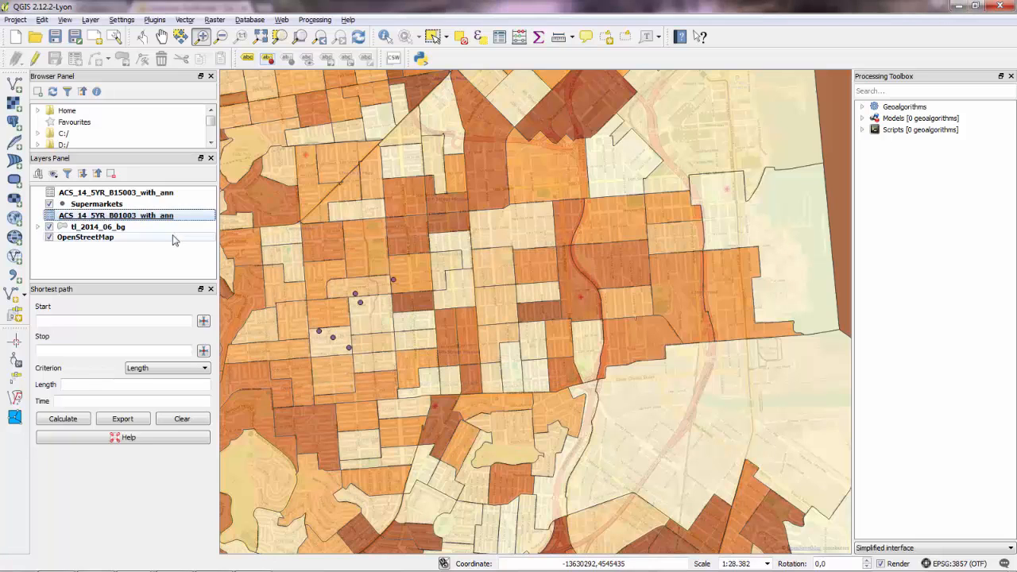
{"action": "right_click", "coordinate": [116, 216]}
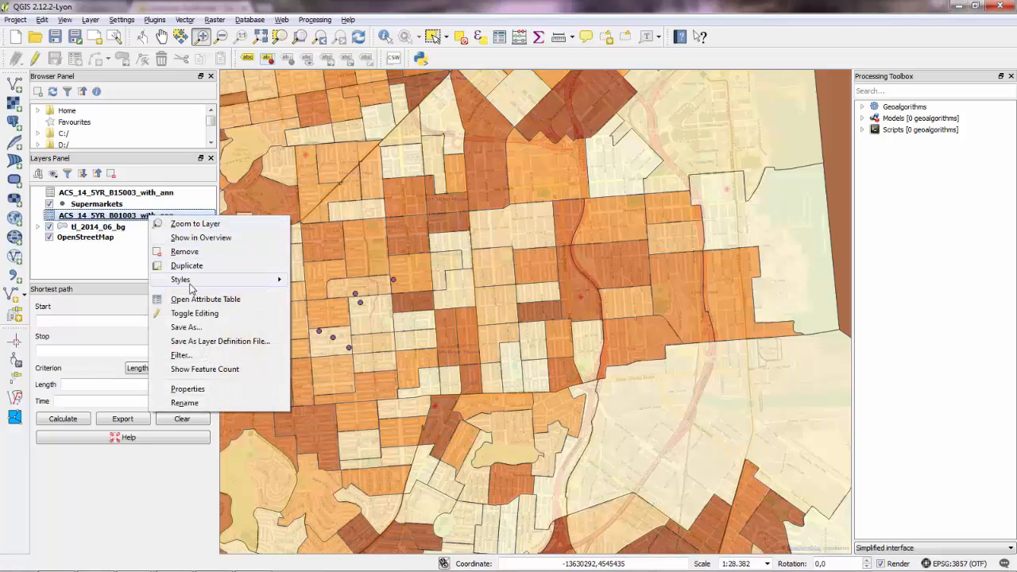
{"action": "left_click", "coordinate": [205, 298]}
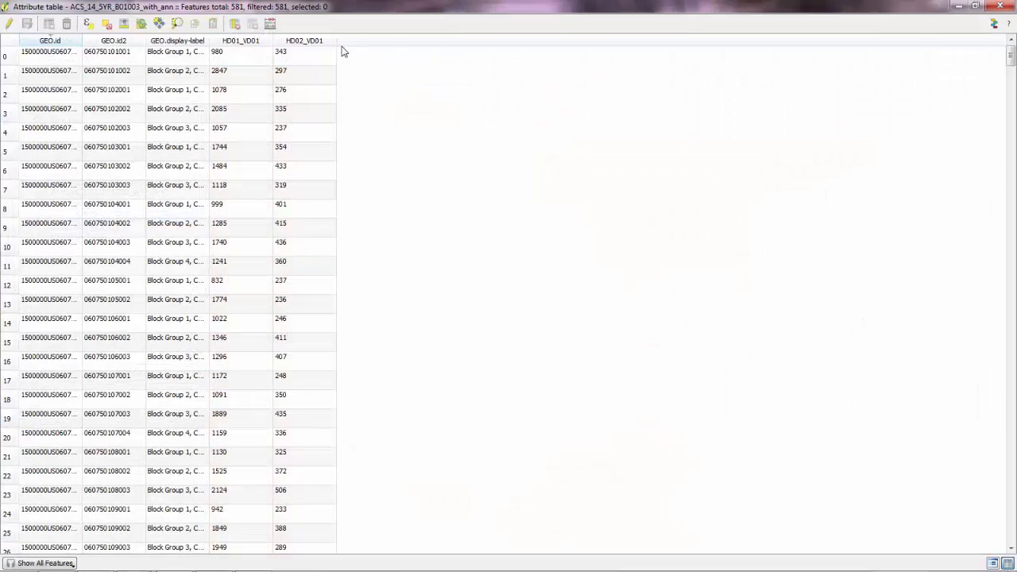
{"action": "left_click", "coordinate": [241, 41]}
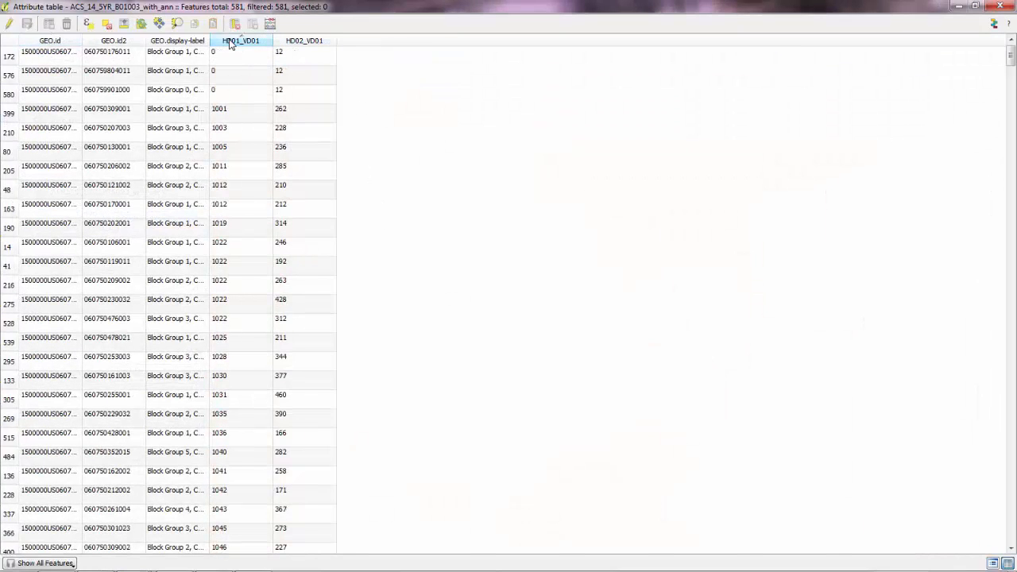
{"action": "left_click", "coordinate": [240, 41]}
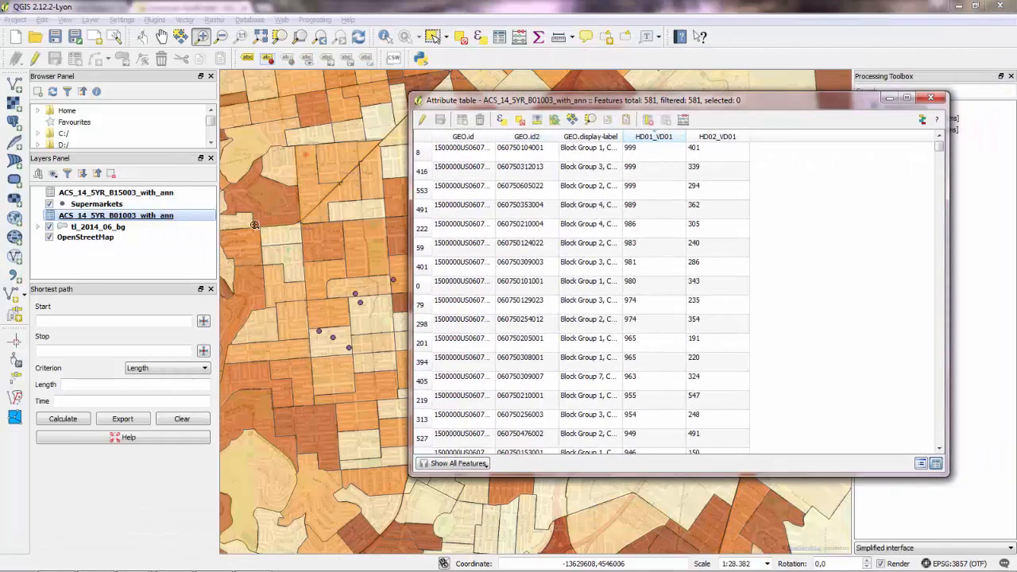
{"action": "mouse_move", "coordinate": [278, 191]}
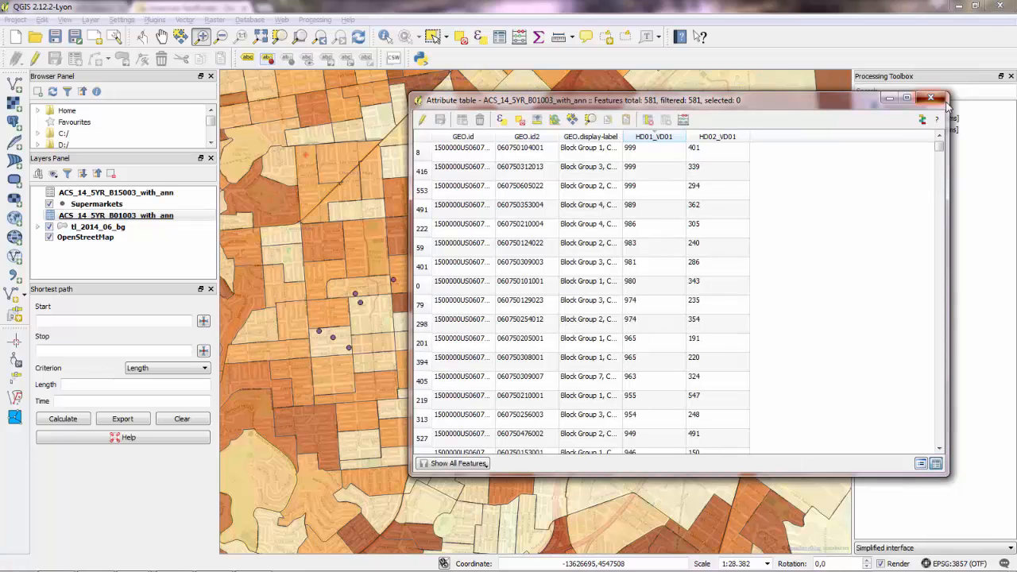
{"action": "left_click", "coordinate": [931, 98]}
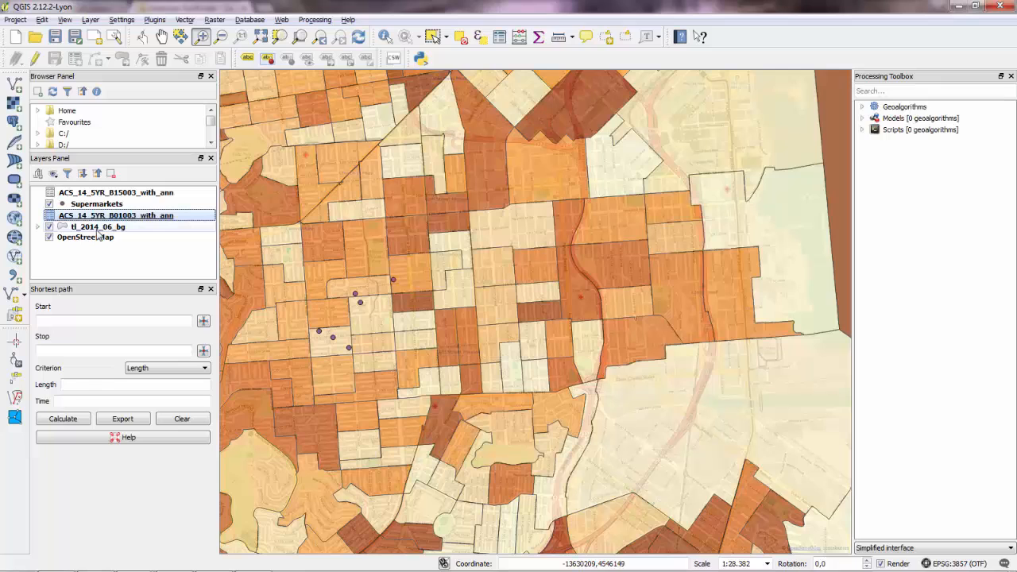
Join B01003 to tl_2014_06_bg on GEO.id2 = GEOID, bringing in only HD01_VD01.
{"action": "right_click", "coordinate": [91, 226]}
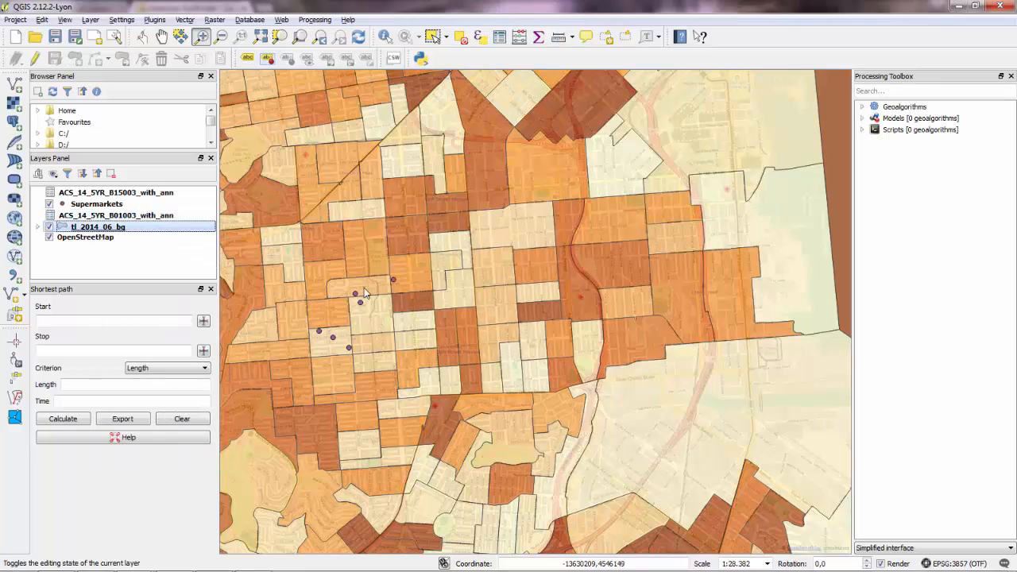
{"action": "double_click", "coordinate": [95, 226]}
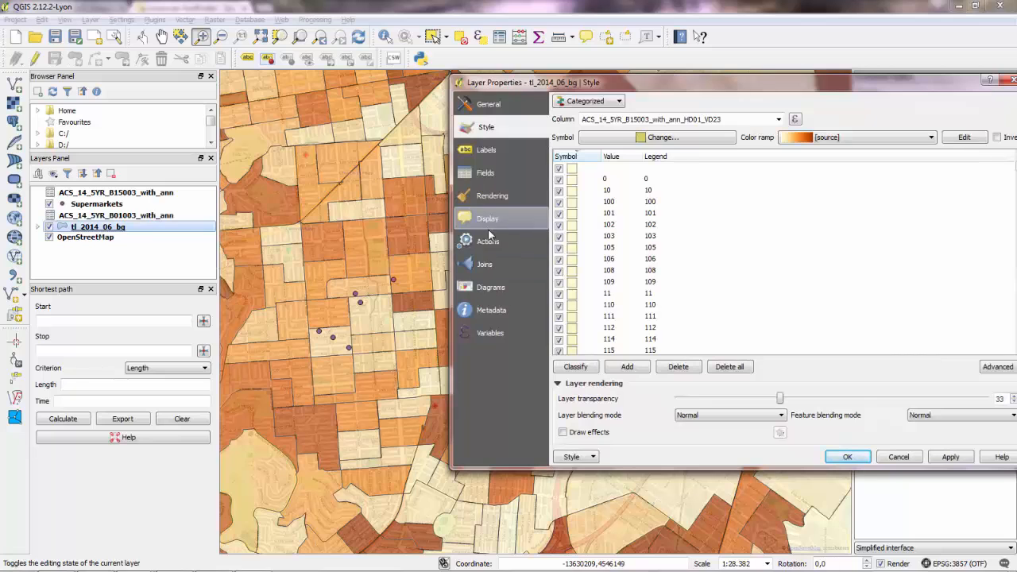
{"action": "left_click", "coordinate": [486, 263]}
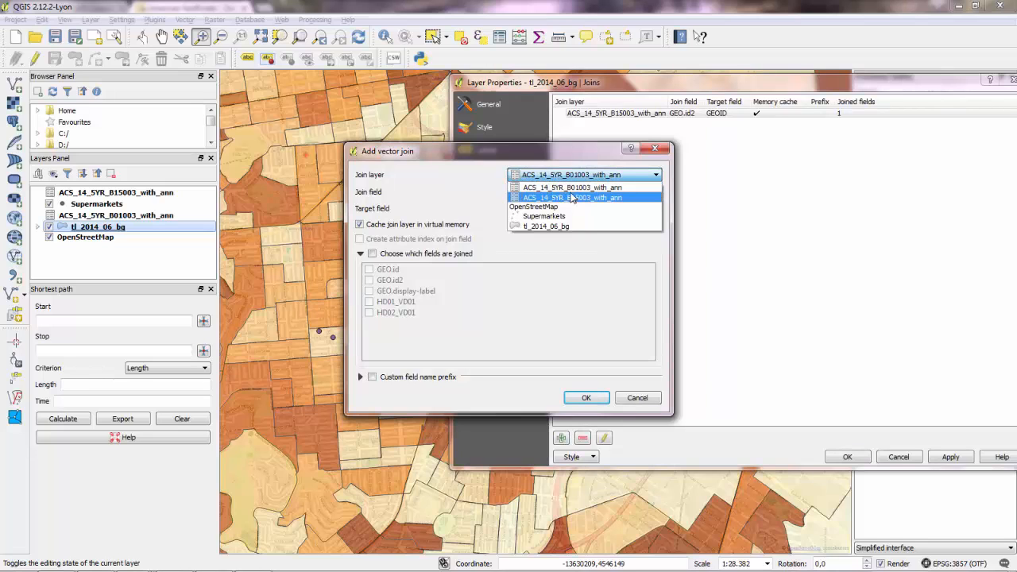
{"action": "left_click", "coordinate": [571, 197]}
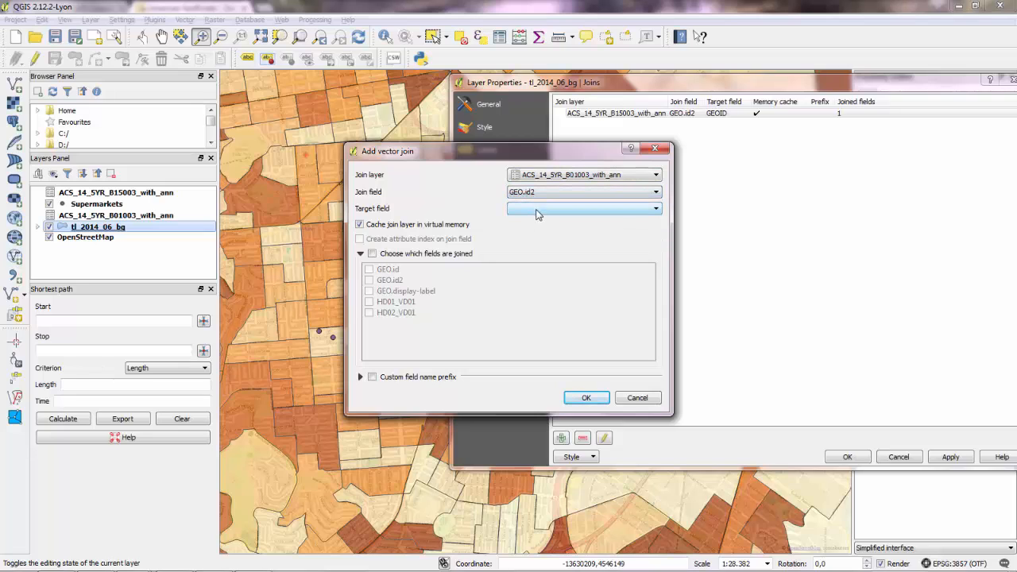
{"action": "left_click", "coordinate": [654, 208]}
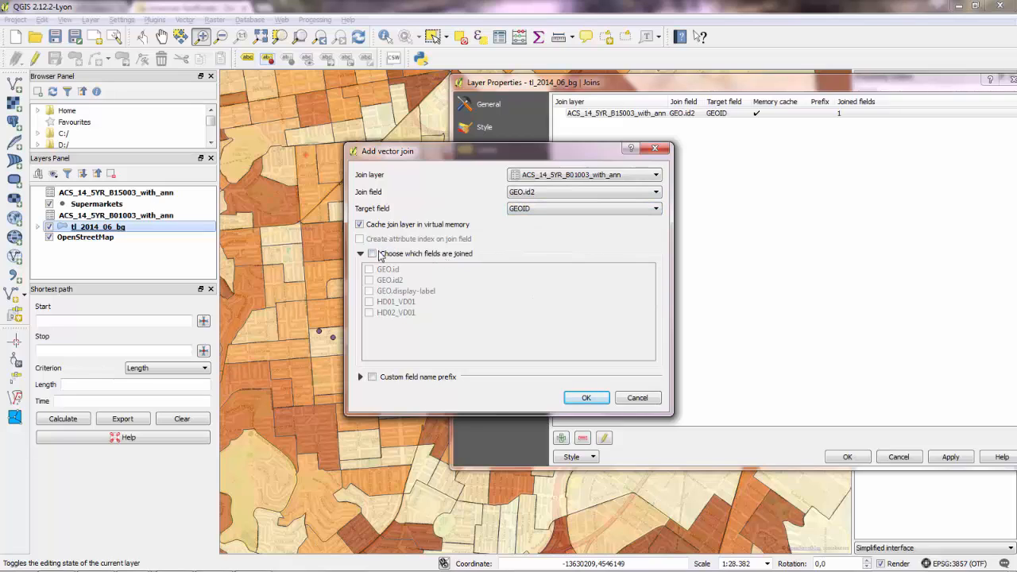
{"action": "left_click", "coordinate": [371, 253]}
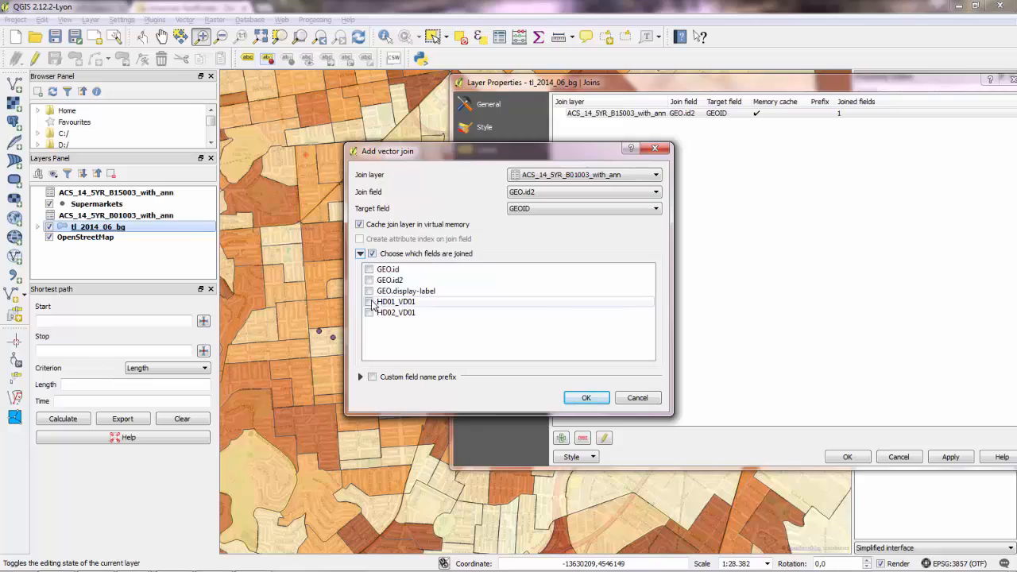
{"action": "left_click", "coordinate": [368, 301]}
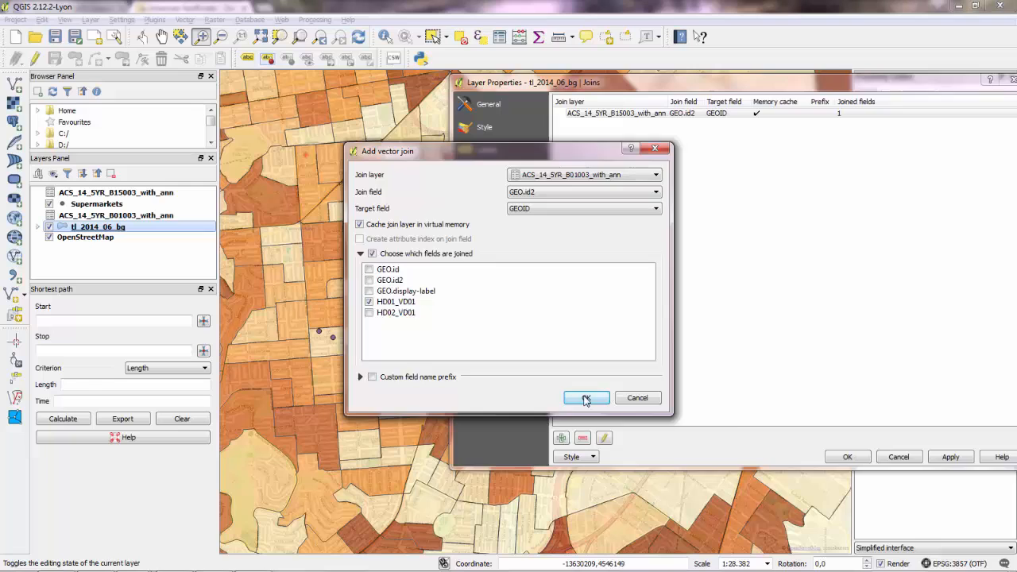
{"action": "left_click", "coordinate": [586, 398]}
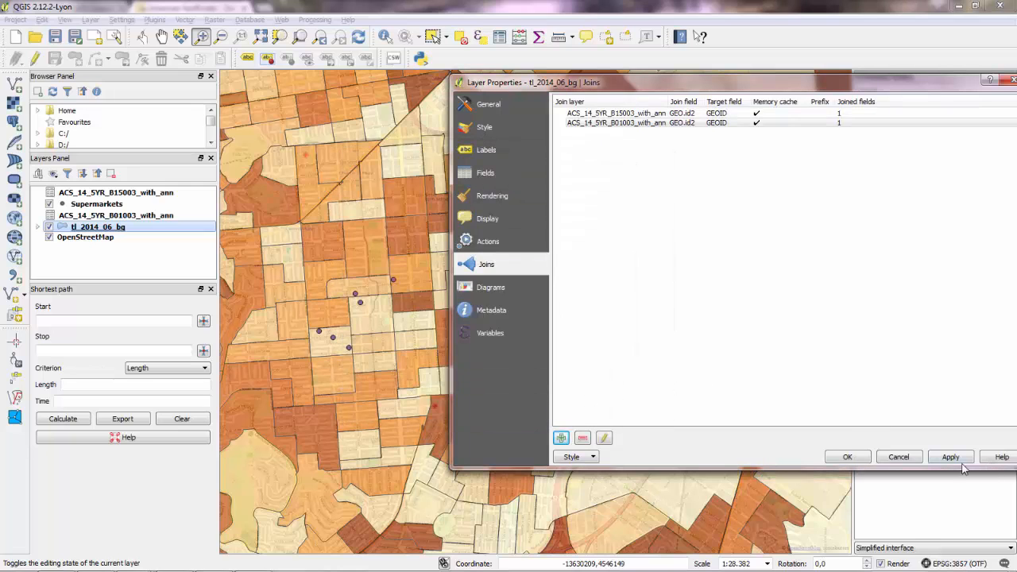
{"action": "left_click", "coordinate": [847, 456]}
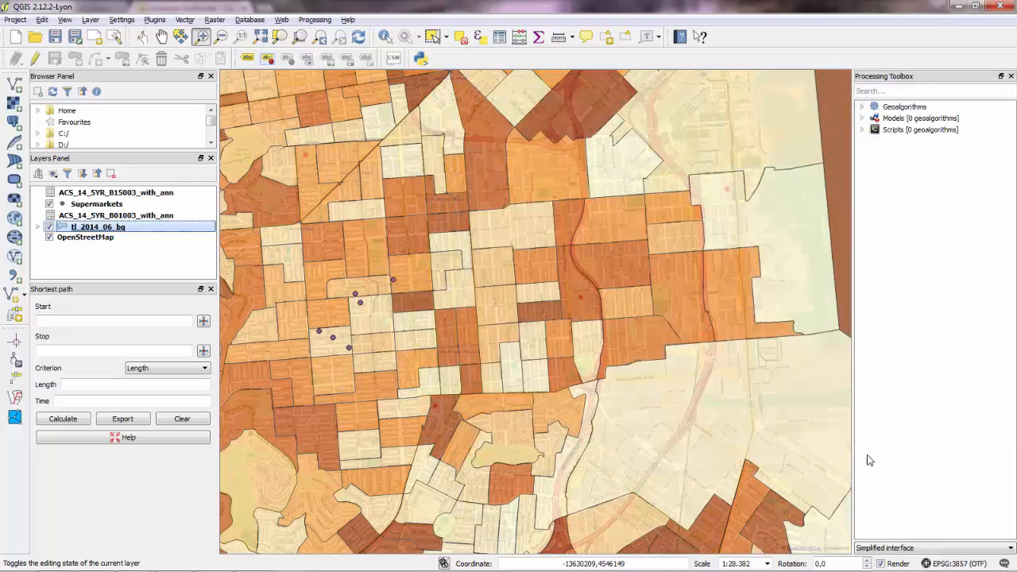
Open the tl_2014_06_bg attribute table and inspect the joined B15003 and B01003 values.
{"action": "right_click", "coordinate": [100, 226]}
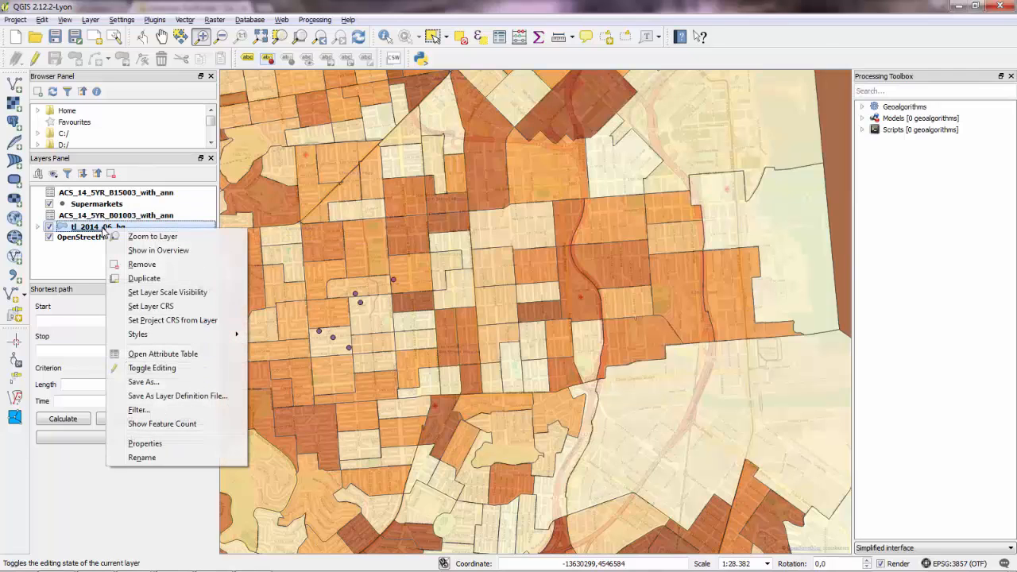
{"action": "mouse_move", "coordinate": [147, 368]}
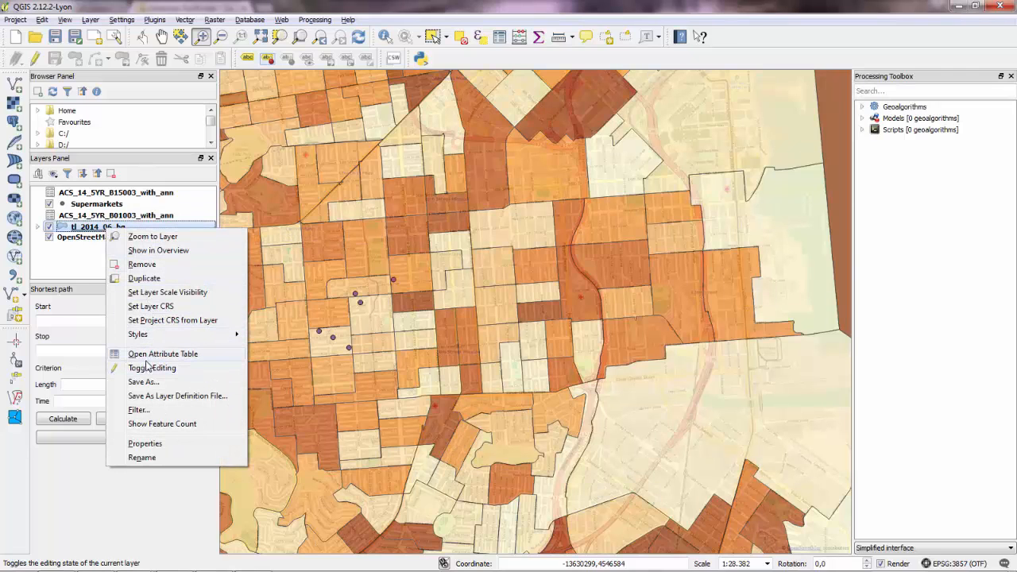
{"action": "left_click", "coordinate": [163, 354]}
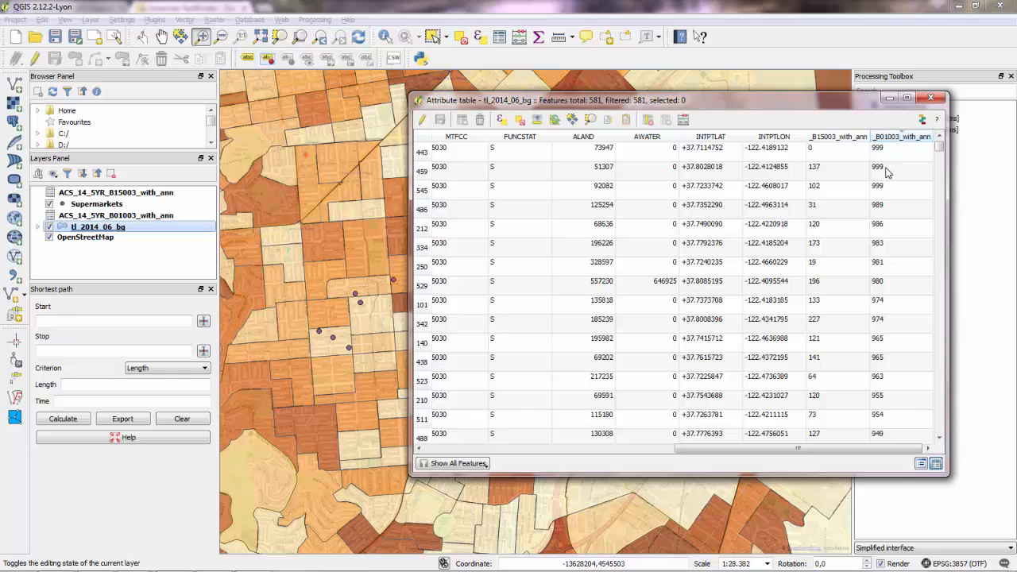
{"action": "mouse_move", "coordinate": [844, 176]}
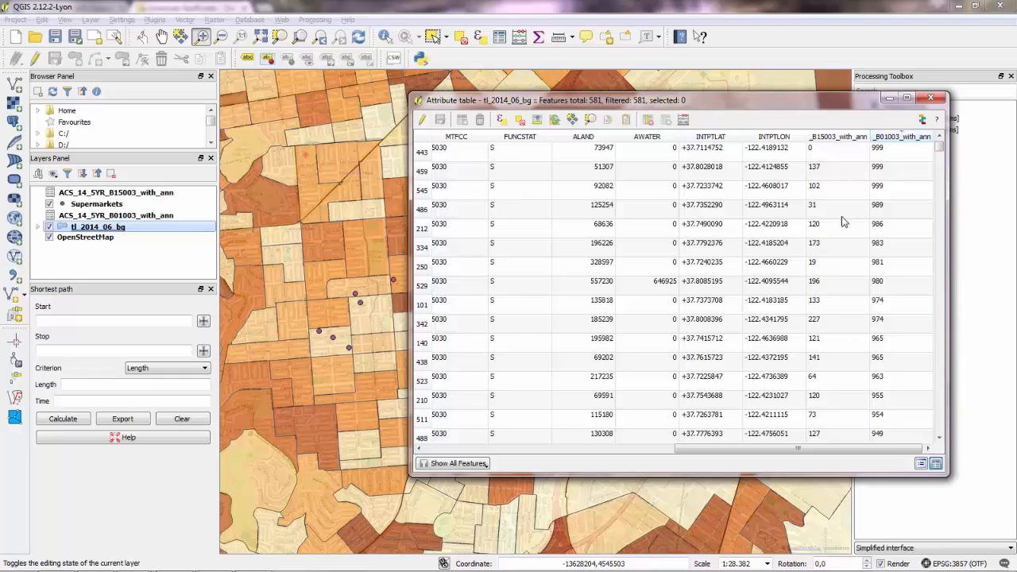
{"action": "left_click", "coordinate": [836, 204]}
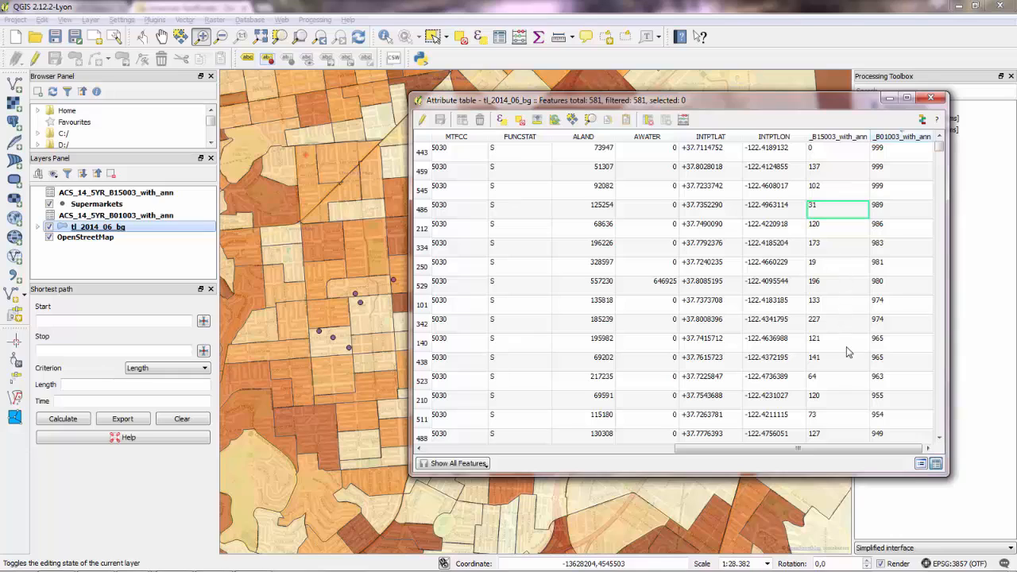
{"action": "left_click", "coordinate": [837, 323]}
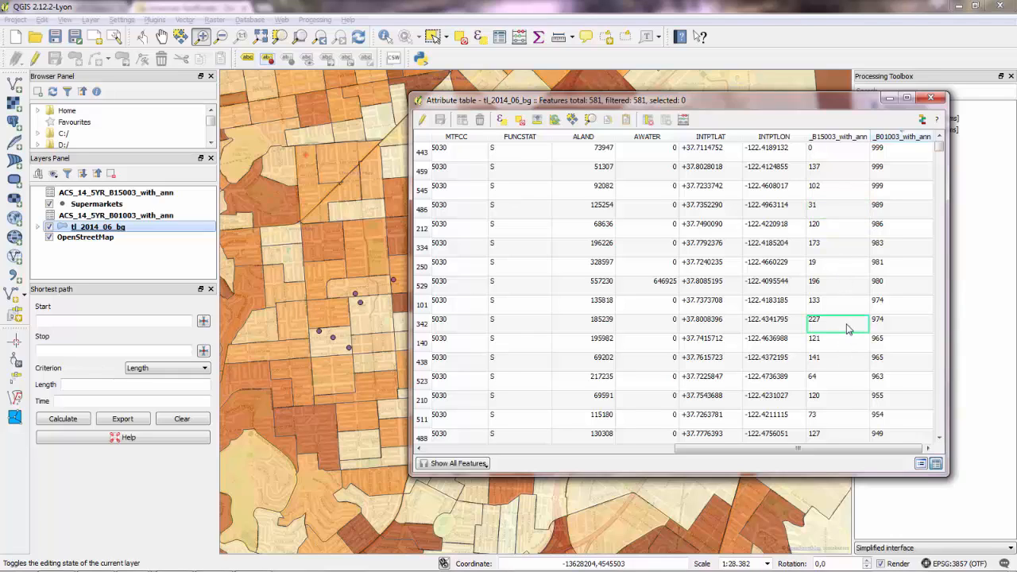
{"action": "mouse_move", "coordinate": [837, 324]}
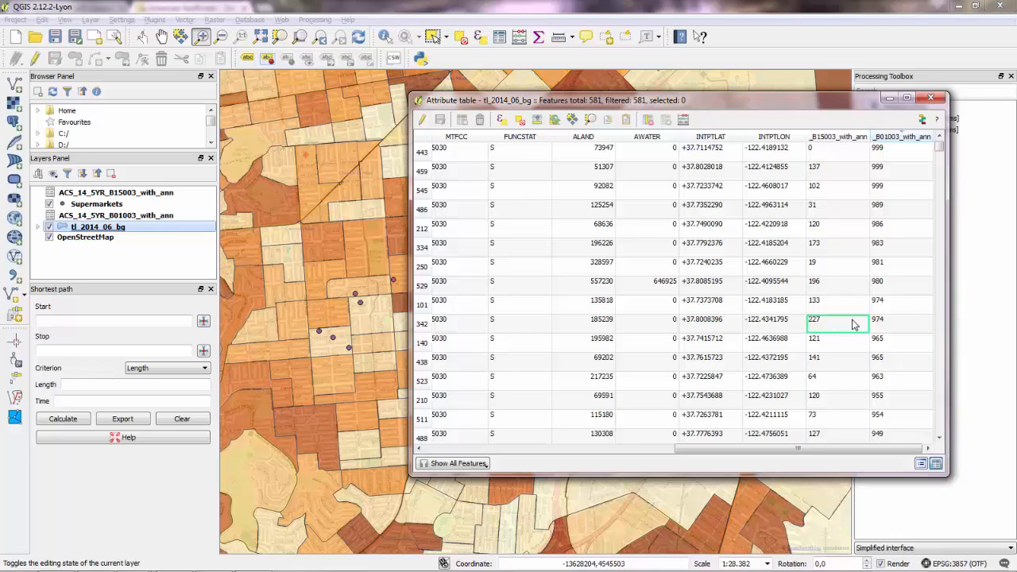
{"action": "mouse_move", "coordinate": [845, 322]}
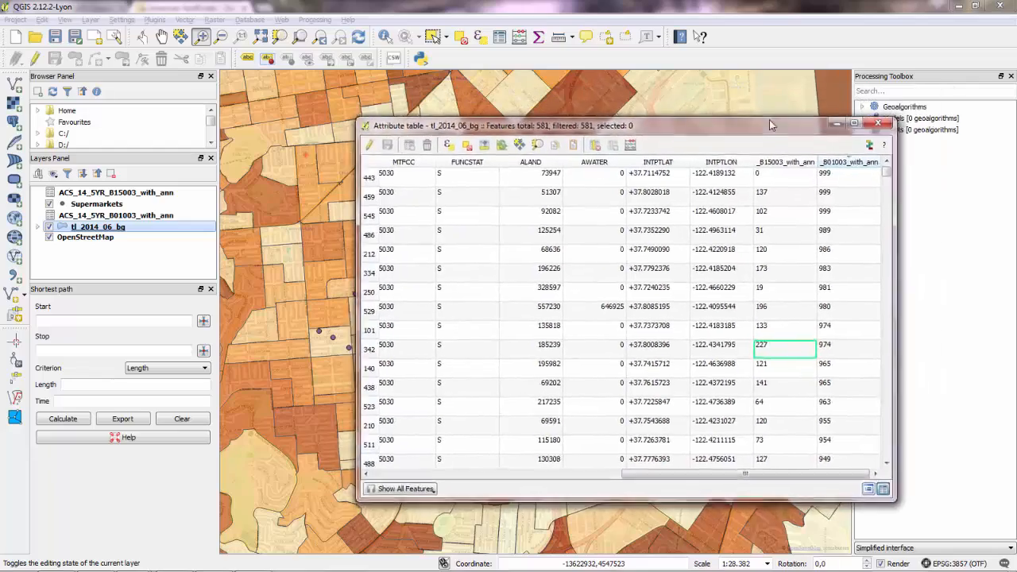
{"action": "left_click_drag", "start_coordinate": [627, 125], "coordinate": [647, 109]}
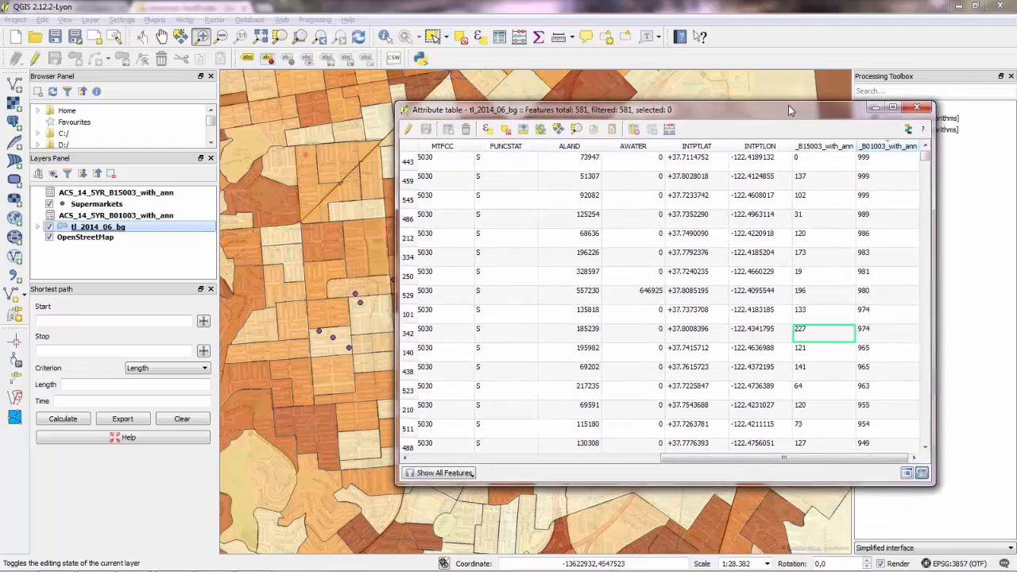
{"action": "mouse_move", "coordinate": [668, 128]}
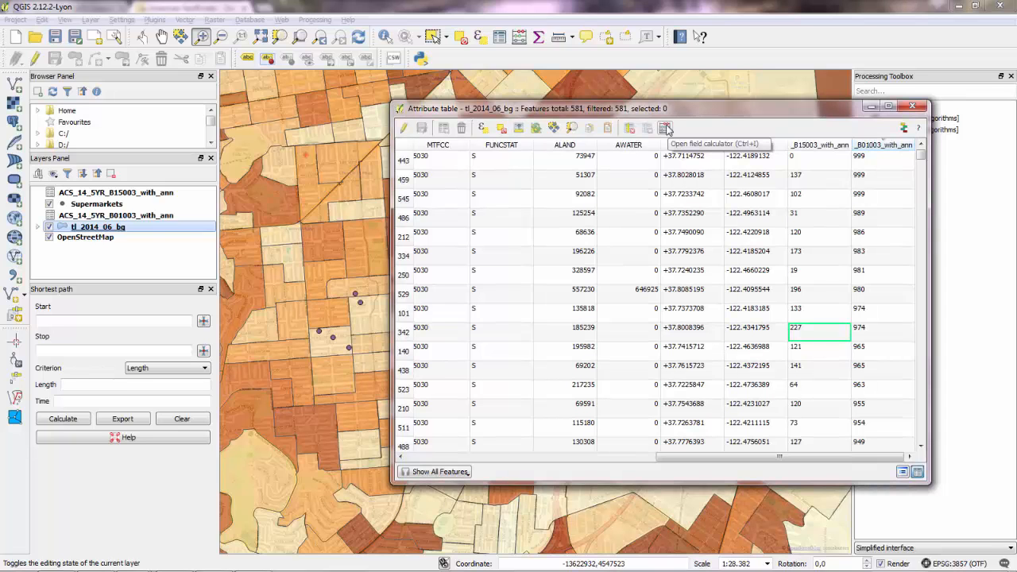
Start a Field Calculator expression with ACS_14_5YR_B15003_with_ann_HD01_VD23 followed by a division sign.
{"action": "left_click", "coordinate": [665, 127]}
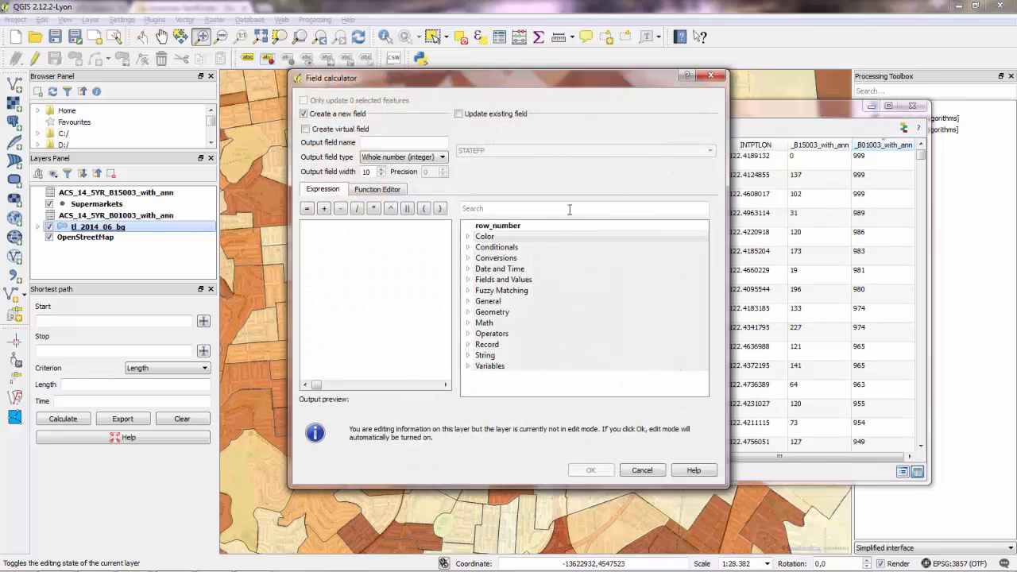
{"action": "mouse_move", "coordinate": [421, 253]}
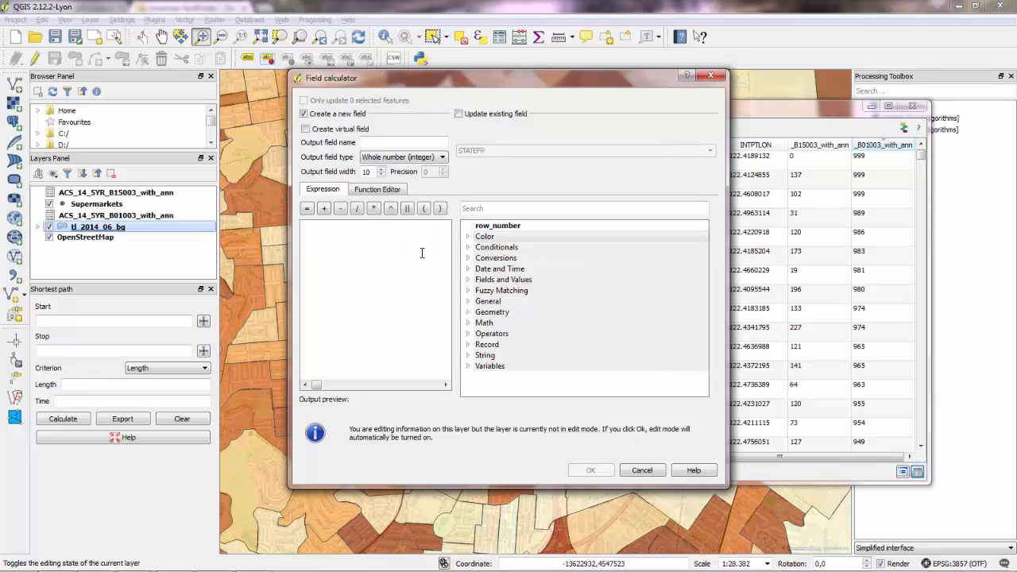
{"action": "left_click", "coordinate": [468, 279]}
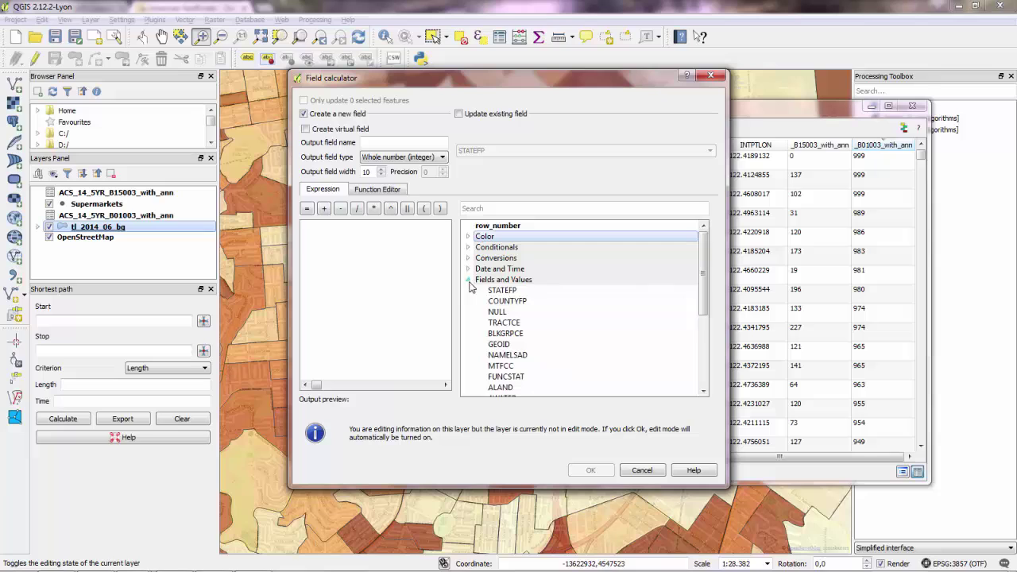
{"action": "scroll", "scroll_direction": "down", "scroll_amount": 3}
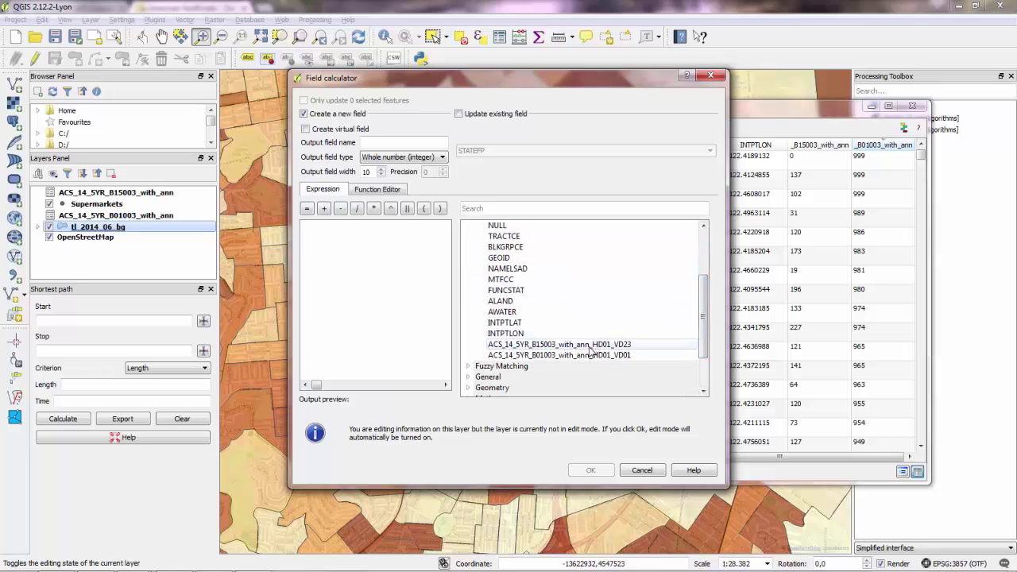
{"action": "left_click", "coordinate": [558, 344]}
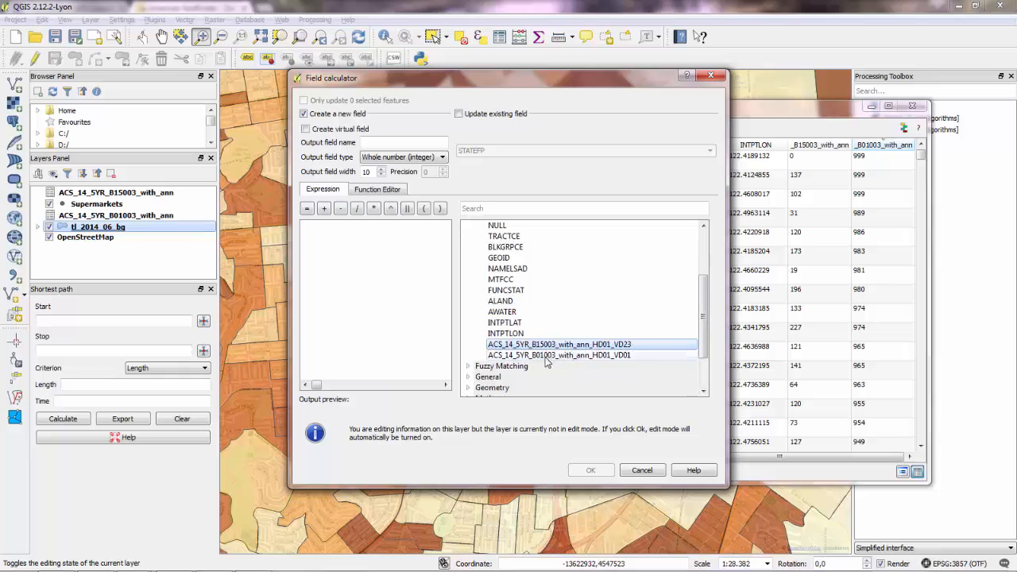
{"action": "double_click", "coordinate": [558, 344]}
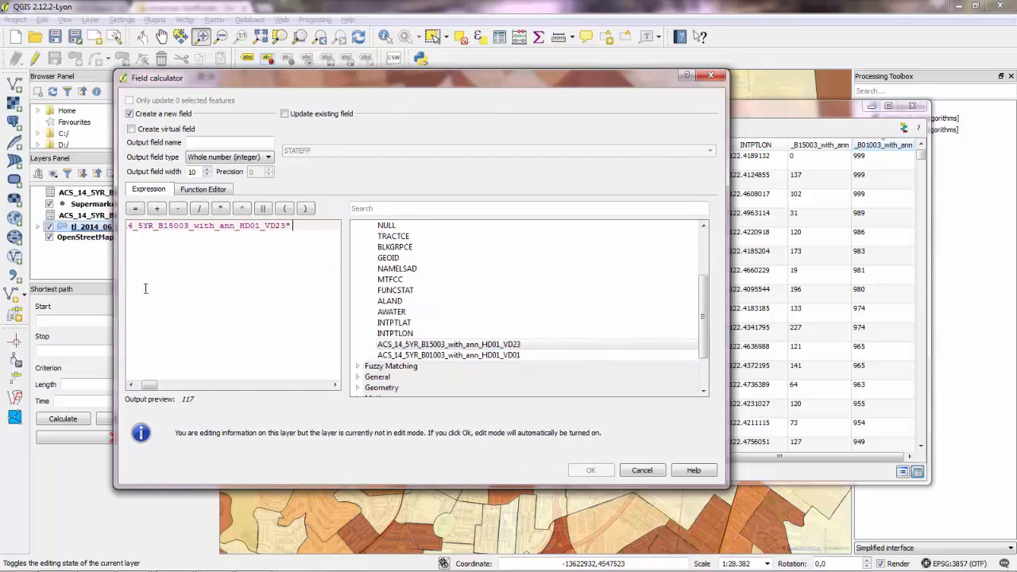
{"action": "type", "text": "/"}
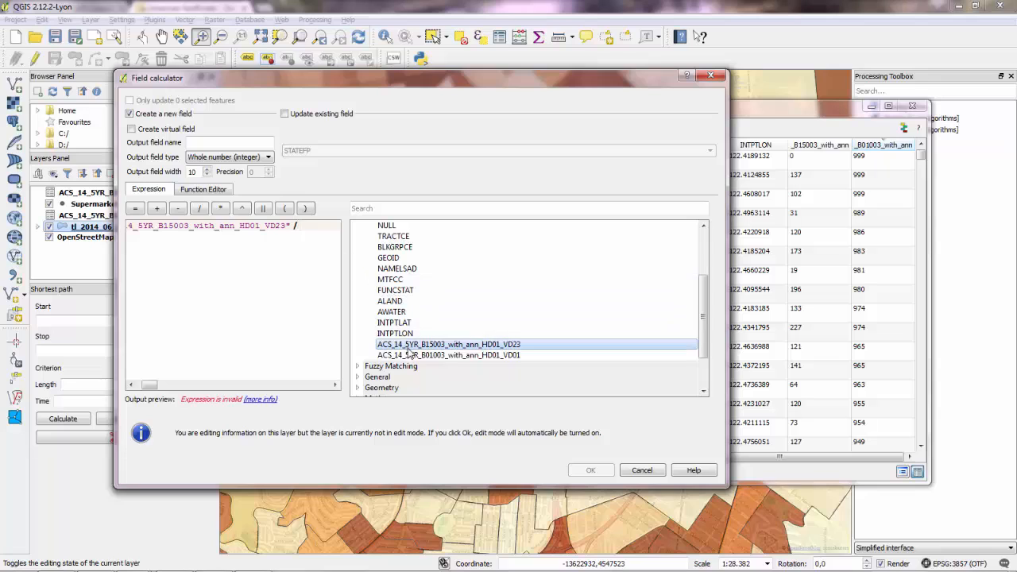
Divide by the B01003 HD01_VD01 total and save the result as decimal field MscDegNorm.
{"action": "double_click", "coordinate": [448, 355]}
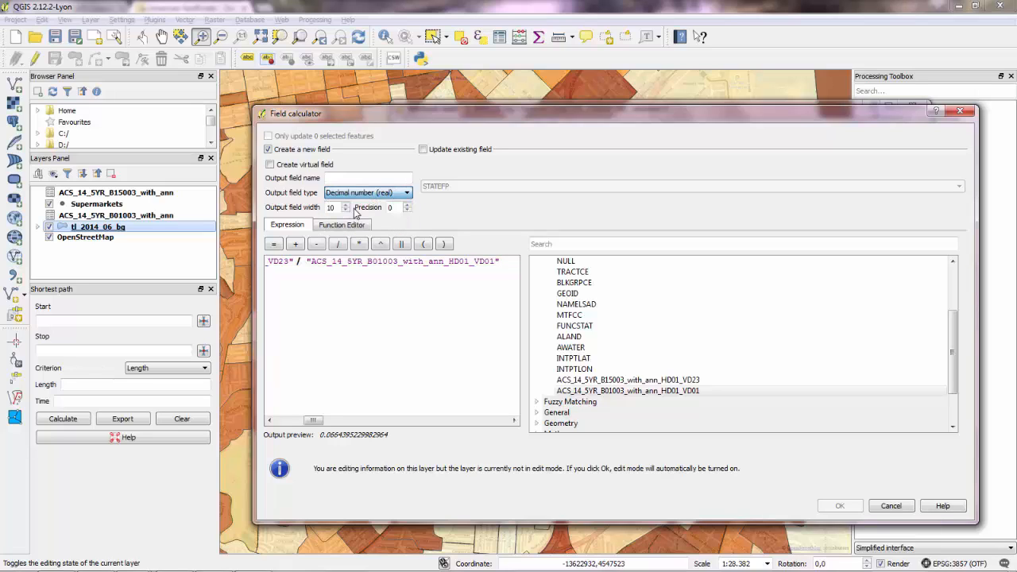
{"action": "left_click", "coordinate": [368, 178]}
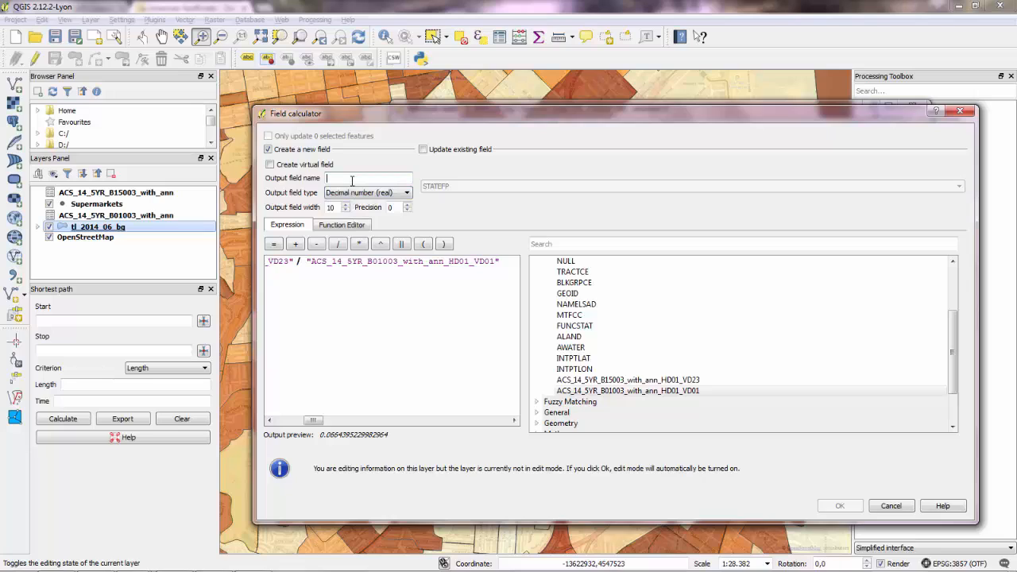
{"action": "type", "text": "MscDegNo"}
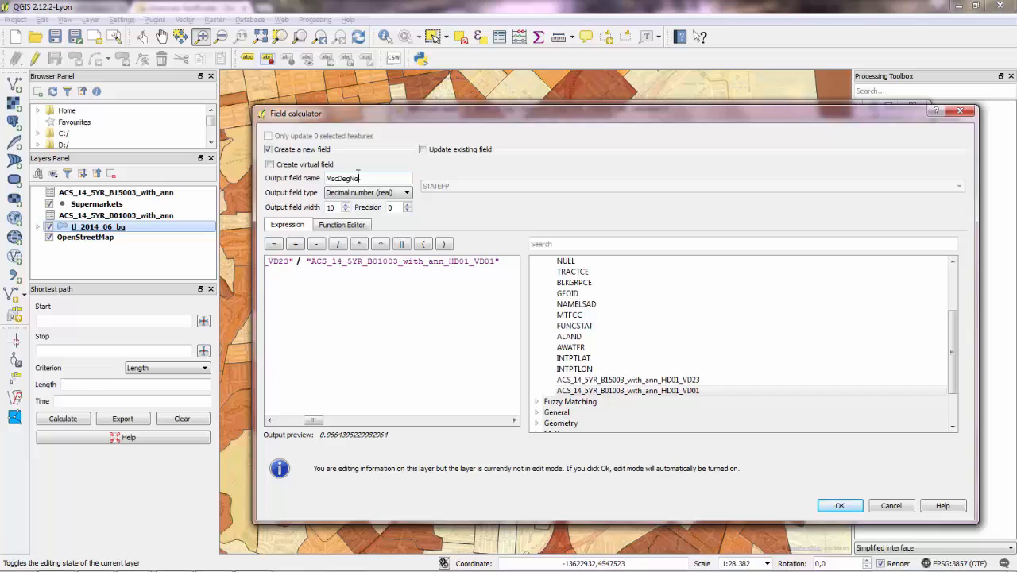
{"action": "type", "text": "rm"}
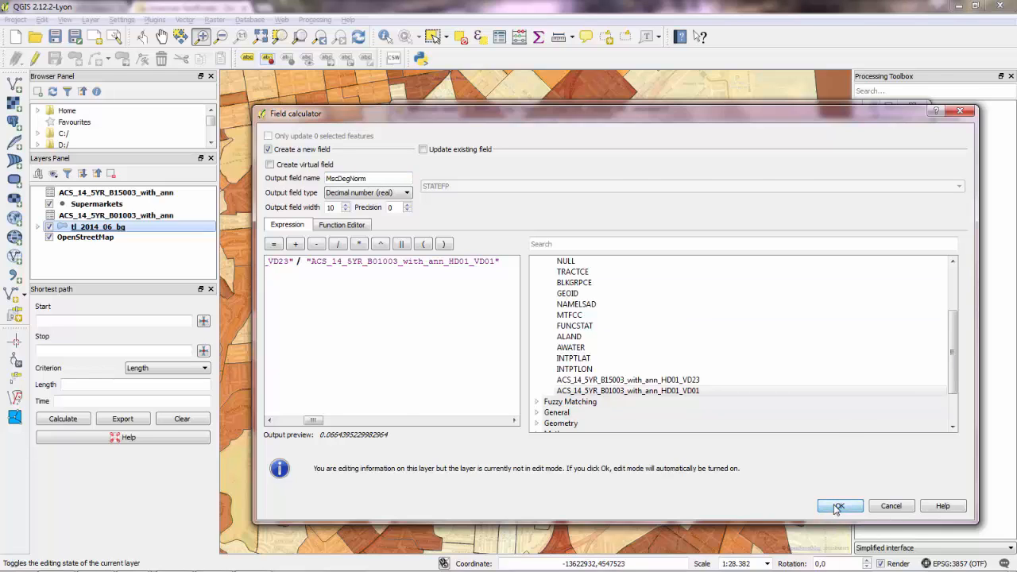
{"action": "left_click", "coordinate": [838, 506]}
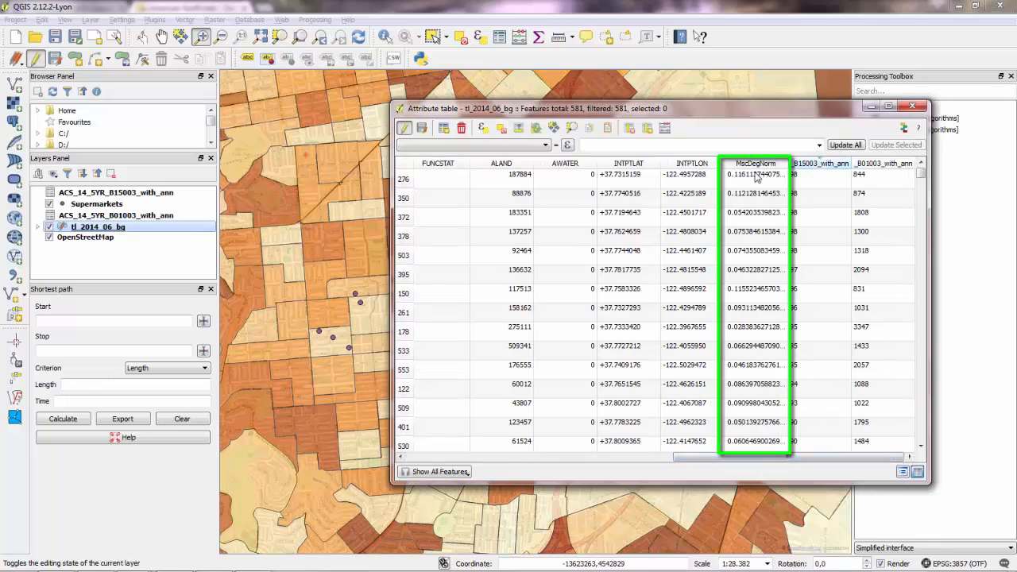
Sort the attribute table by MscDegNorm descending, showing a top ratio of about 0.33.
{"action": "left_click", "coordinate": [755, 163]}
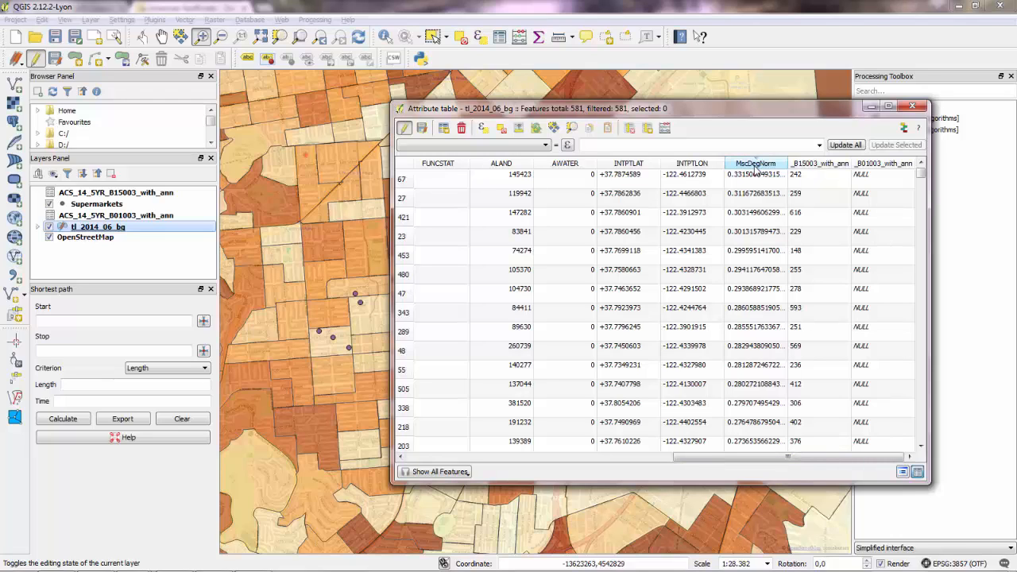
{"action": "mouse_move", "coordinate": [806, 265]}
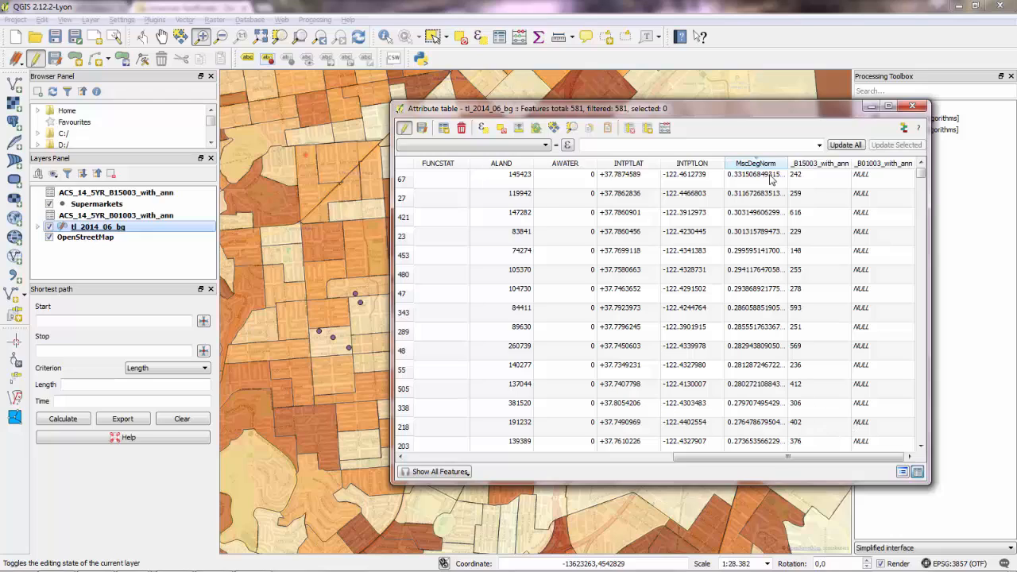
{"action": "left_click", "coordinate": [755, 163]}
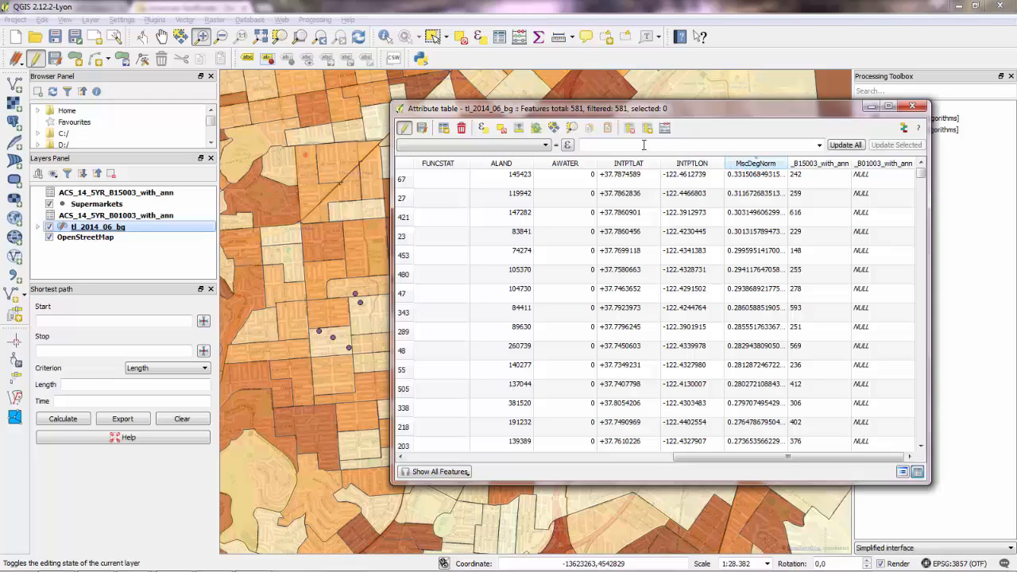
{"action": "mouse_move", "coordinate": [629, 128]}
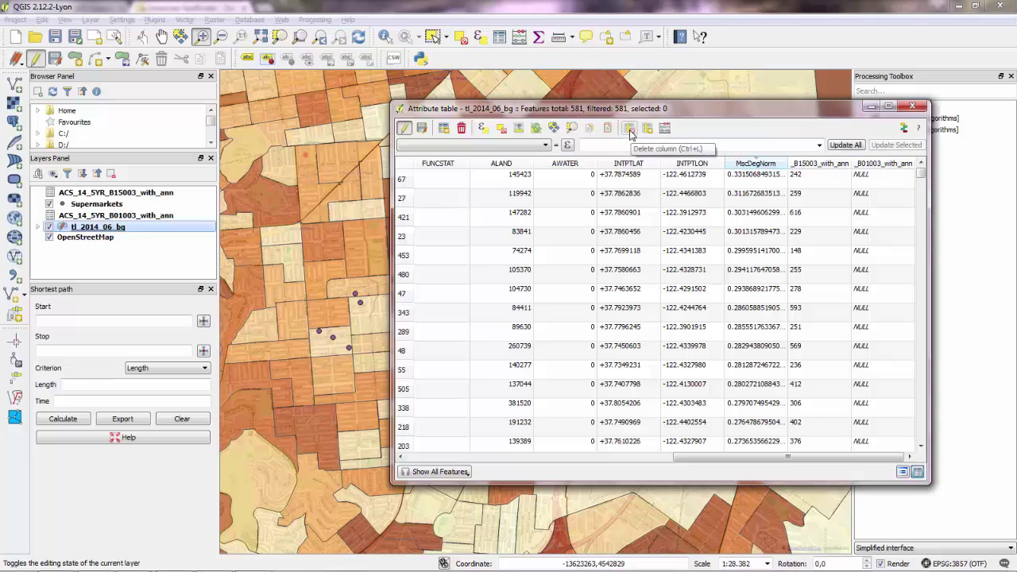
Delete the MscDegNorm column through the Delete Attributes dialog.
{"action": "left_click", "coordinate": [628, 128]}
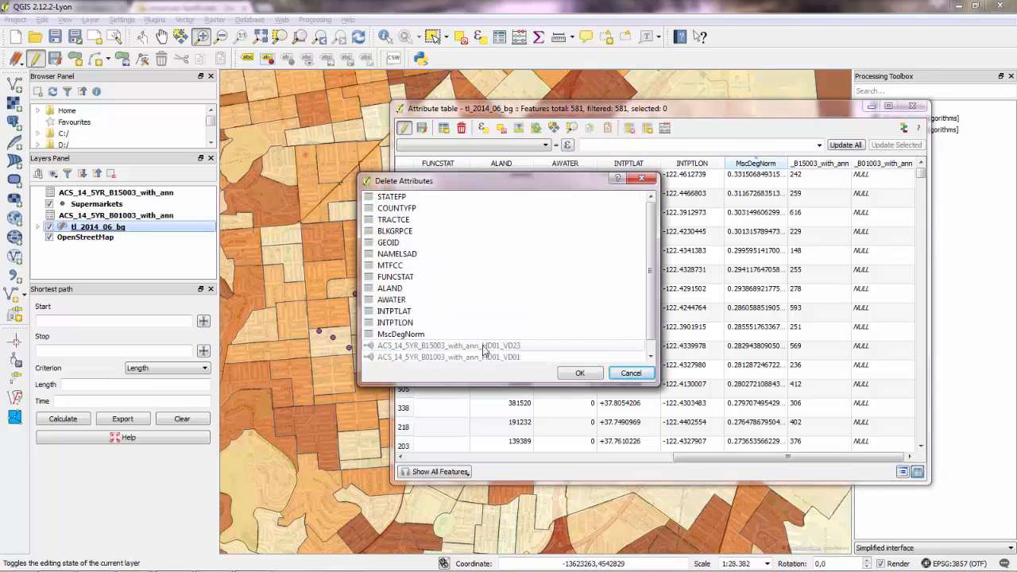
{"action": "left_click", "coordinate": [401, 334]}
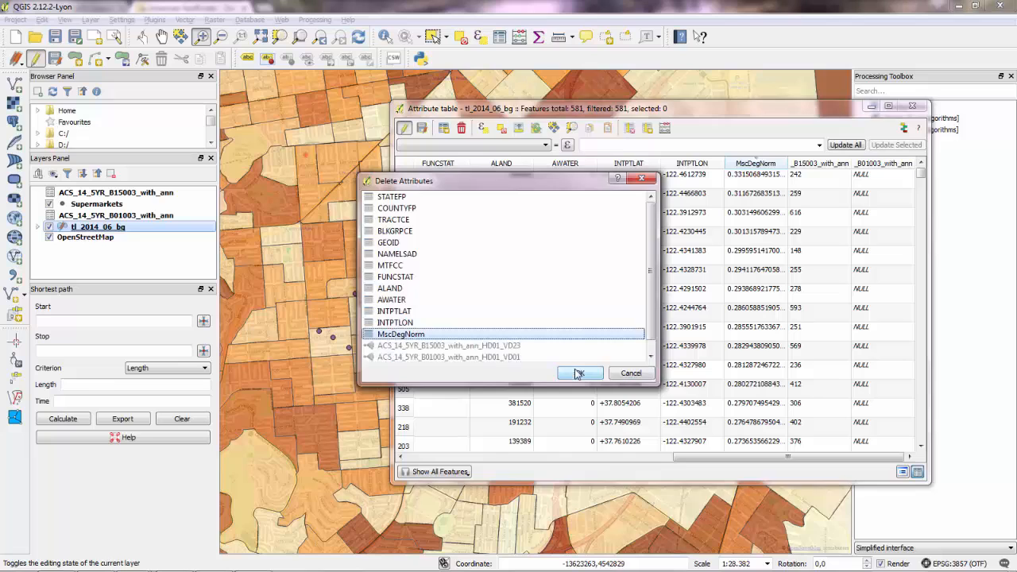
{"action": "left_click", "coordinate": [578, 373]}
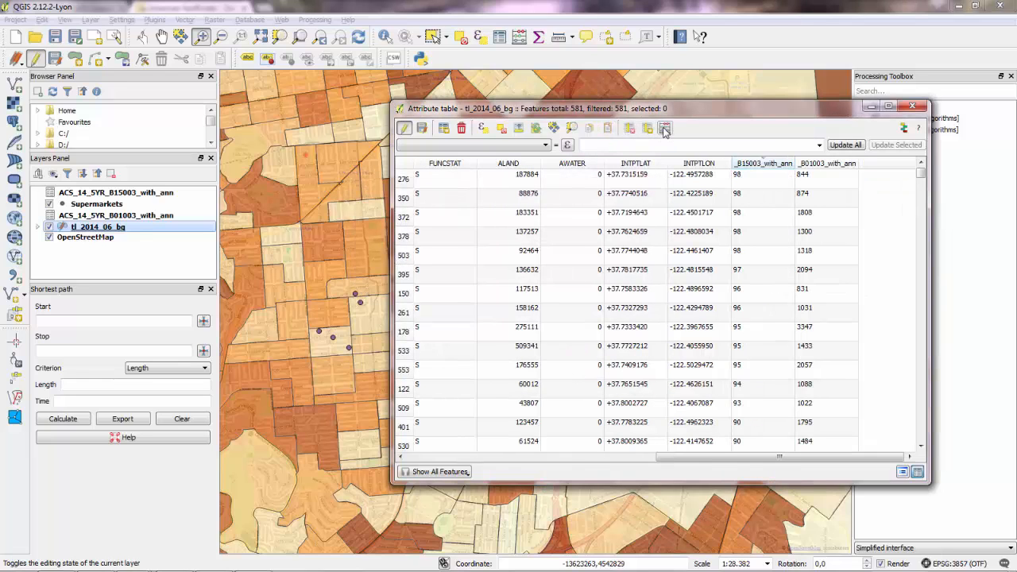
Build the expression B15003 HD01_VD23 / B01003 HD01_VD01 in the Field Calculator.
{"action": "left_click", "coordinate": [664, 128]}
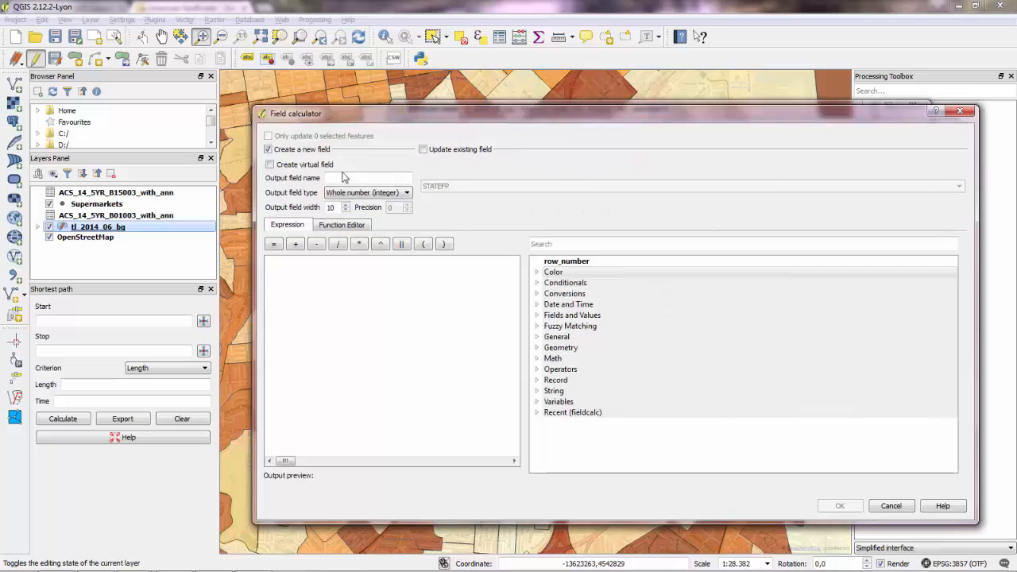
{"action": "mouse_move", "coordinate": [560, 347]}
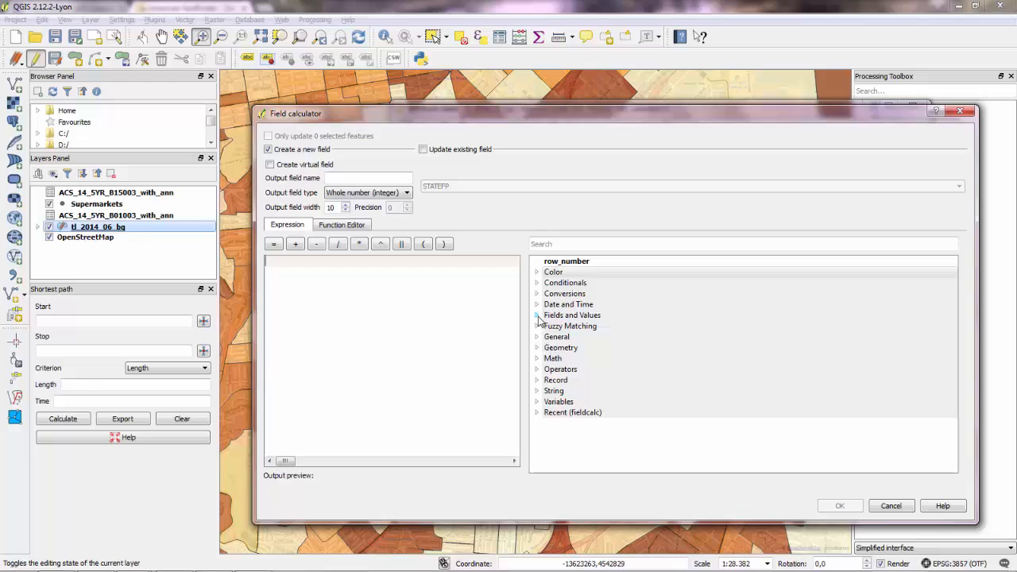
{"action": "left_click", "coordinate": [537, 314]}
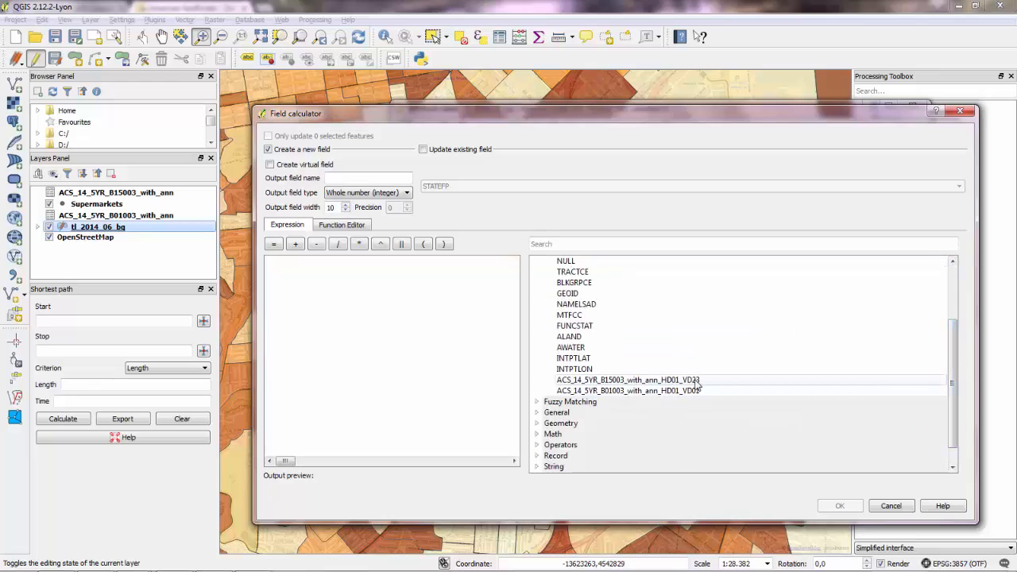
{"action": "double_click", "coordinate": [627, 380]}
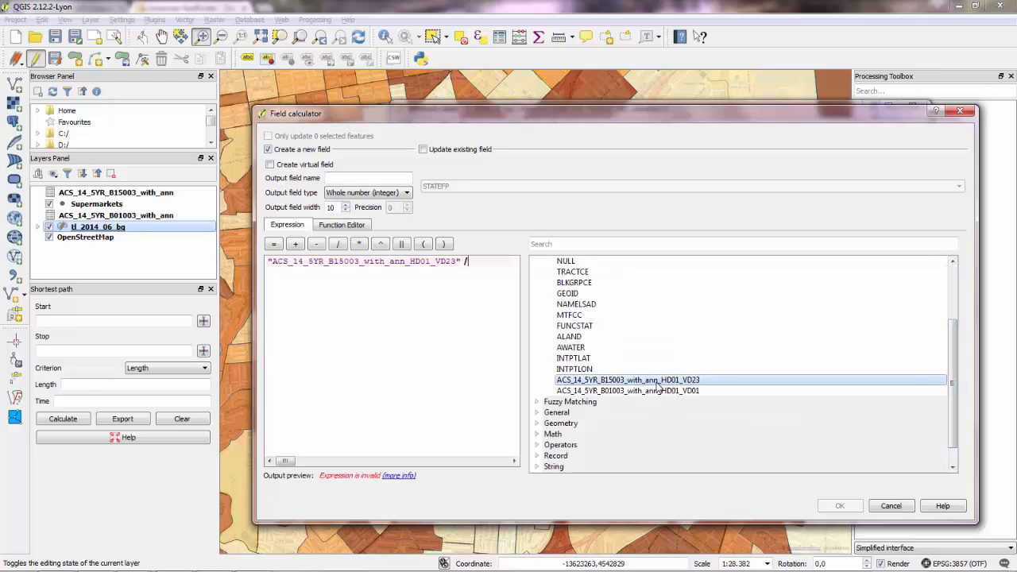
{"action": "double_click", "coordinate": [626, 389]}
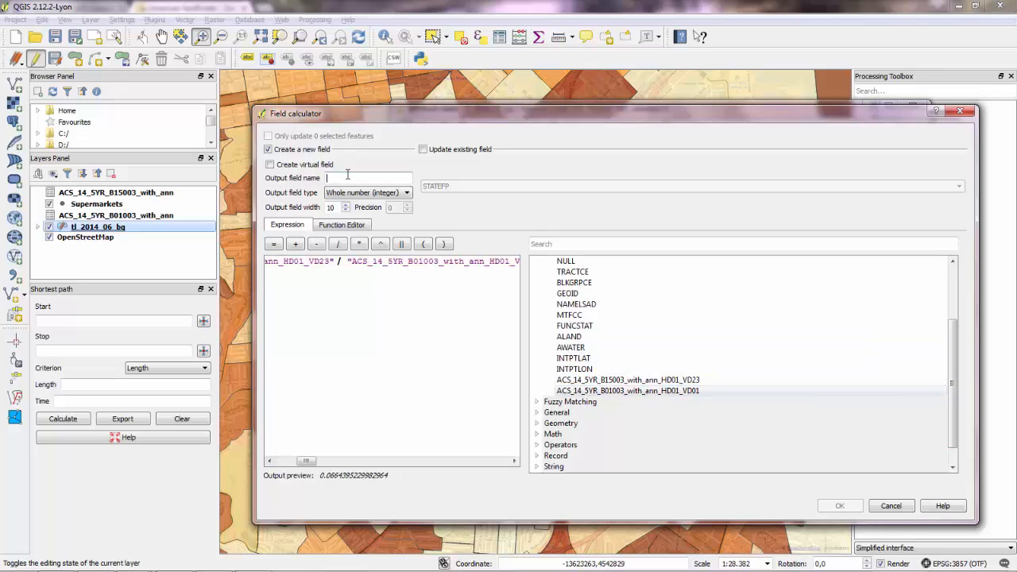
Create the result as decimal field MscDegNorm with width 10 and precision 2.
{"action": "type", "text": "MacDeg"}
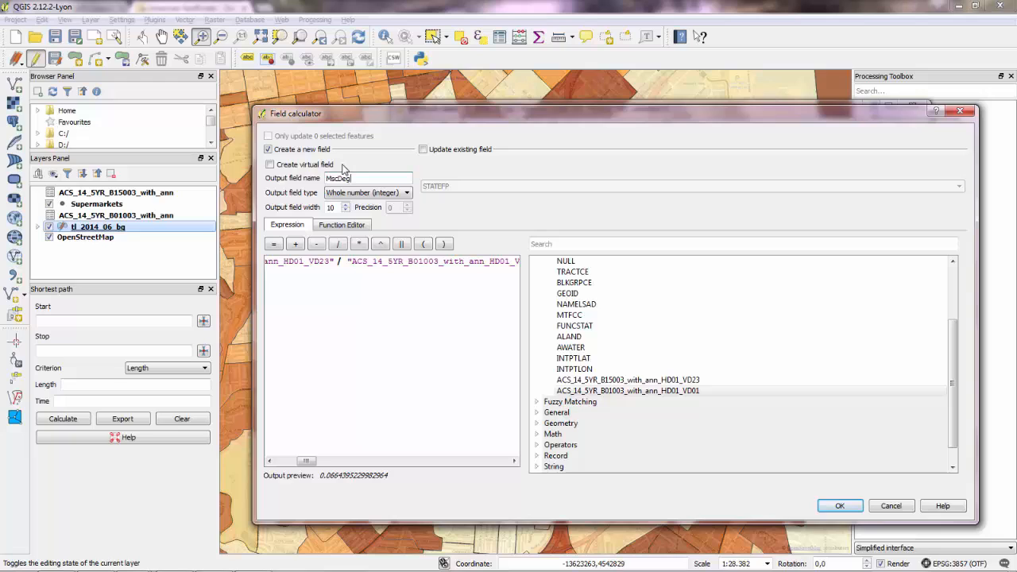
{"action": "type", "text": "Norm"}
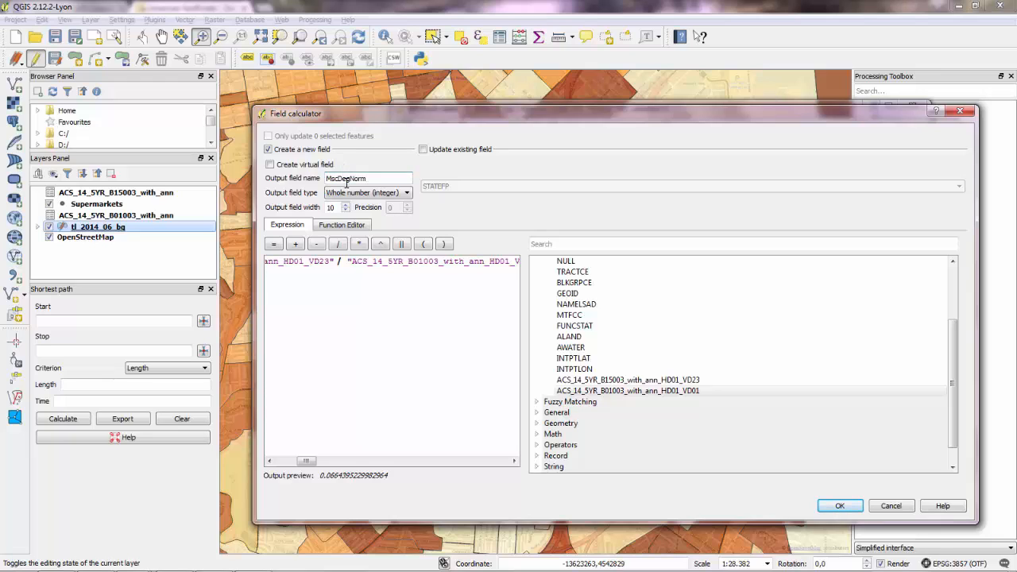
{"action": "left_click", "coordinate": [405, 192]}
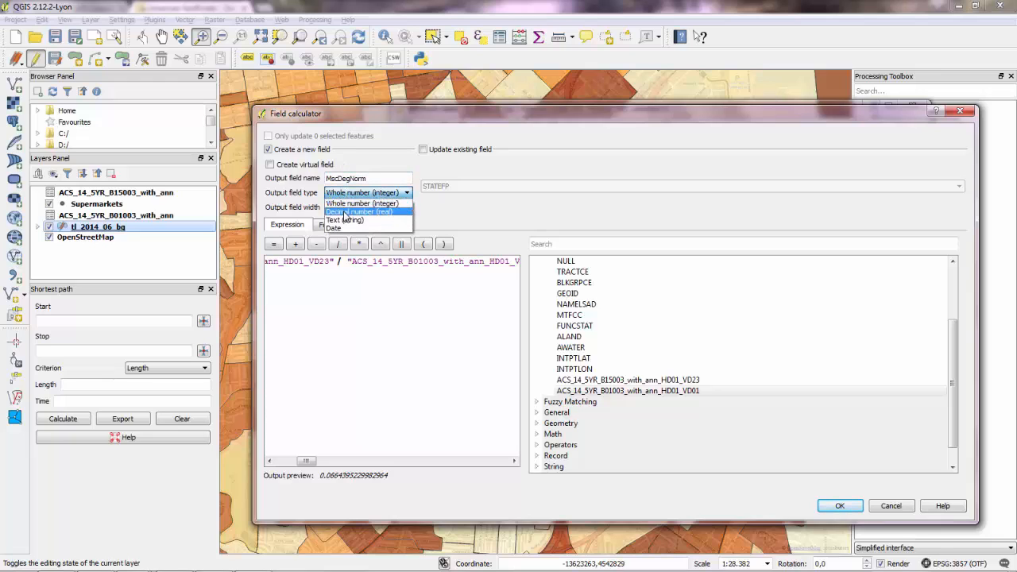
{"action": "left_click", "coordinate": [360, 212]}
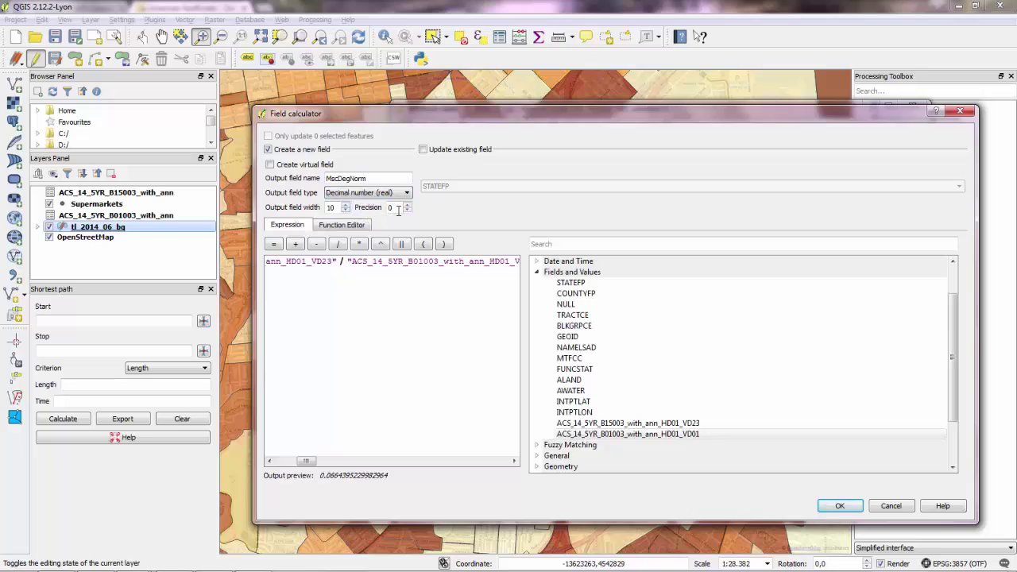
{"action": "left_click", "coordinate": [406, 204]}
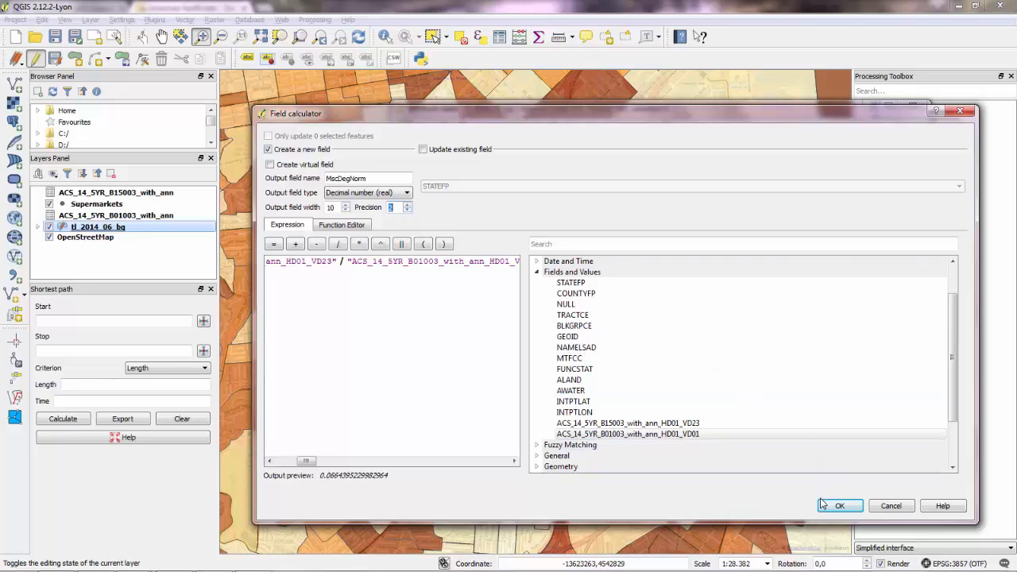
{"action": "triple_click", "coordinate": [390, 206]}
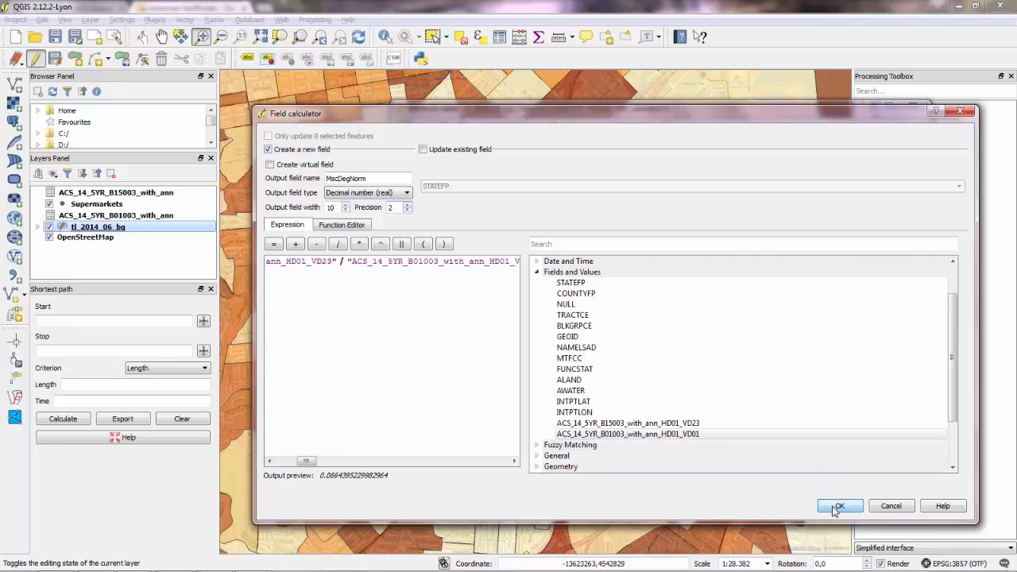
{"action": "left_click", "coordinate": [839, 506]}
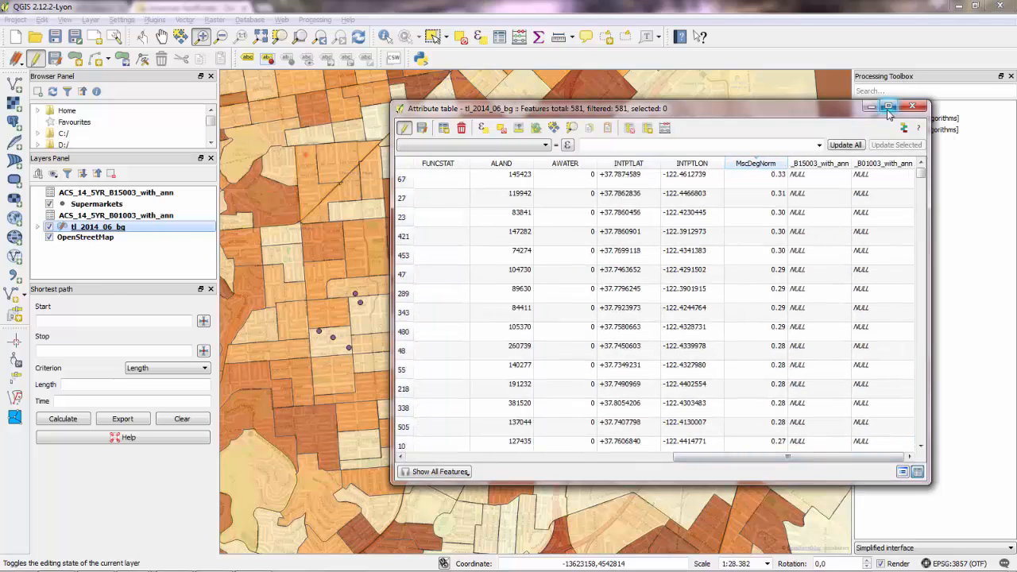
Maximize the attribute table and scroll through the two-decimal MscDegNorm values.
{"action": "left_click", "coordinate": [888, 107]}
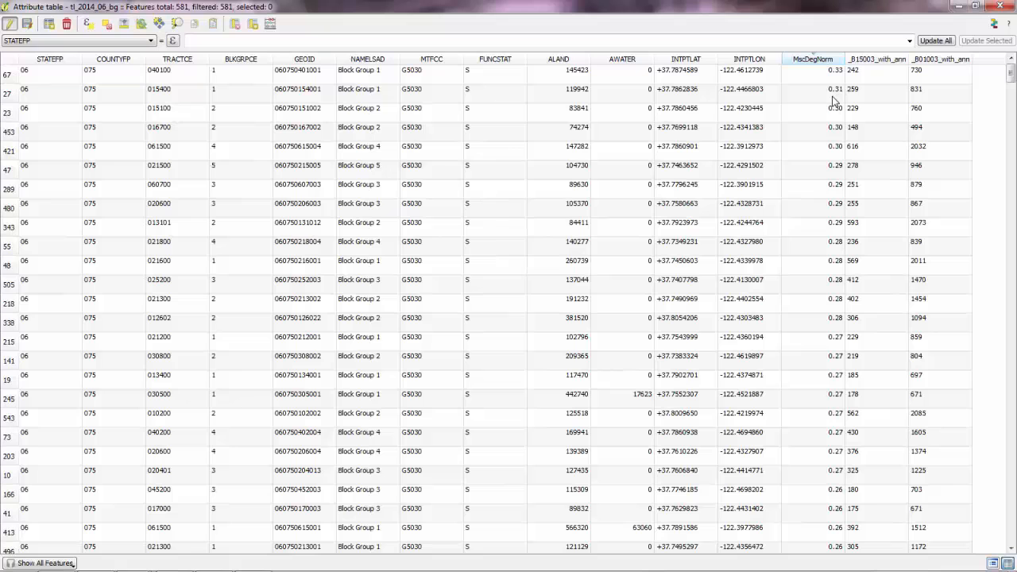
{"action": "left_click", "coordinate": [813, 108]}
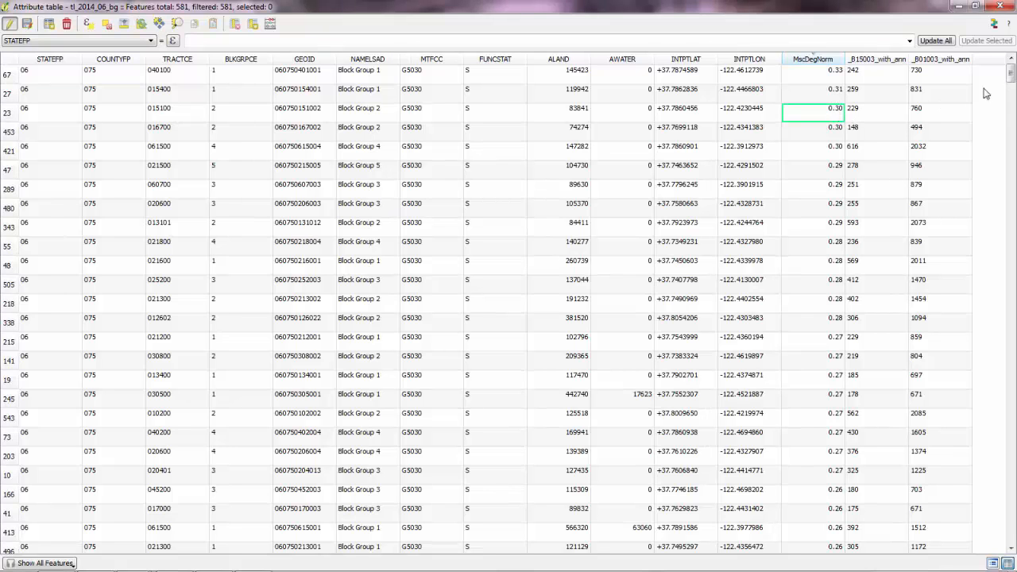
{"action": "scroll", "scroll_direction": "down", "scroll_amount": 3}
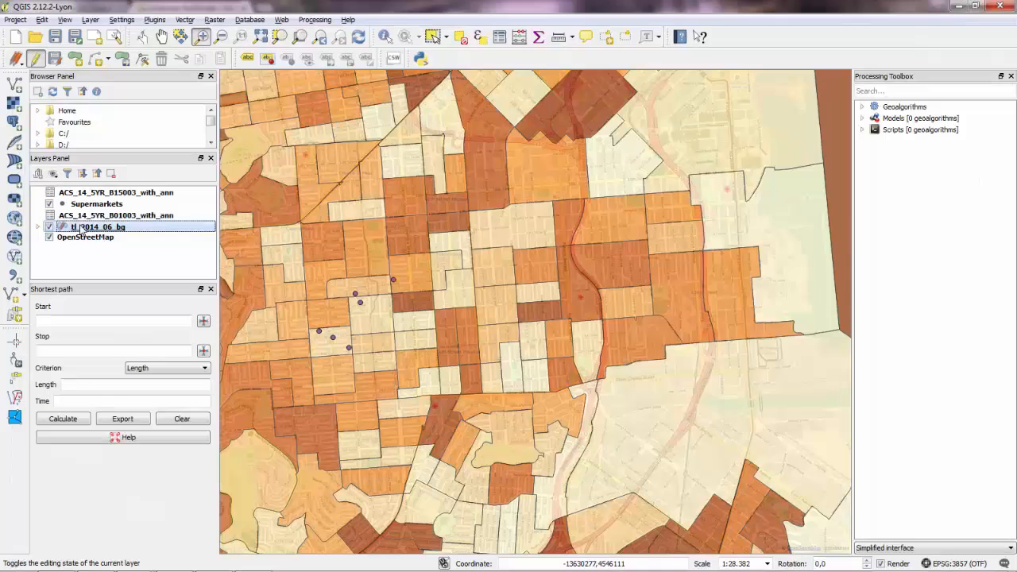
Stop editing tl_2014_06_bg and save the MscDegNorm field edits.
{"action": "right_click", "coordinate": [98, 226]}
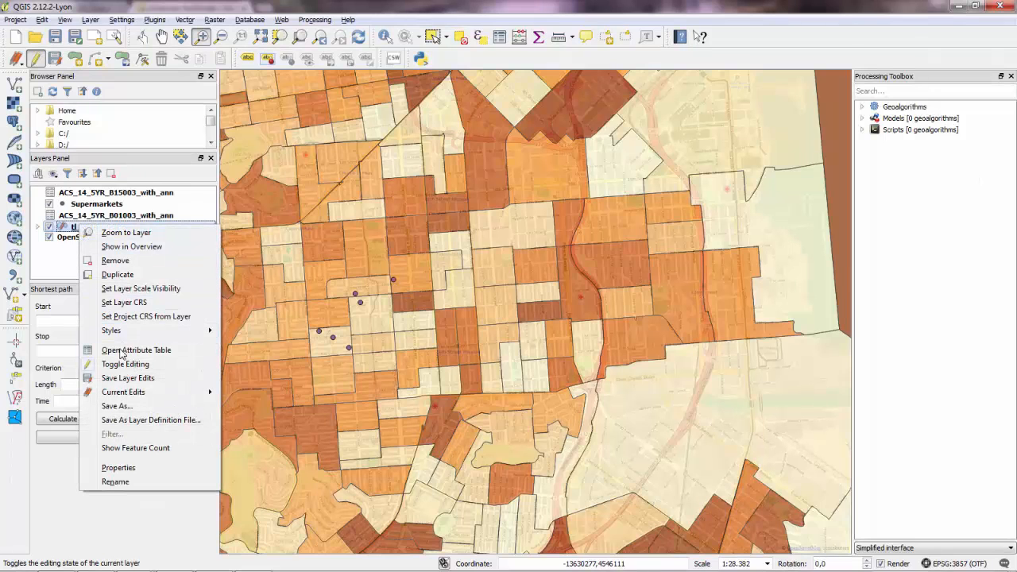
{"action": "left_click", "coordinate": [125, 364]}
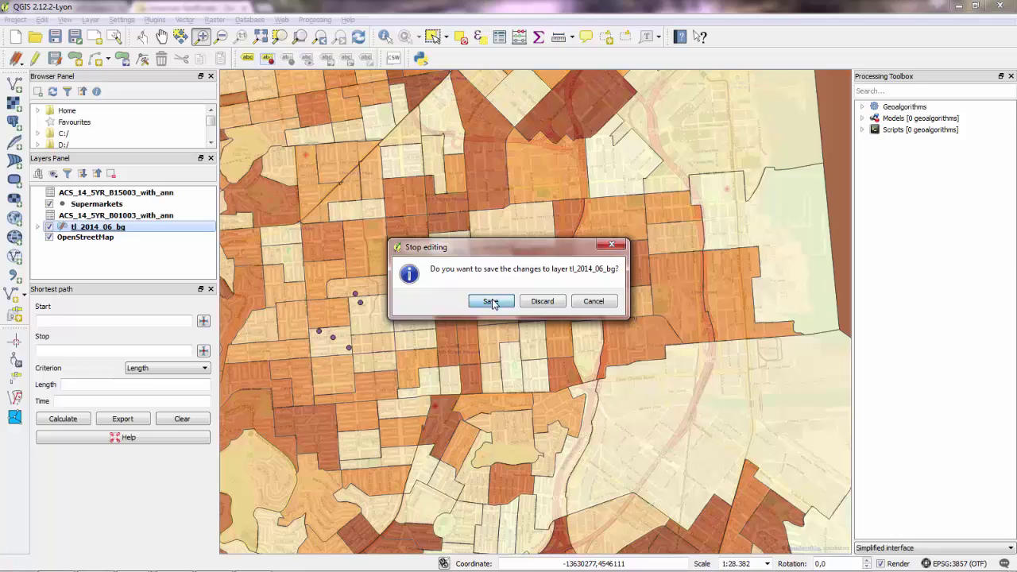
{"action": "left_click", "coordinate": [490, 301]}
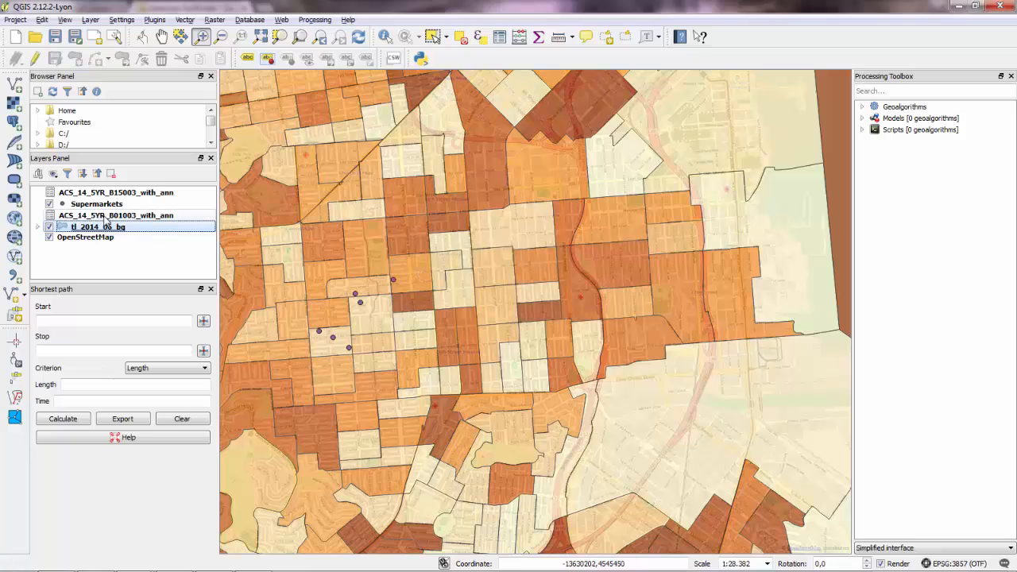
Attempt to rename the block groups layer, then bring up its Layer Properties.
{"action": "right_click", "coordinate": [97, 227]}
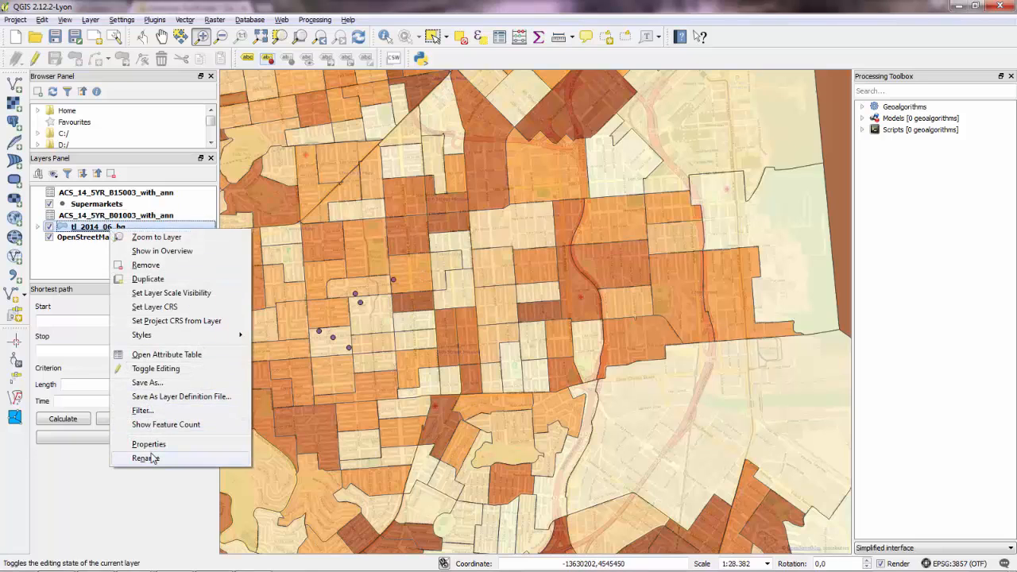
{"action": "left_click", "coordinate": [145, 458]}
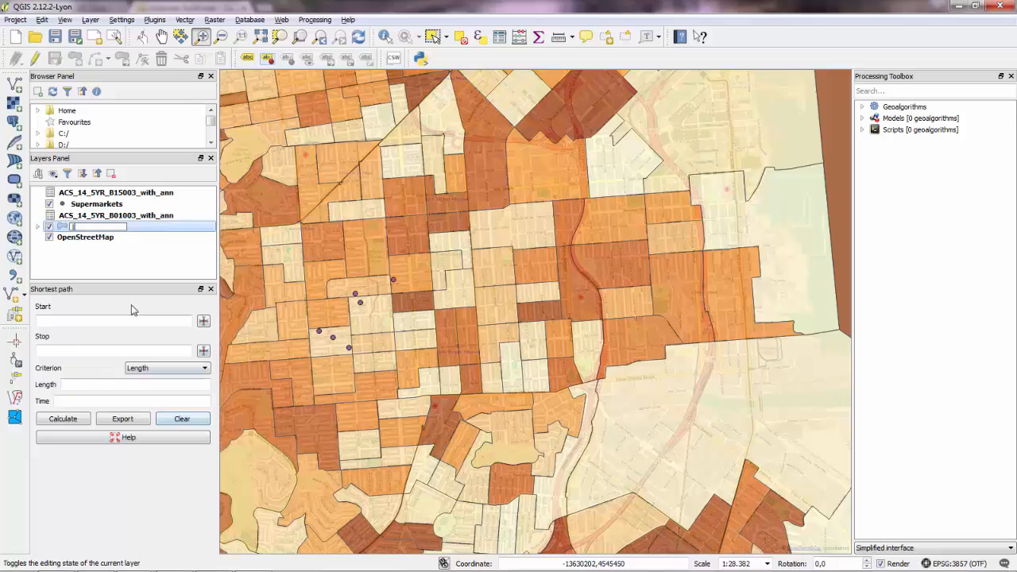
{"action": "right_click", "coordinate": [92, 227]}
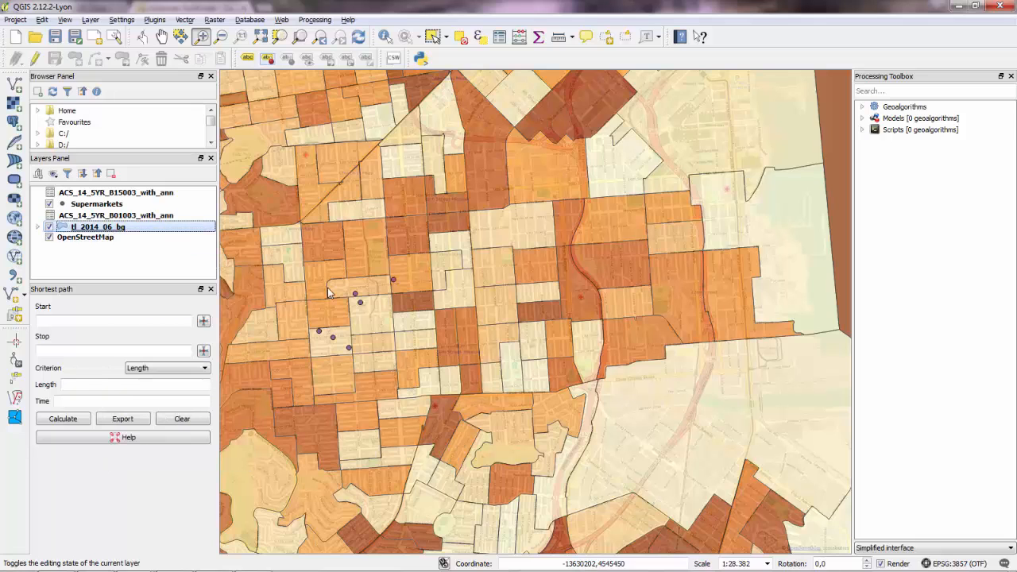
{"action": "double_click", "coordinate": [98, 227]}
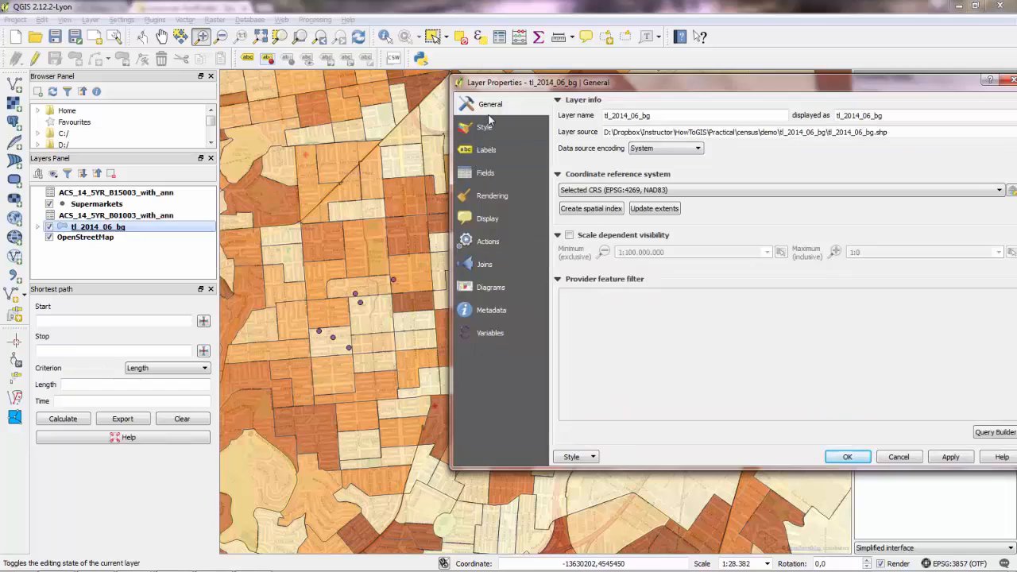
Categorize the block groups symbology by the MscDegNorm field, classify, and apply the style.
{"action": "left_click", "coordinate": [486, 127]}
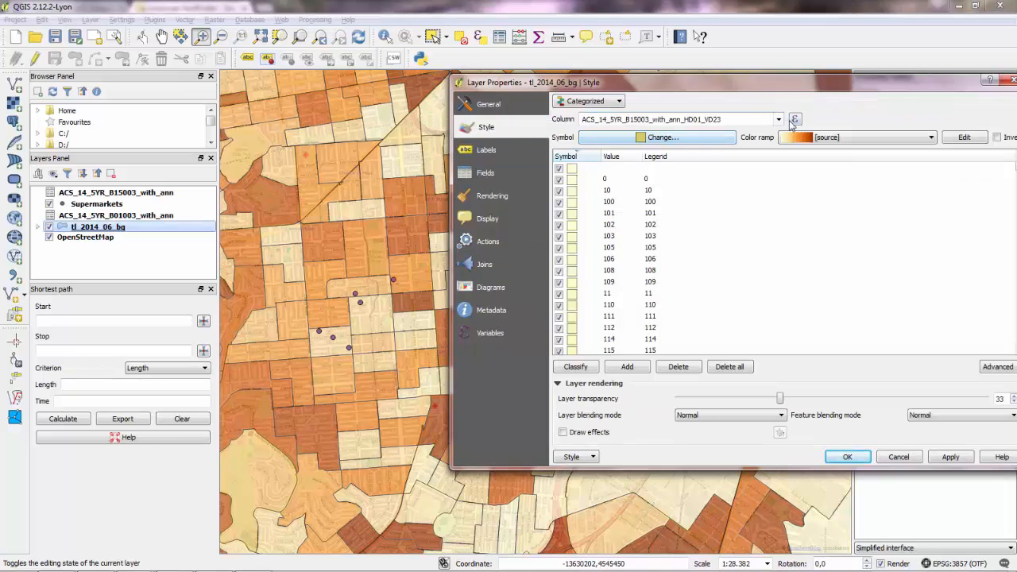
{"action": "left_click", "coordinate": [777, 119]}
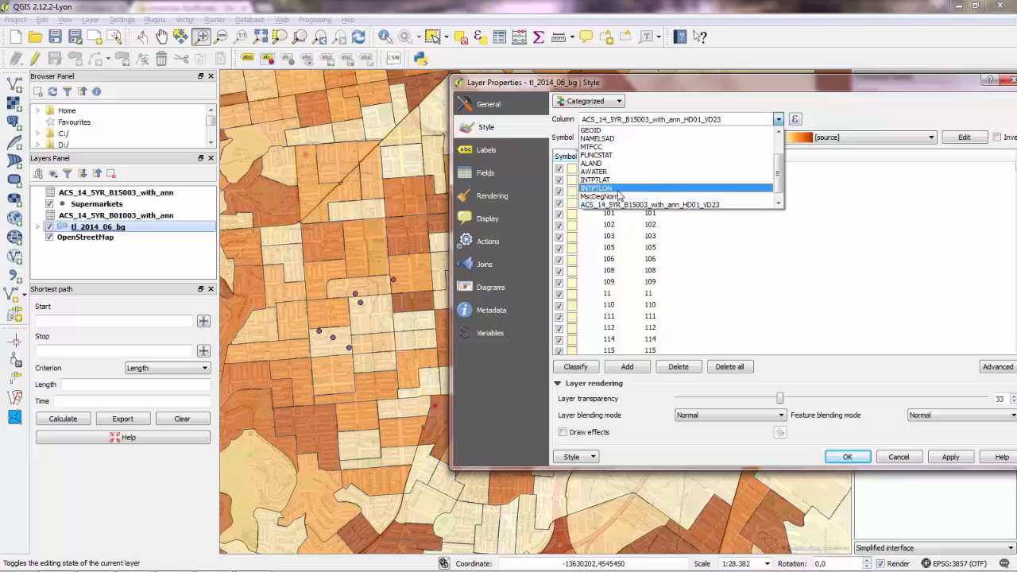
{"action": "left_click", "coordinate": [601, 196]}
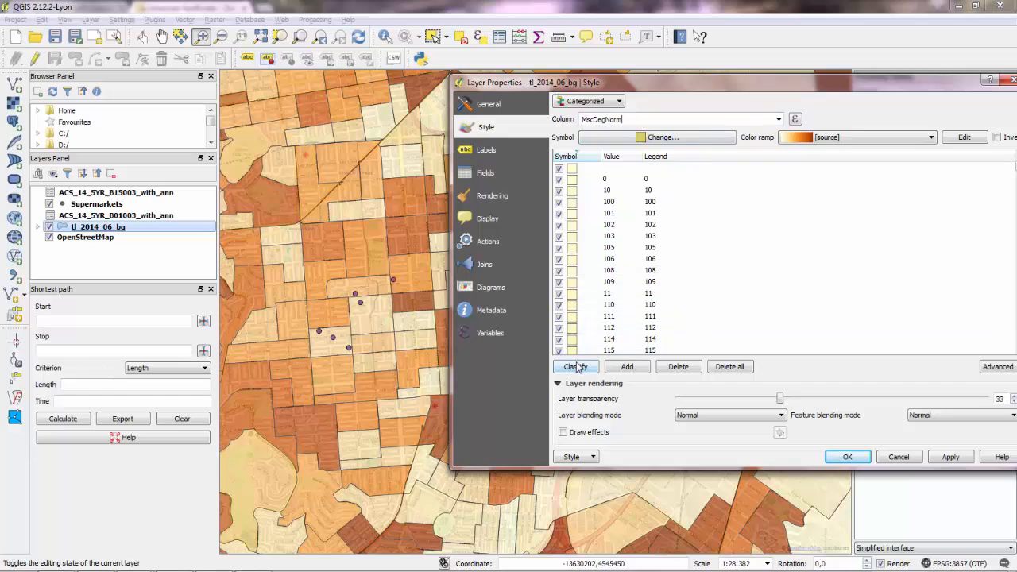
{"action": "left_click", "coordinate": [575, 366]}
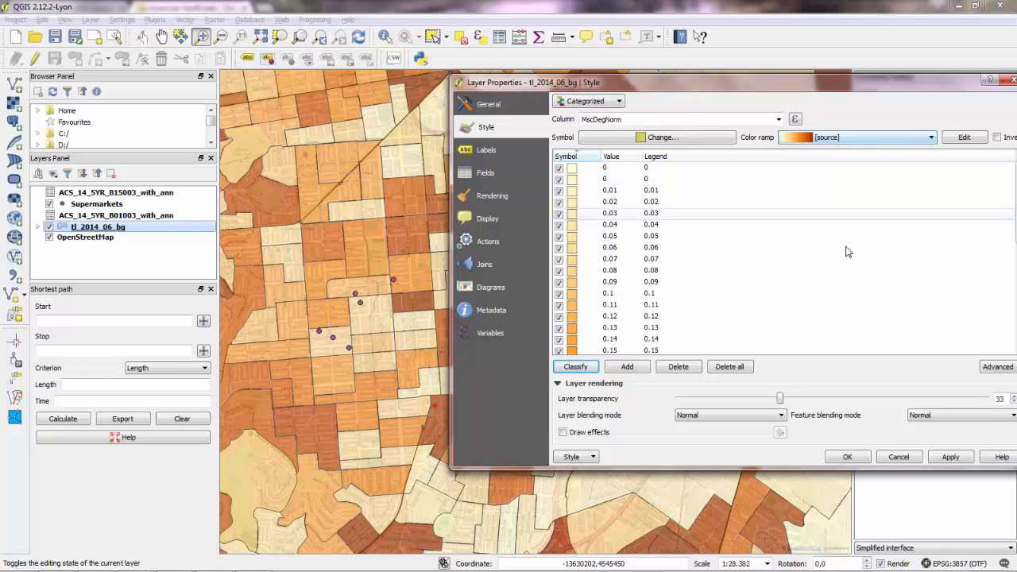
{"action": "left_click", "coordinate": [846, 455]}
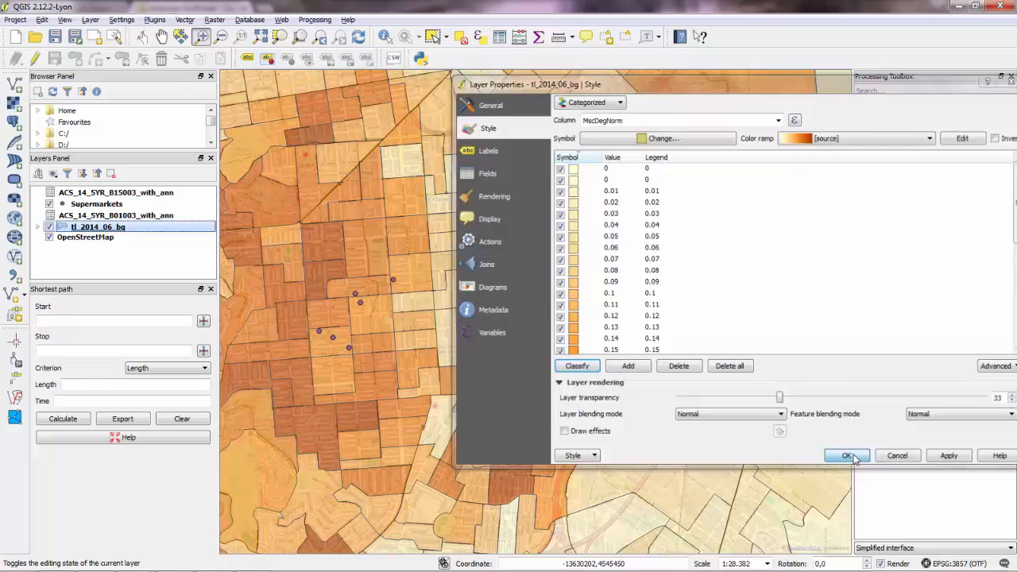
{"action": "left_click", "coordinate": [846, 455]}
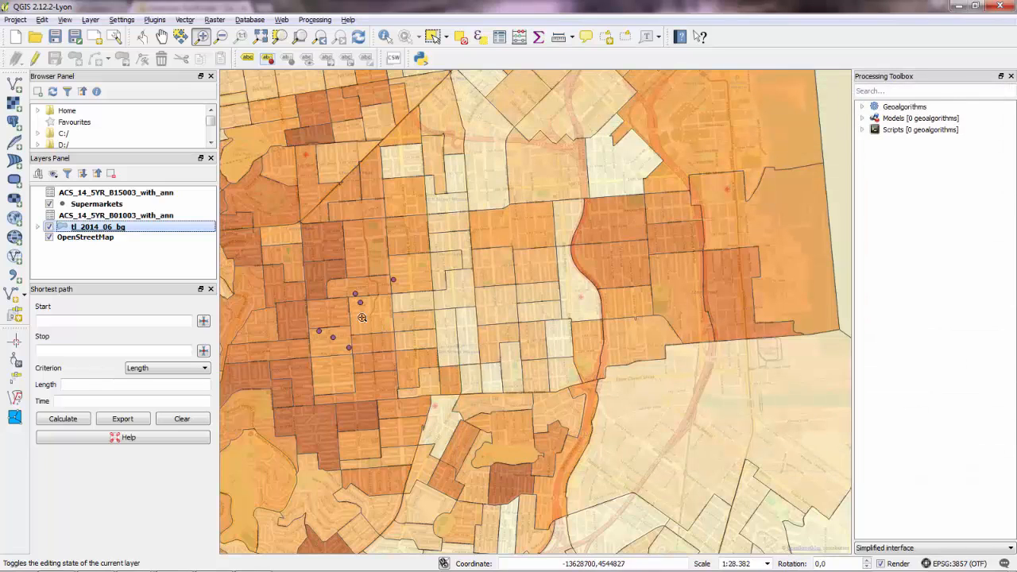
{"action": "mouse_move", "coordinate": [309, 287]}
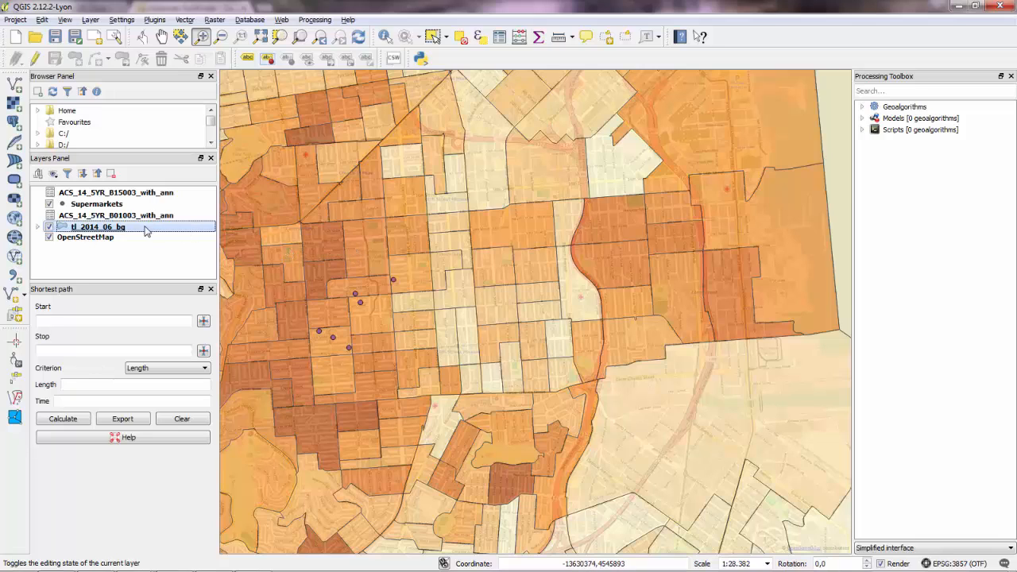
{"action": "mouse_move", "coordinate": [117, 231]}
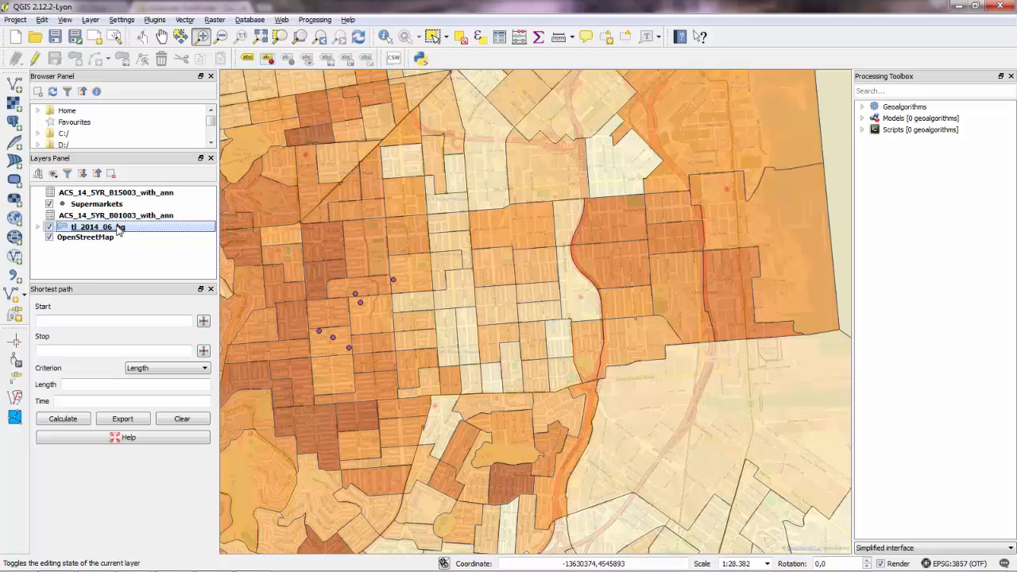
{"action": "mouse_move", "coordinate": [127, 231]}
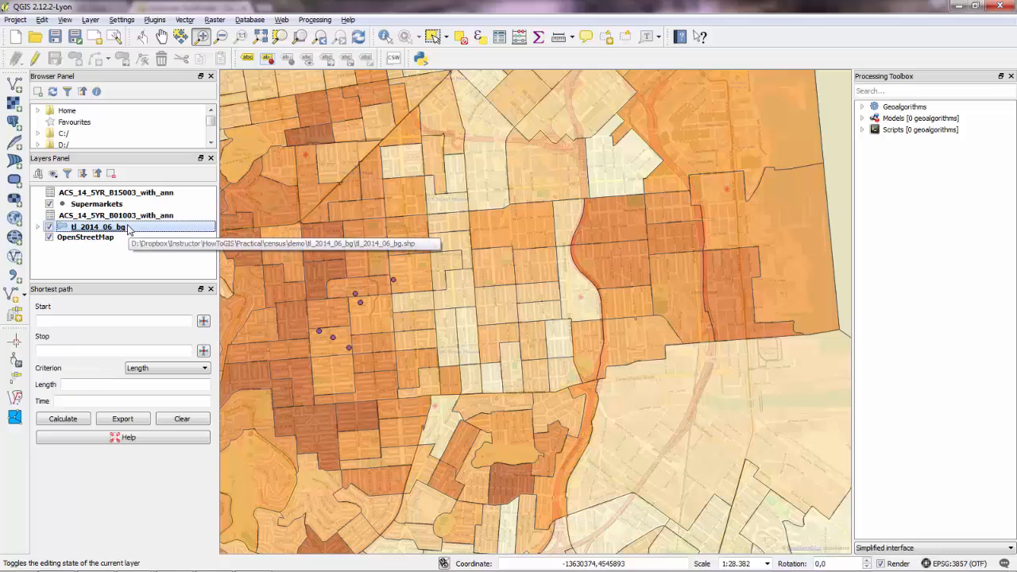
{"action": "right_click", "coordinate": [95, 227]}
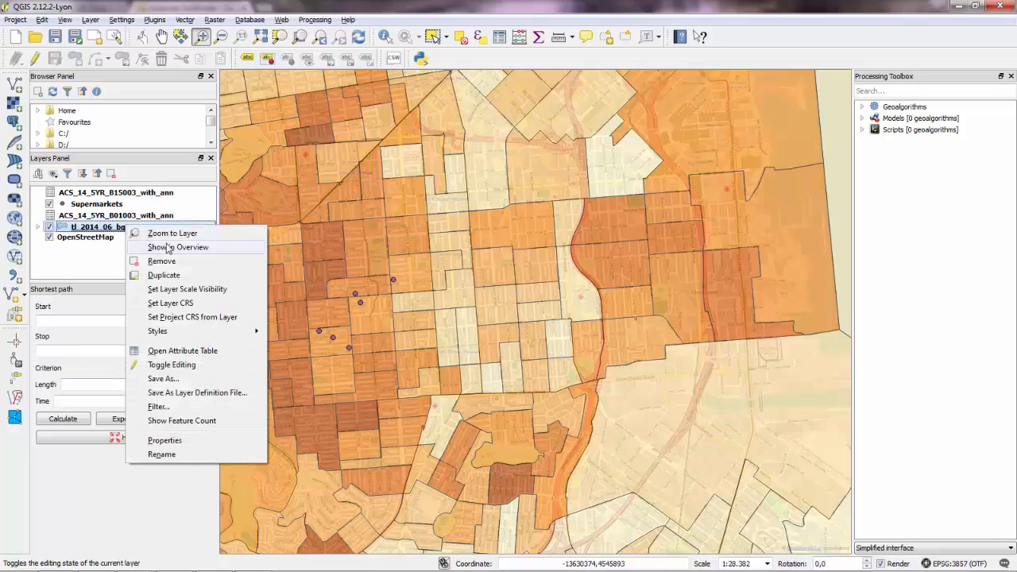
{"action": "left_click", "coordinate": [183, 350]}
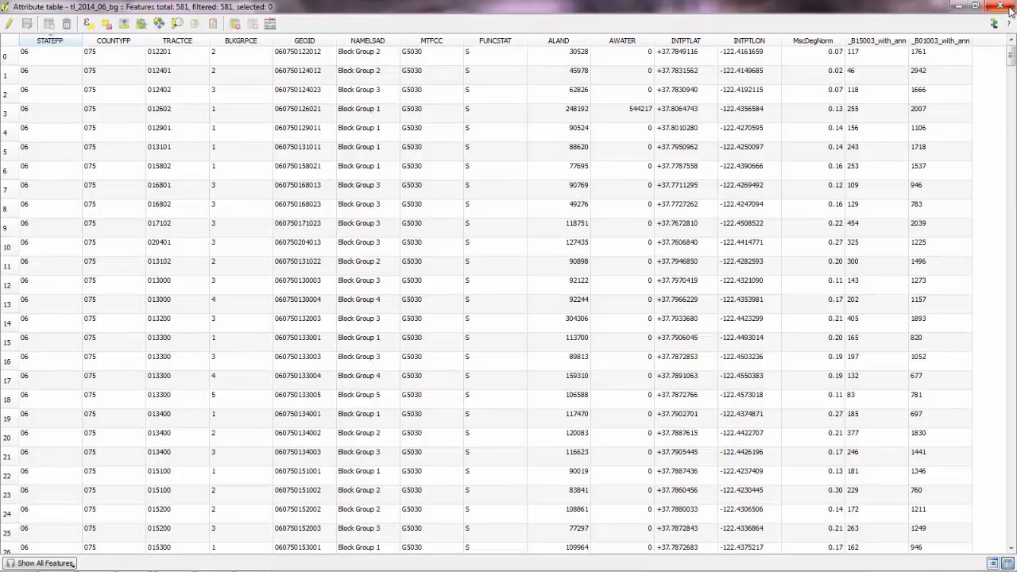
{"action": "left_click", "coordinate": [1007, 6]}
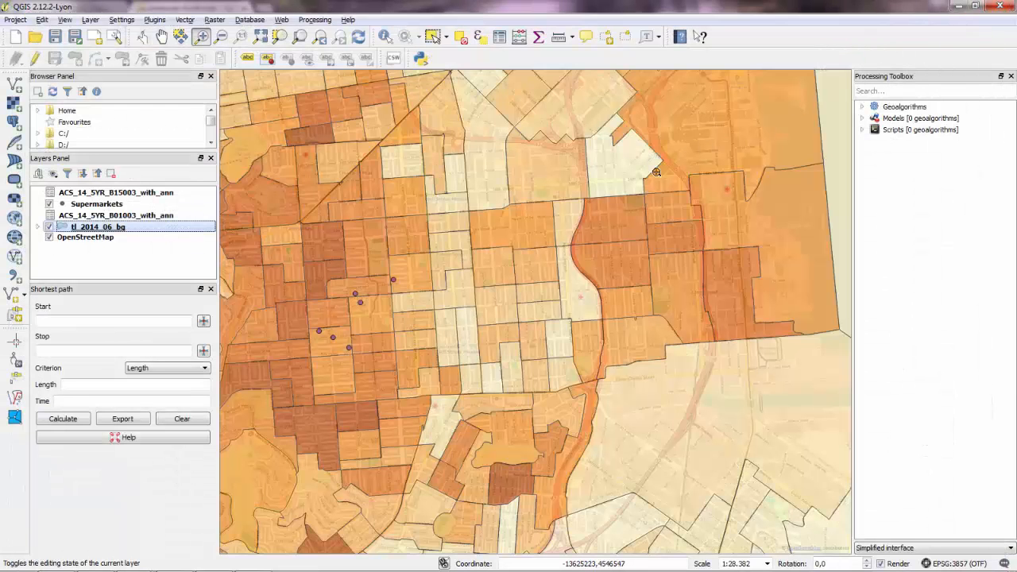